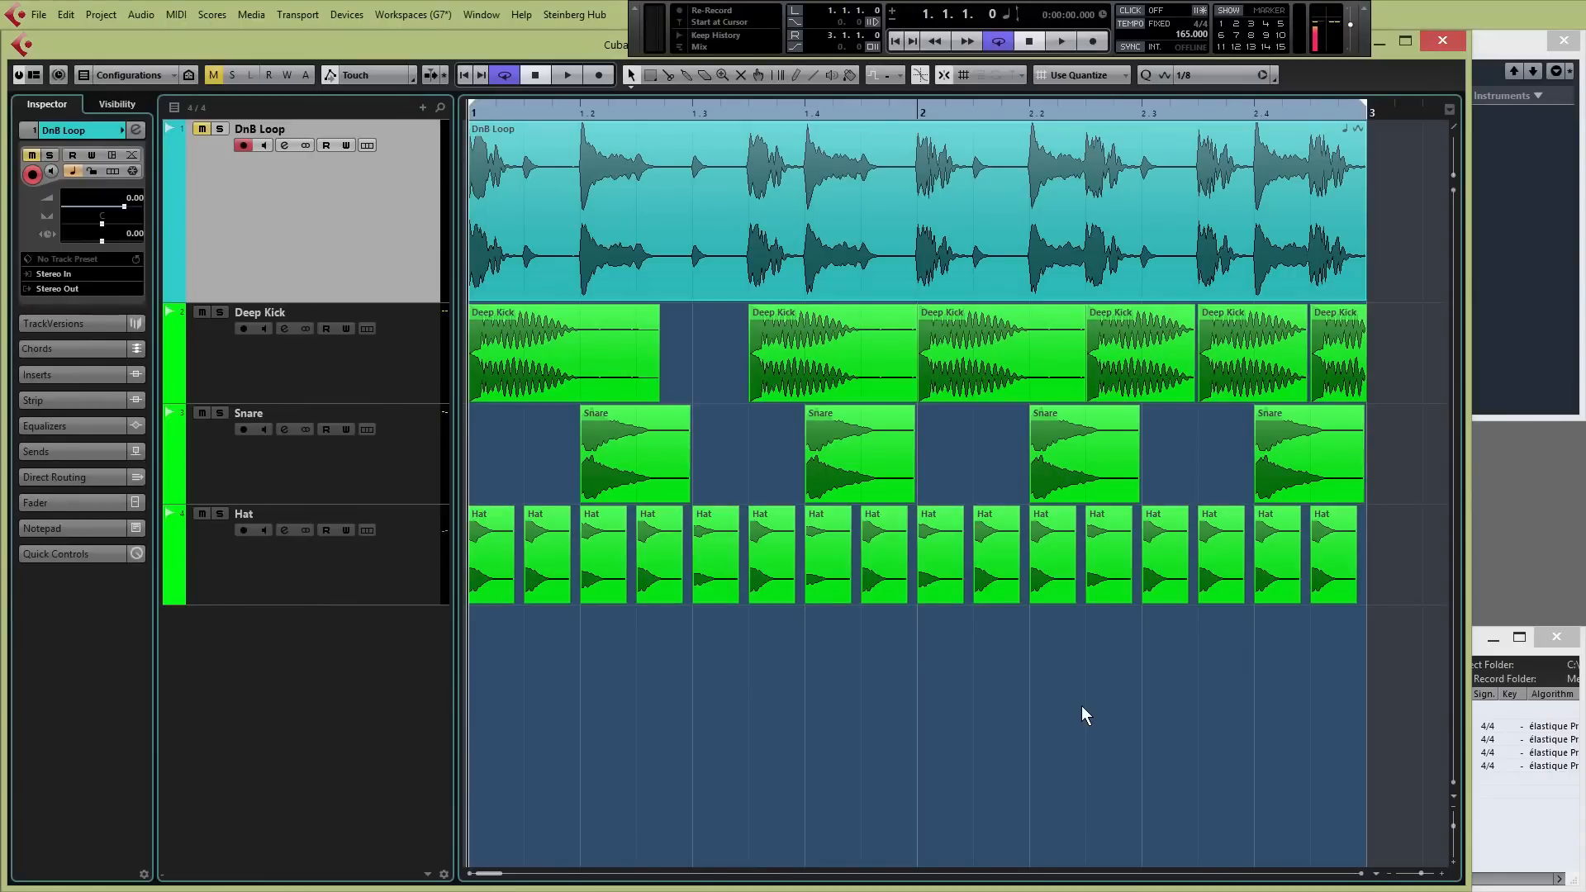
{"action": "mouse_move", "coordinate": [1075, 674]}
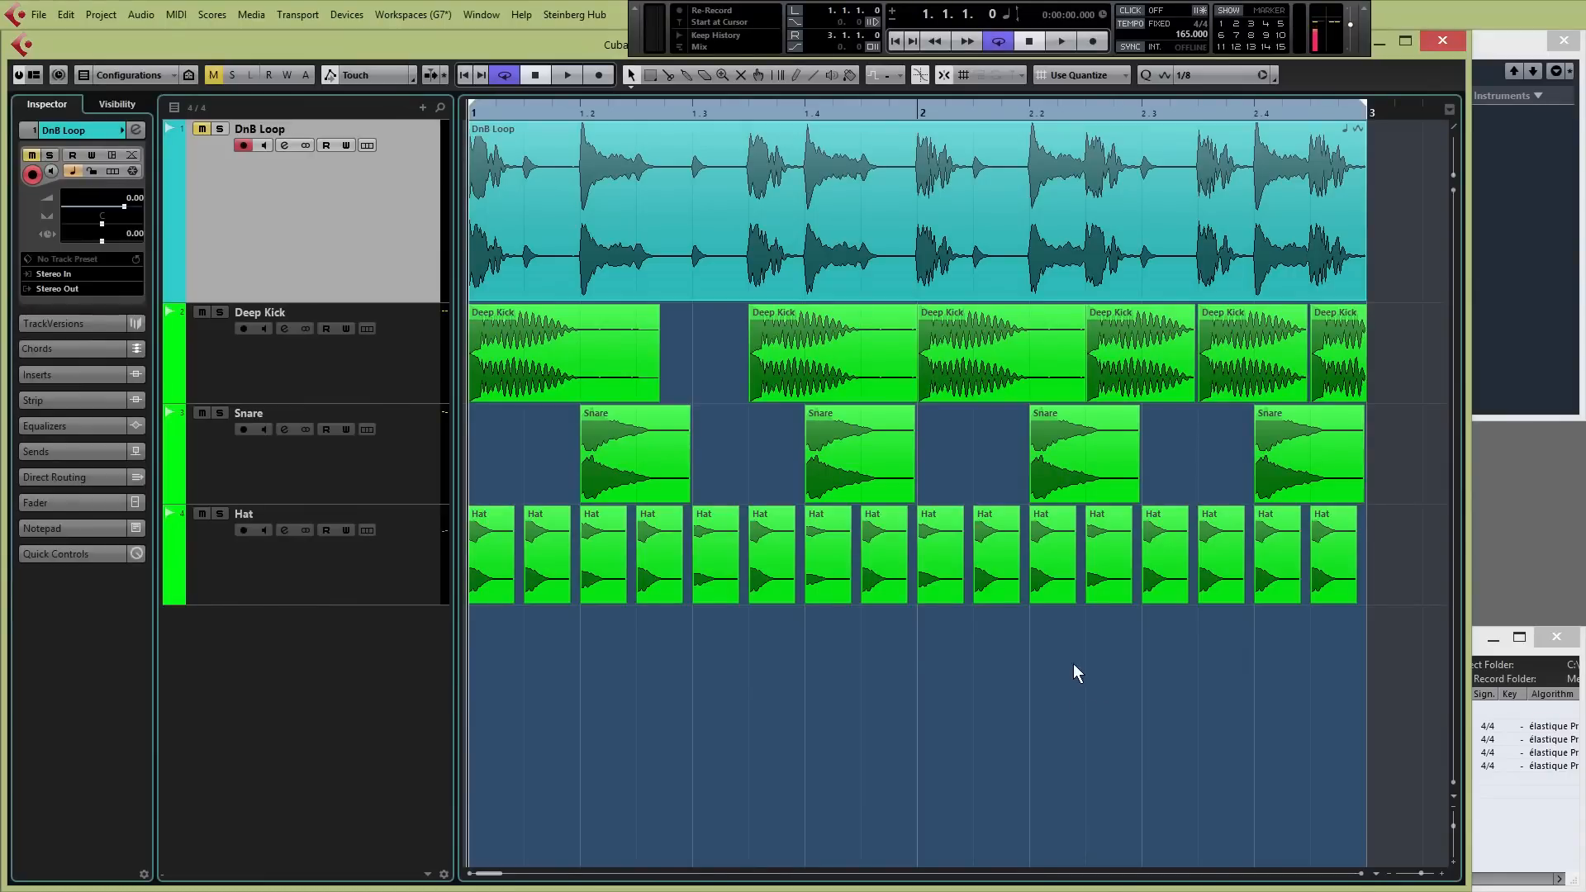
{"action": "mouse_move", "coordinate": [1048, 618]}
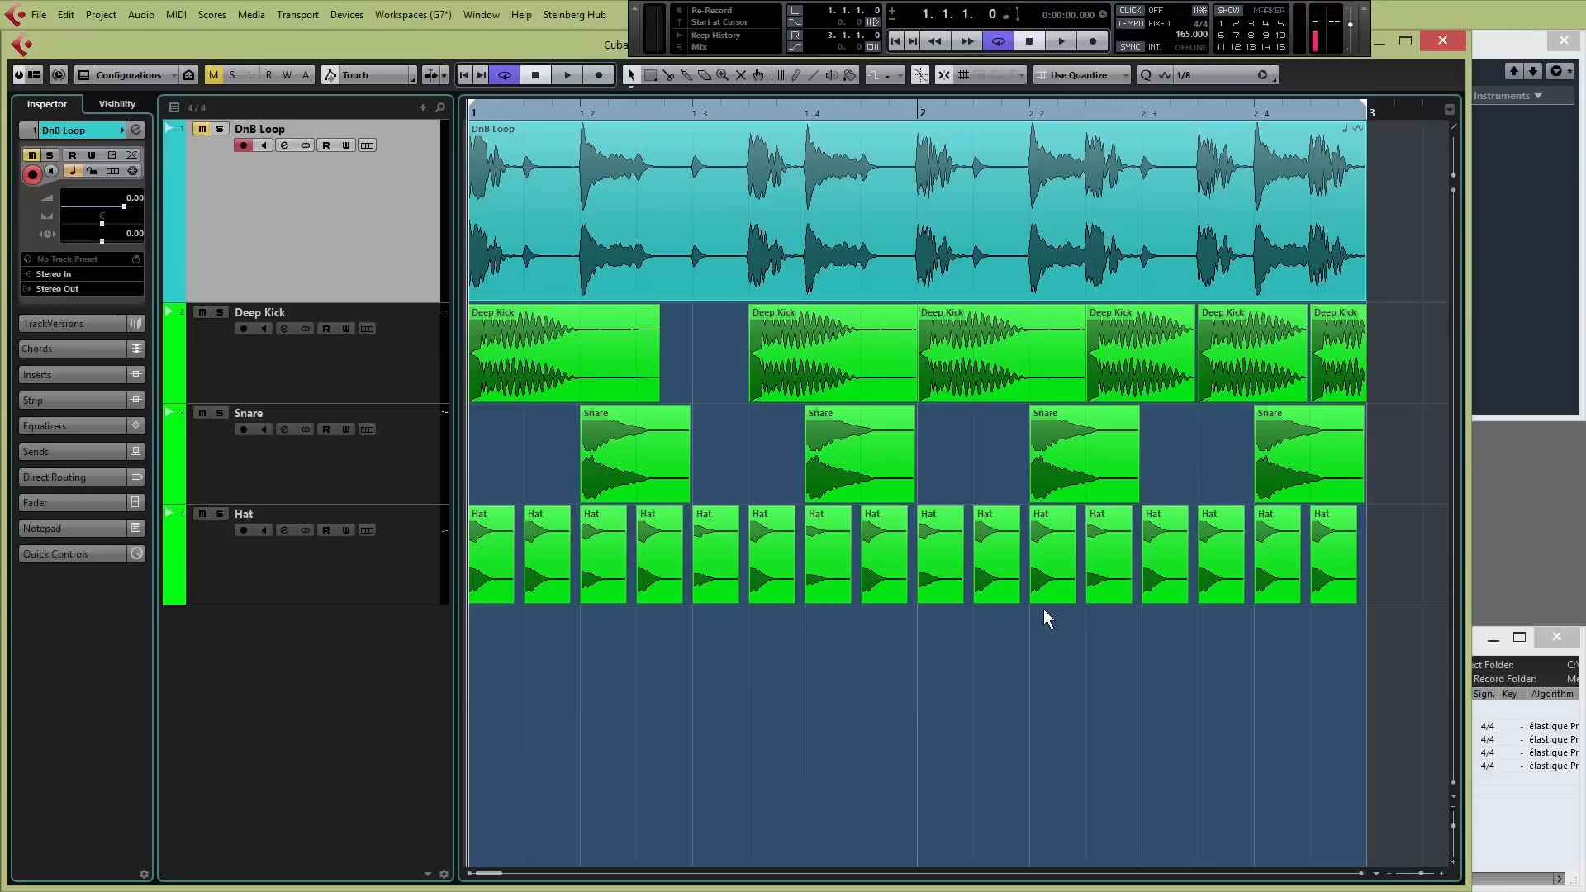
{"action": "mouse_move", "coordinate": [1030, 578]}
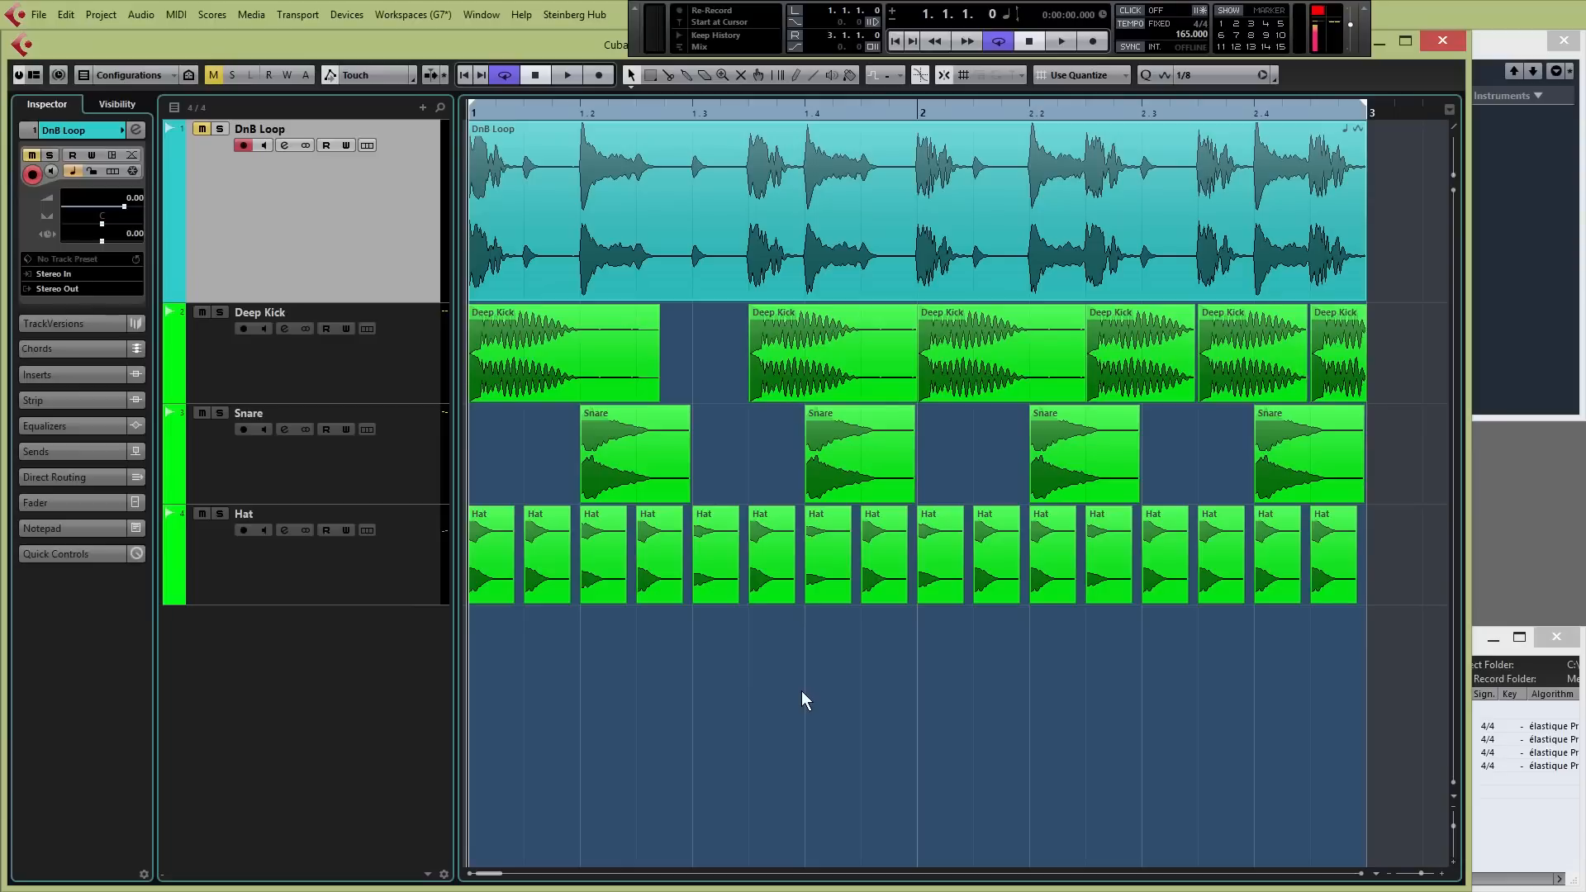
{"action": "mouse_move", "coordinate": [845, 695]}
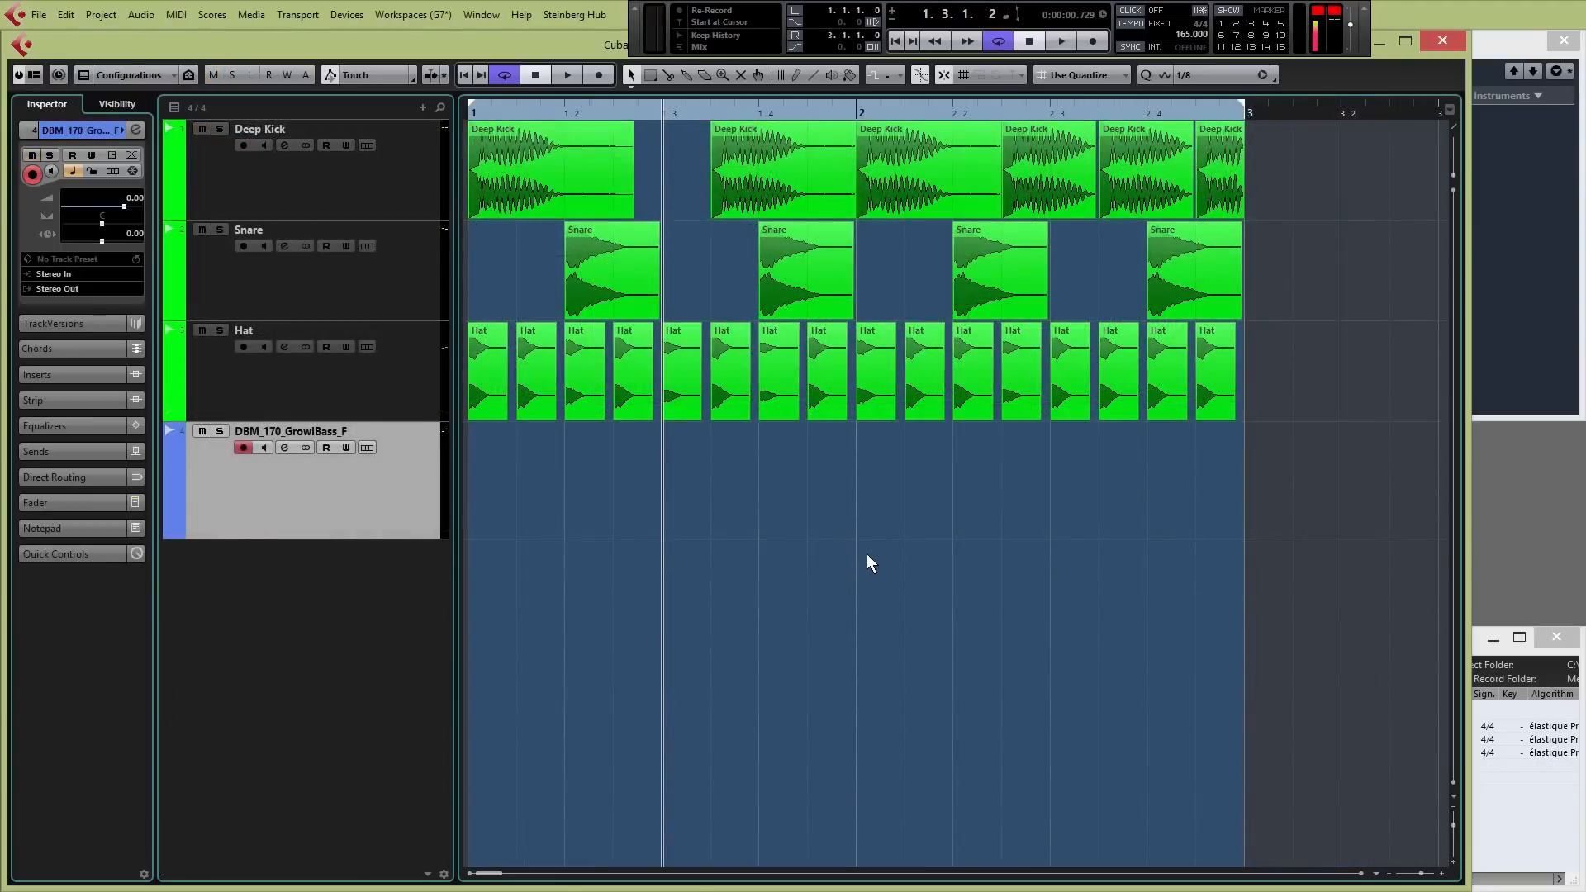
{"action": "mouse_move", "coordinate": [938, 562]}
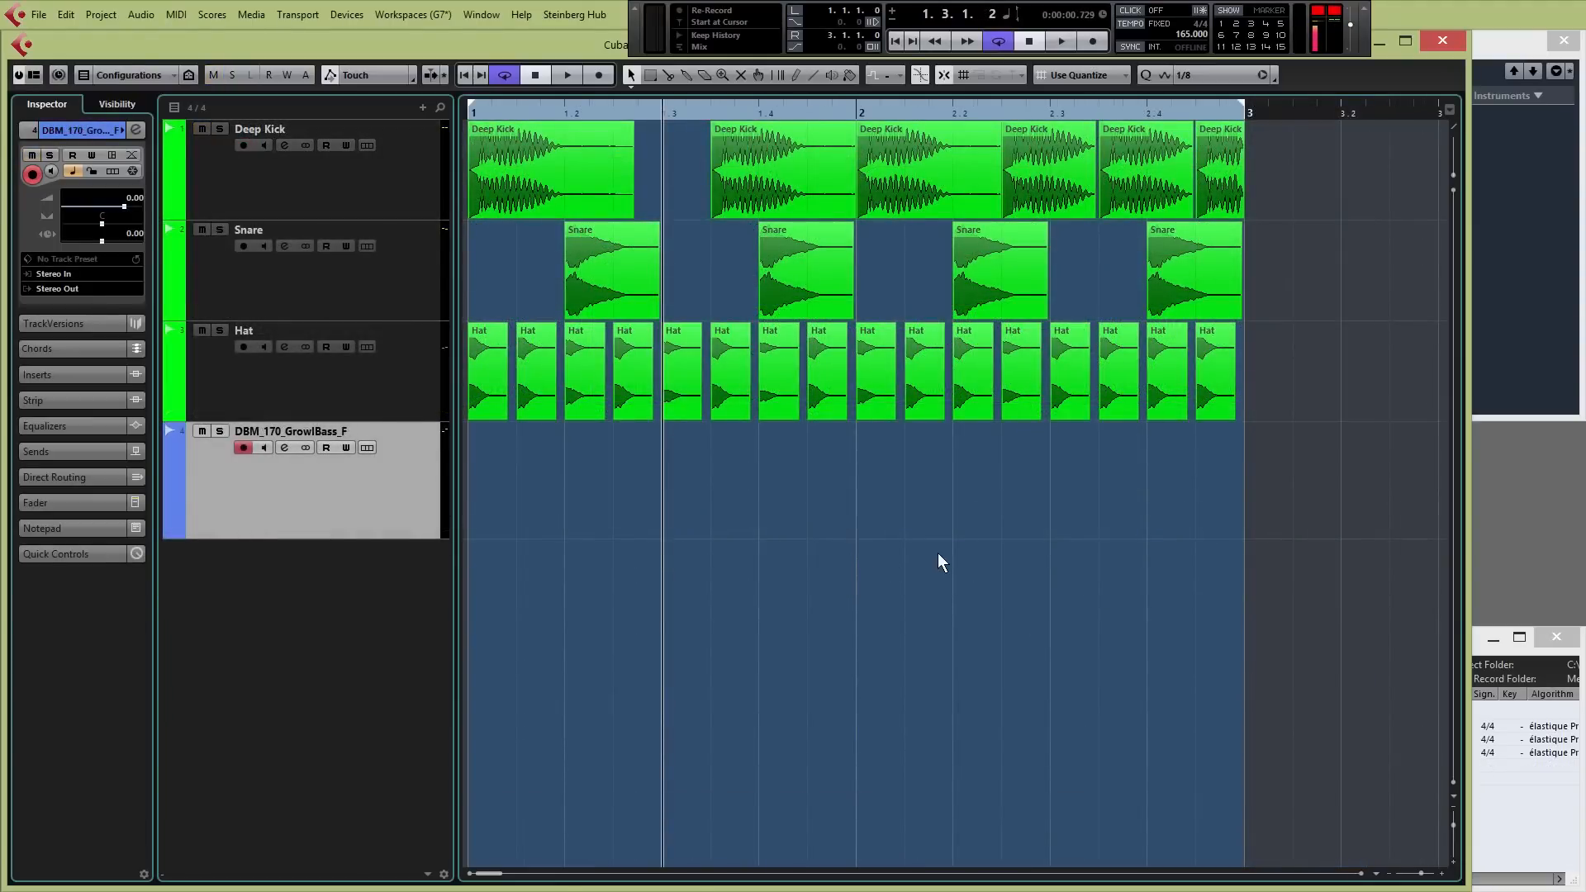
{"action": "mouse_move", "coordinate": [796, 524]}
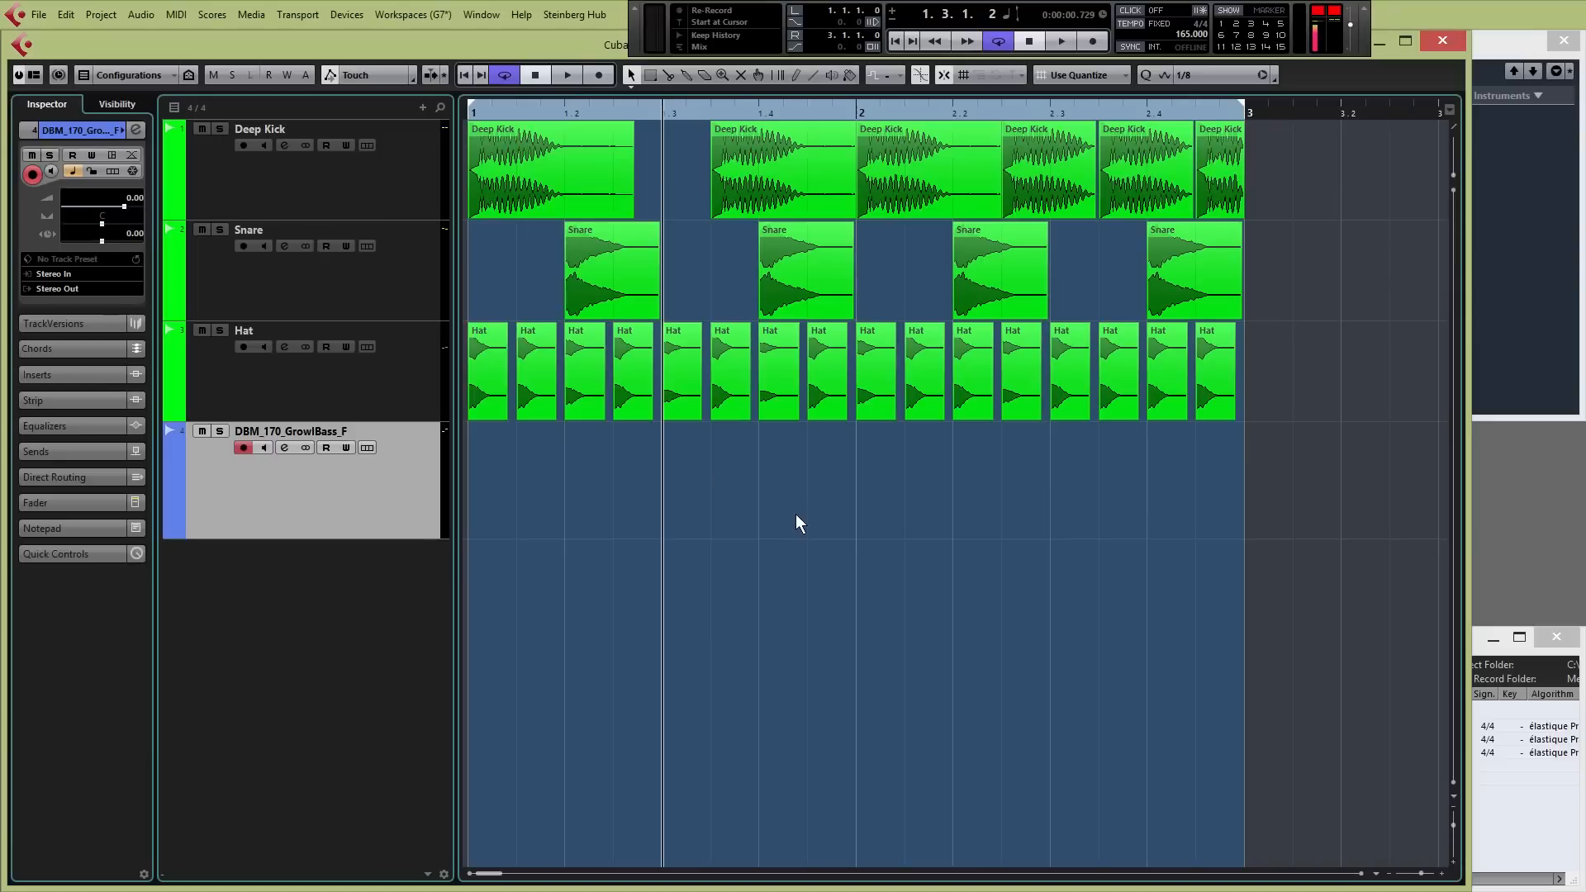
{"action": "mouse_move", "coordinate": [818, 515]}
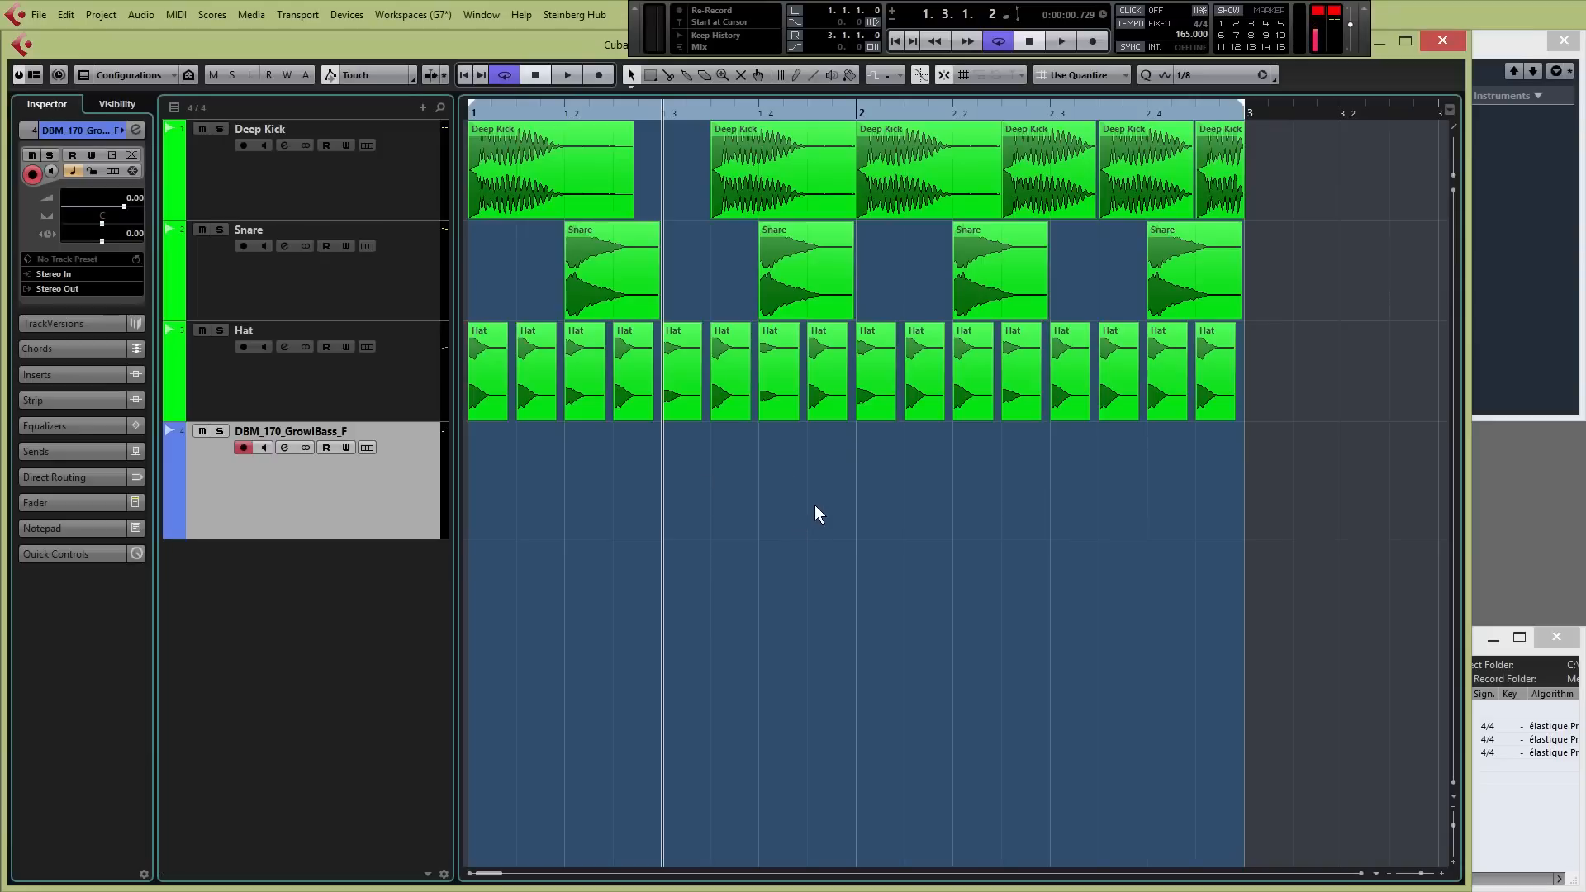
{"action": "mouse_move", "coordinate": [836, 509]}
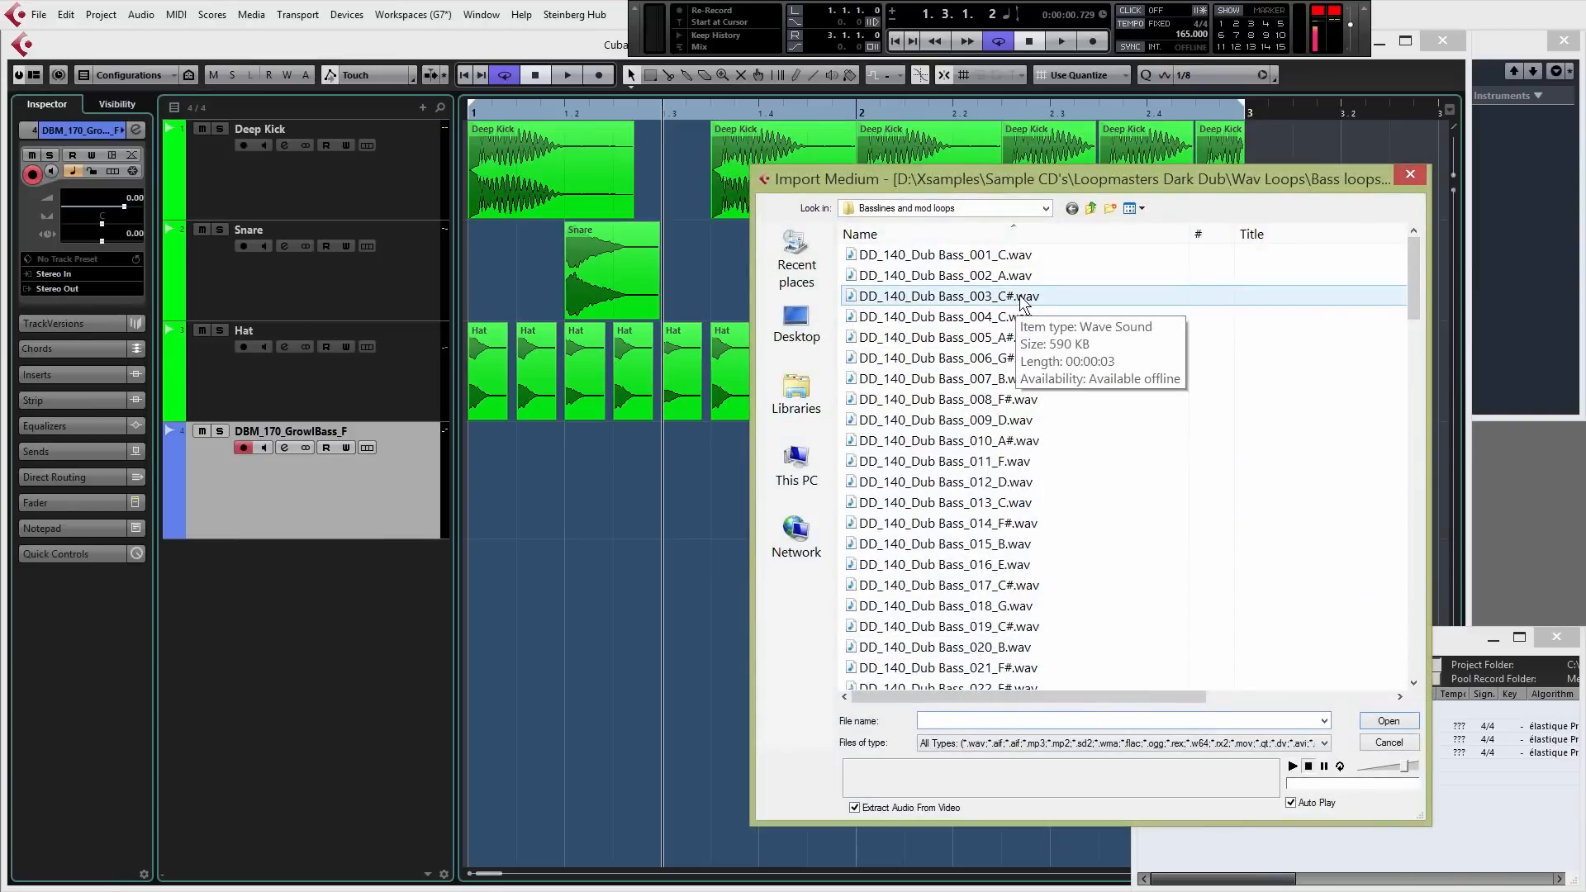
Step: Audition dub bass loops 005_A#, 009_D and 013_C, then choose DD_140_Dub Bass_007_B for import
{"action": "left_click", "coordinate": [1111, 720]}
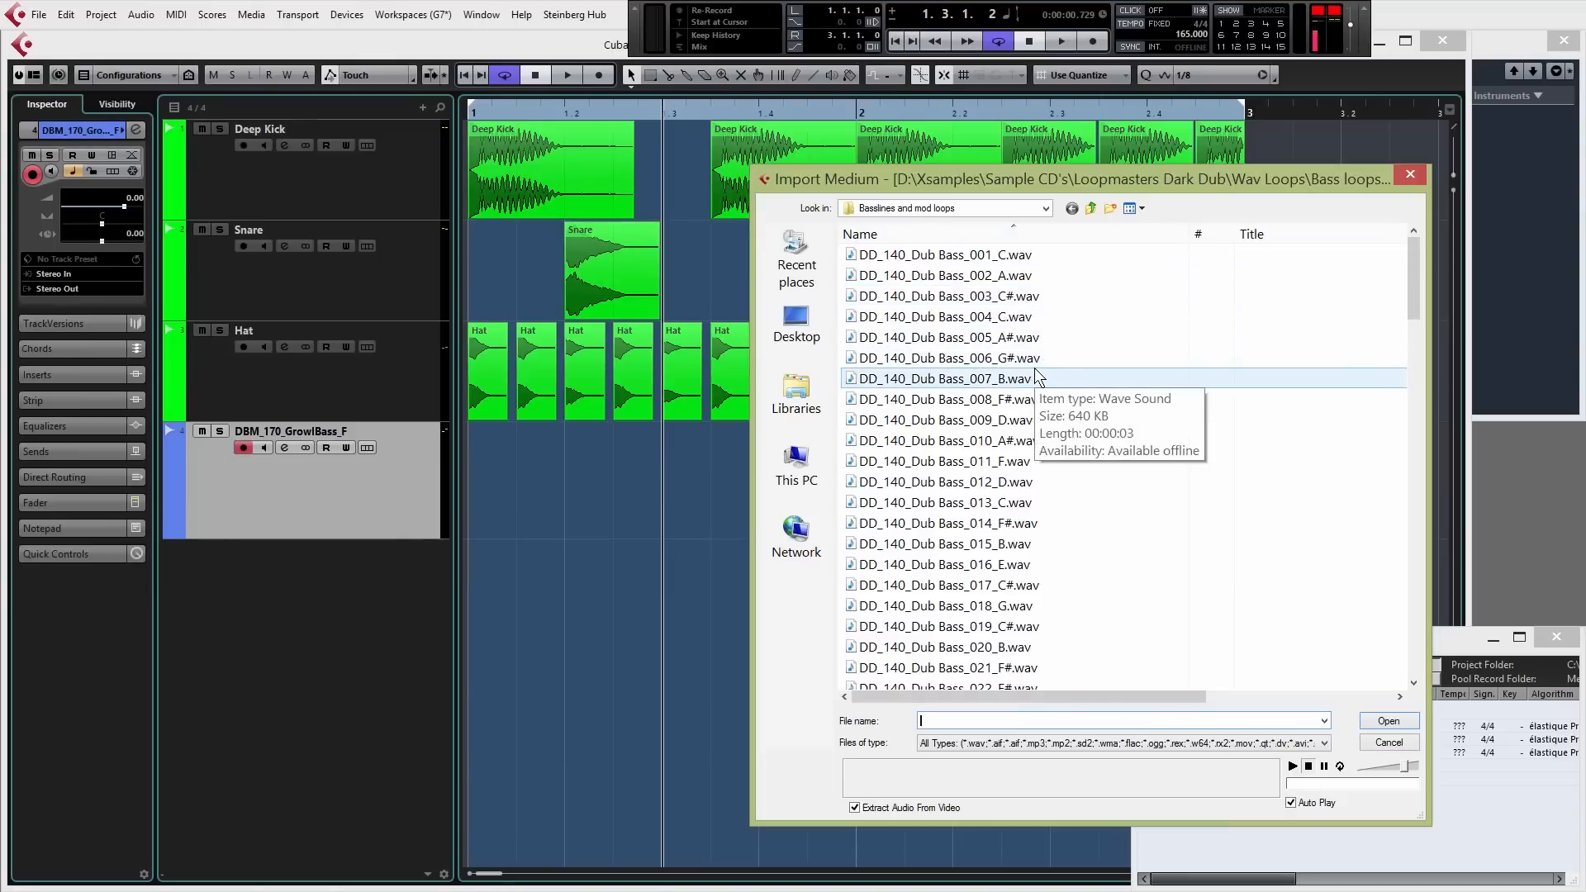
{"action": "left_click", "coordinate": [945, 316]}
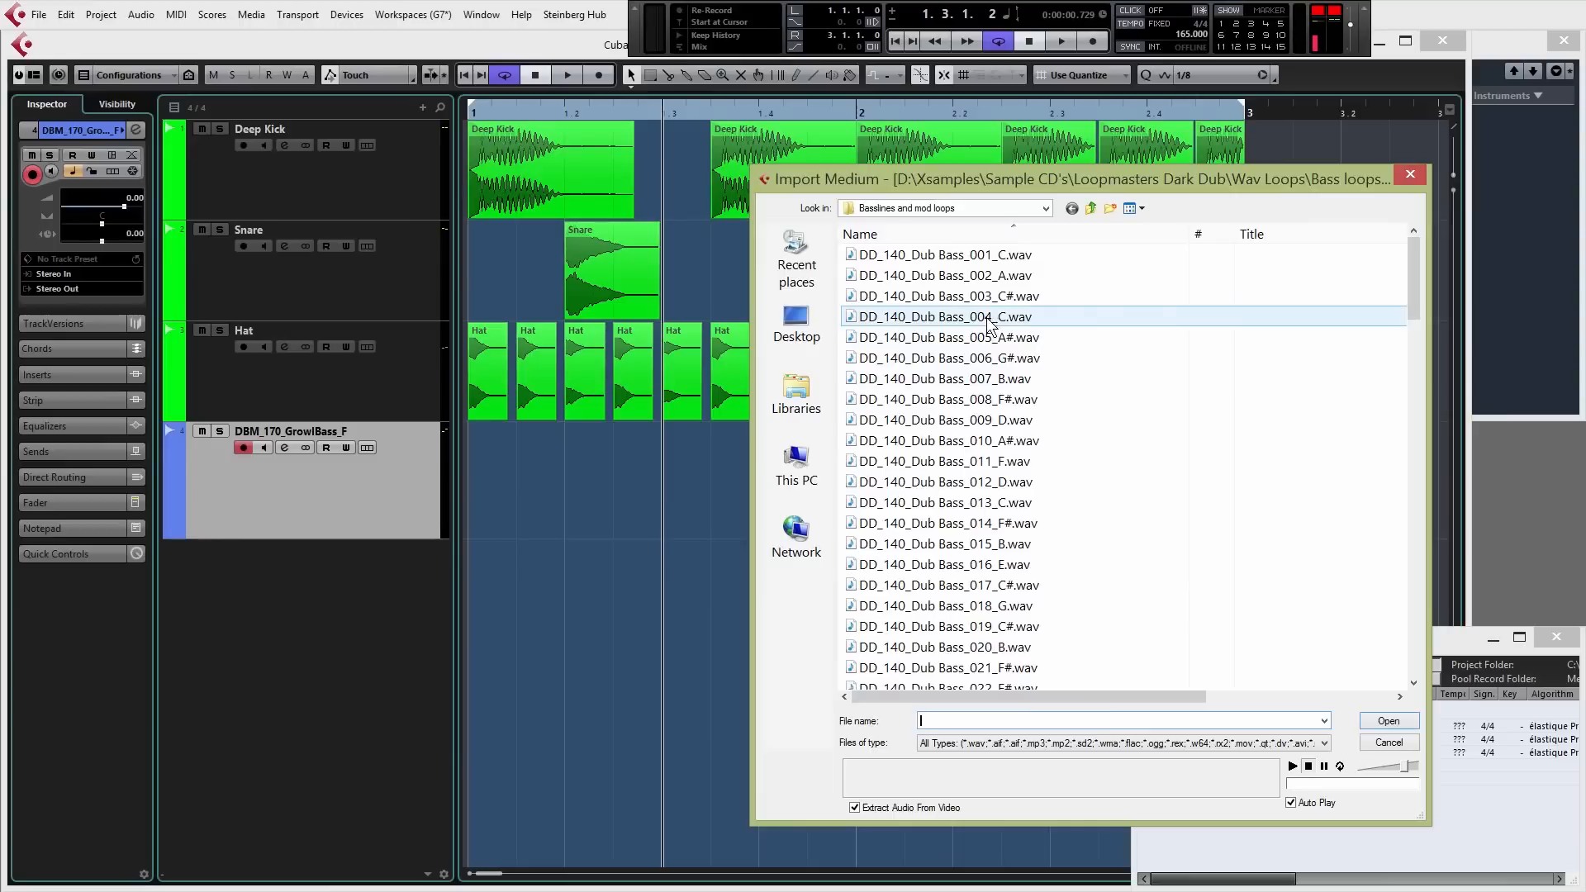
{"action": "left_click", "coordinate": [947, 296]}
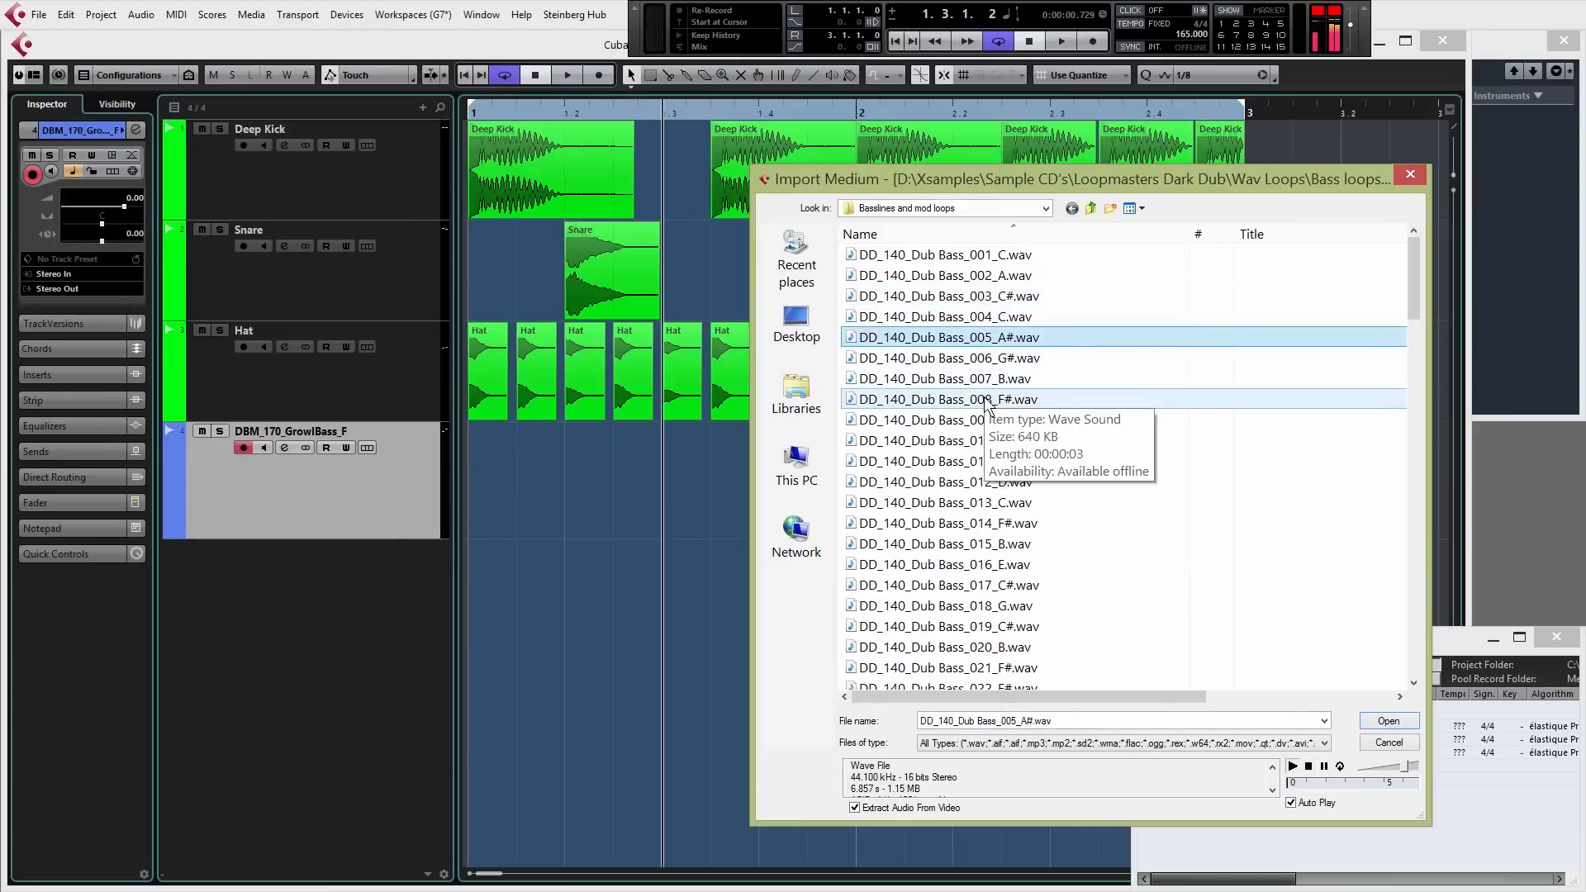
{"action": "left_click", "coordinate": [945, 417]}
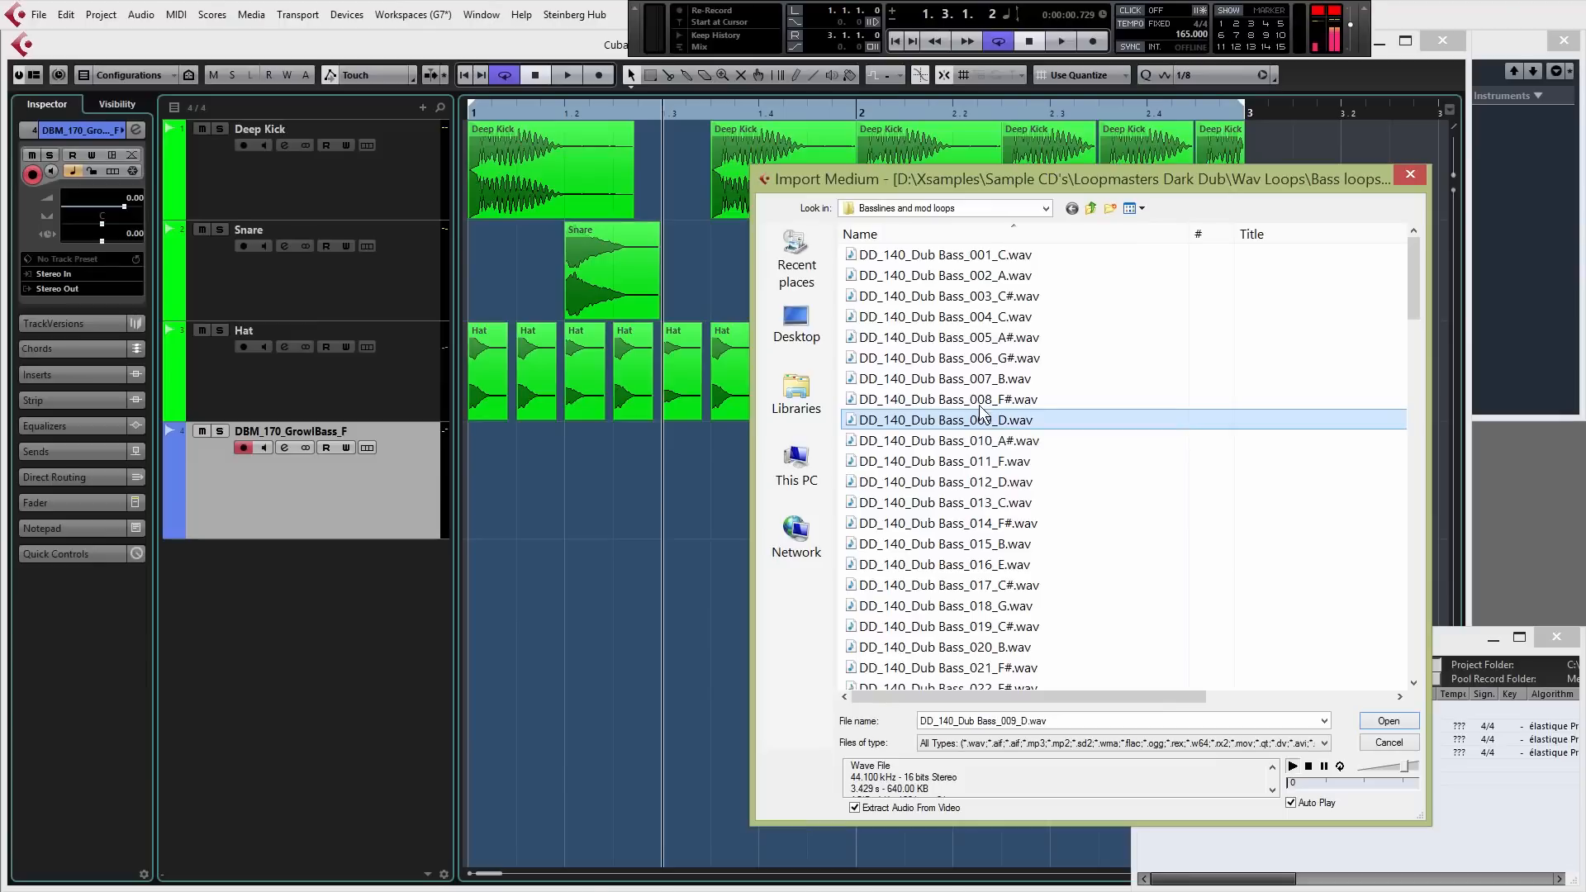
{"action": "left_click", "coordinate": [945, 502]}
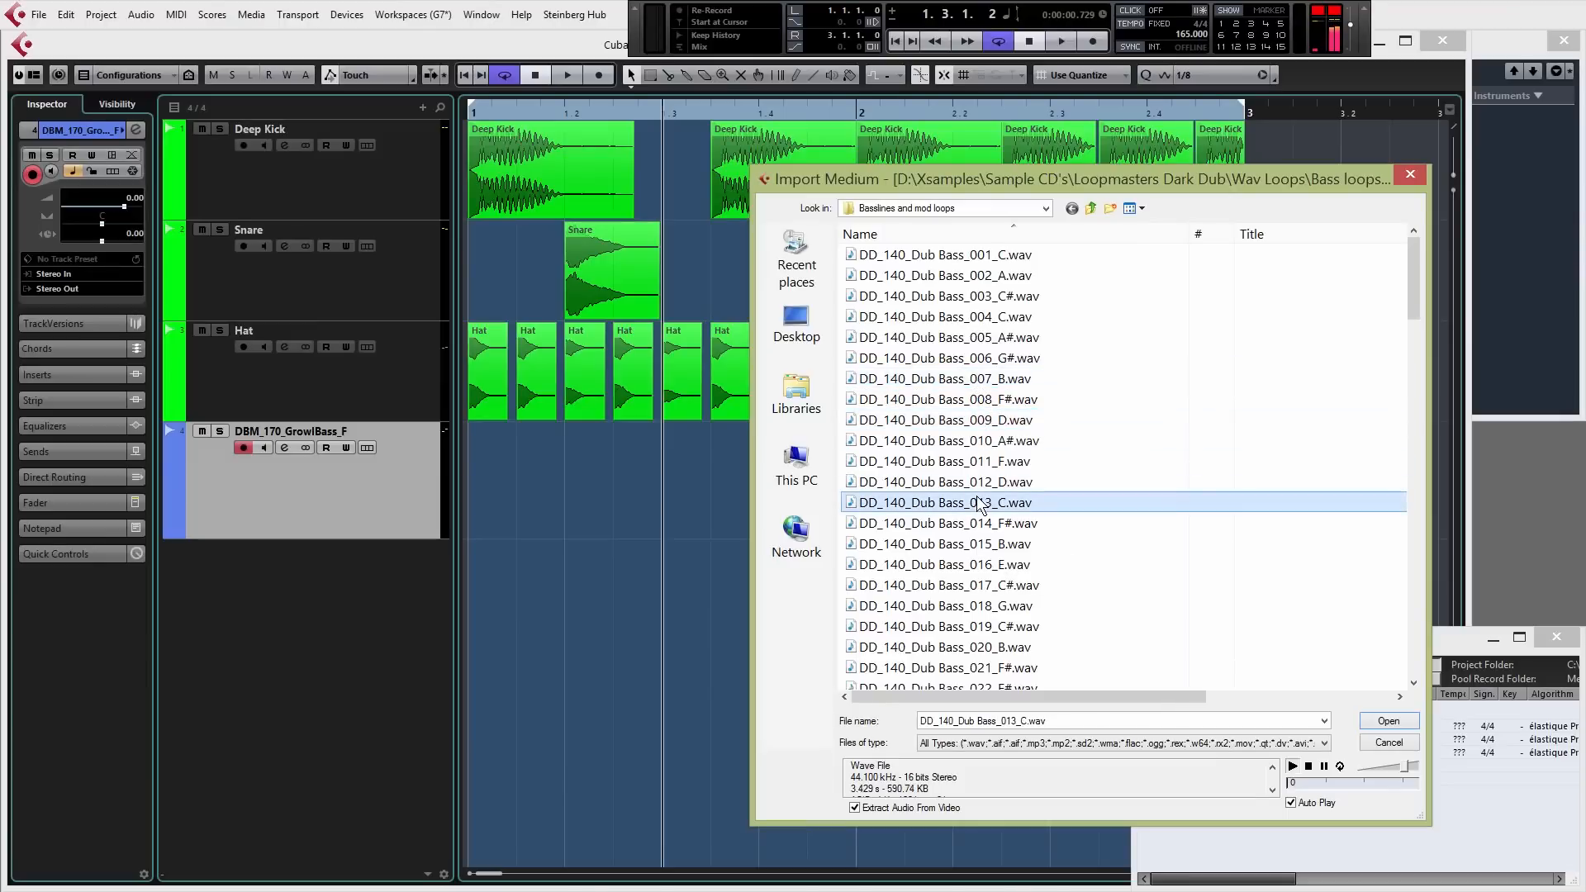
{"action": "left_click", "coordinate": [944, 379]}
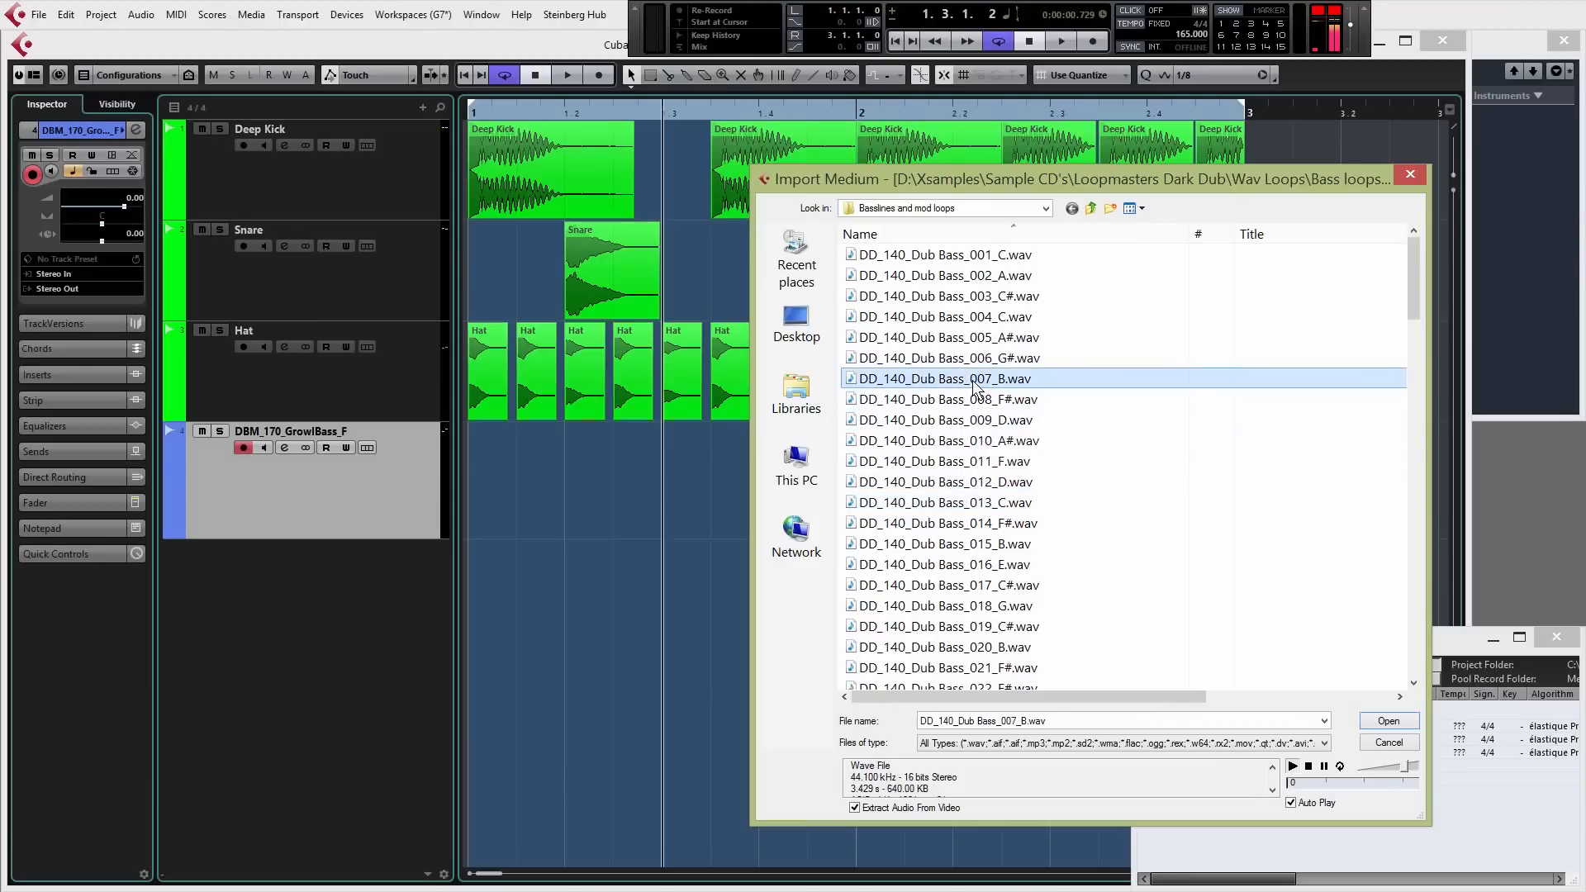
{"action": "left_click", "coordinate": [1386, 720]}
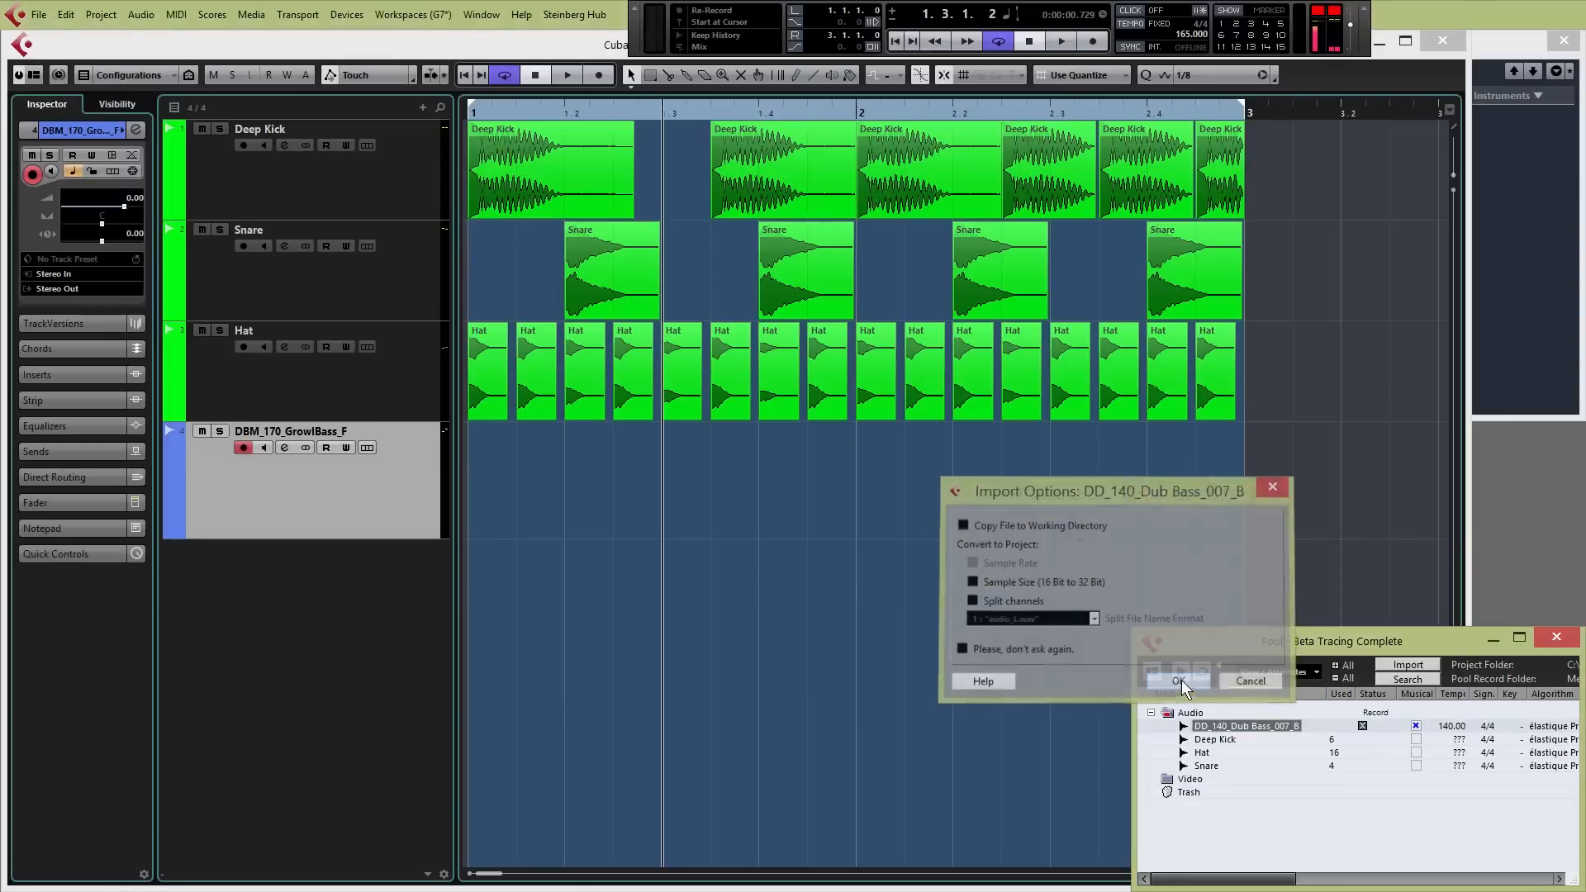
Step: Confirm the import and trim the 007_B event at bar 1 of GrowlBass to about one beat
{"action": "left_click", "coordinate": [1176, 681]}
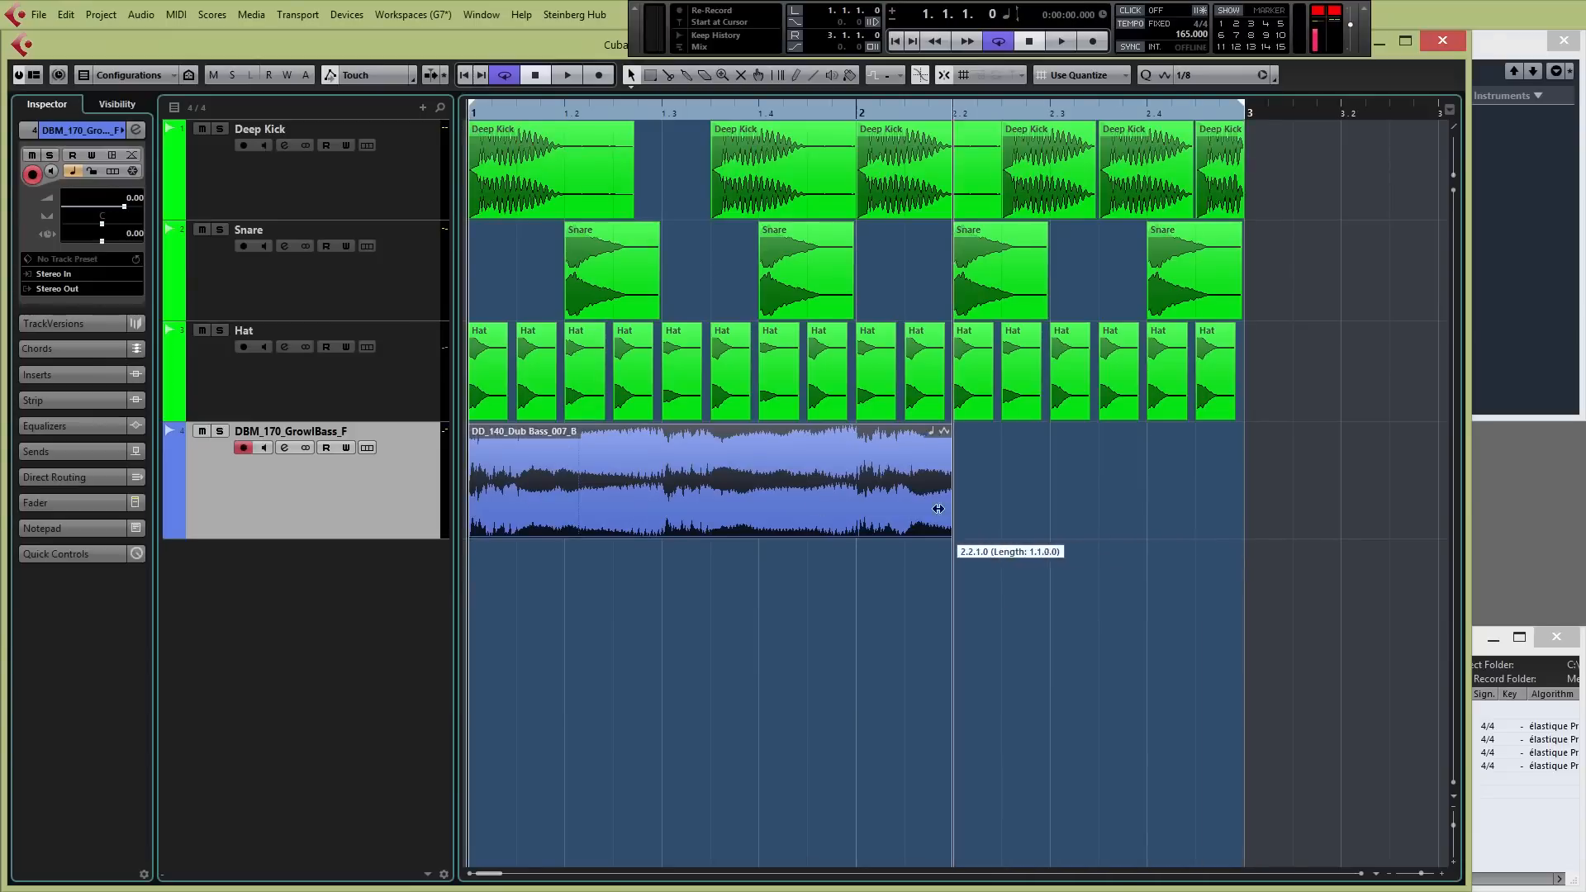
{"action": "left_click_drag", "start_coordinate": [948, 509], "coordinate": [1194, 508]}
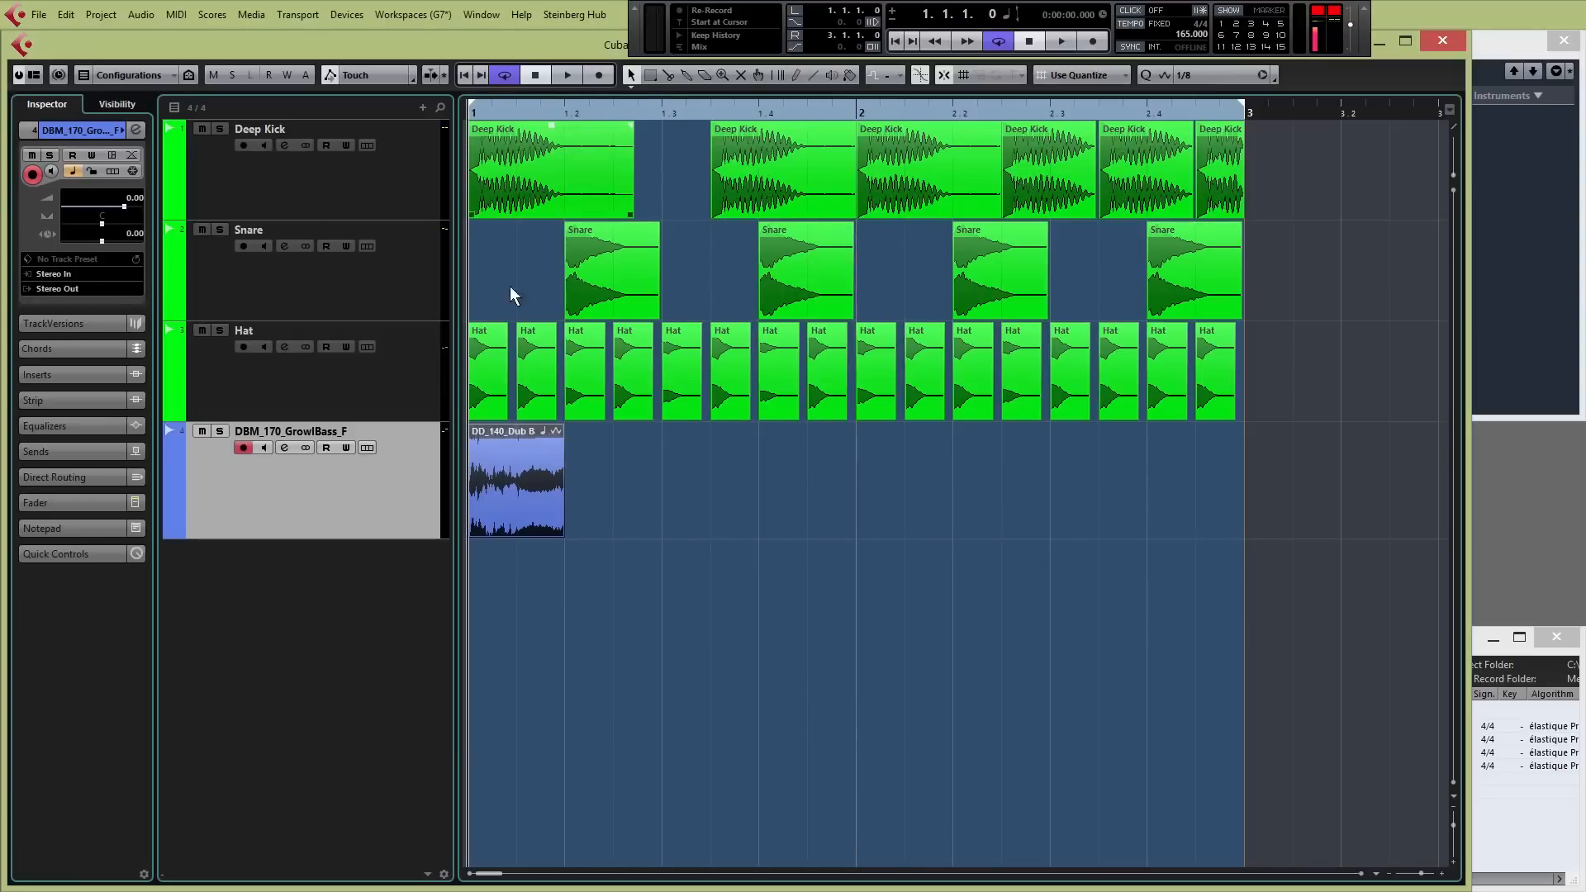
{"action": "mouse_move", "coordinate": [687, 306]}
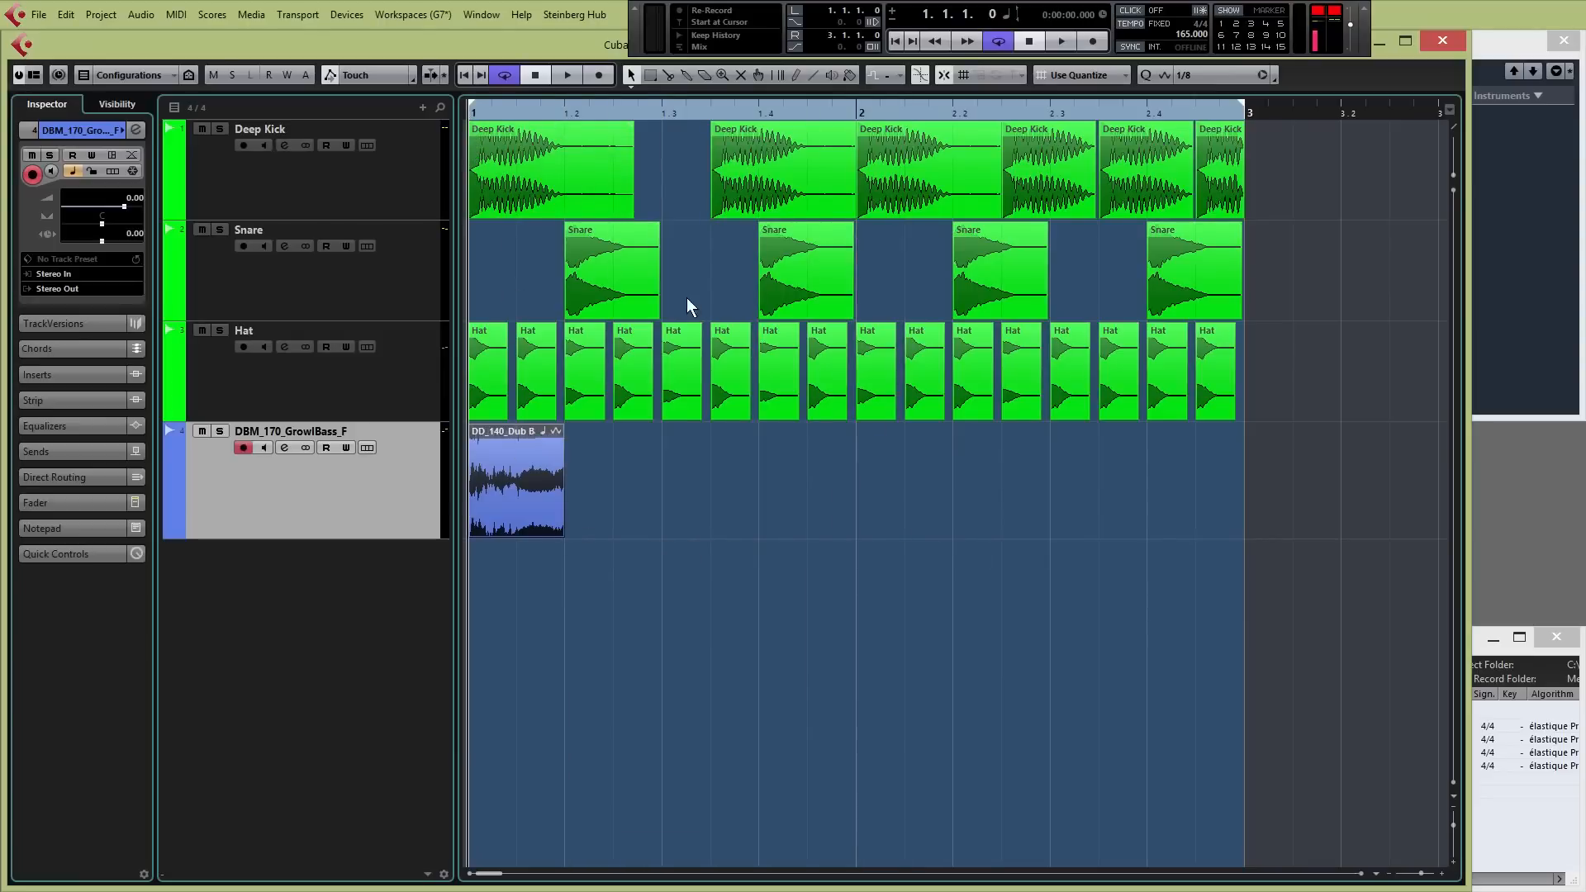
{"action": "left_click", "coordinate": [567, 74]}
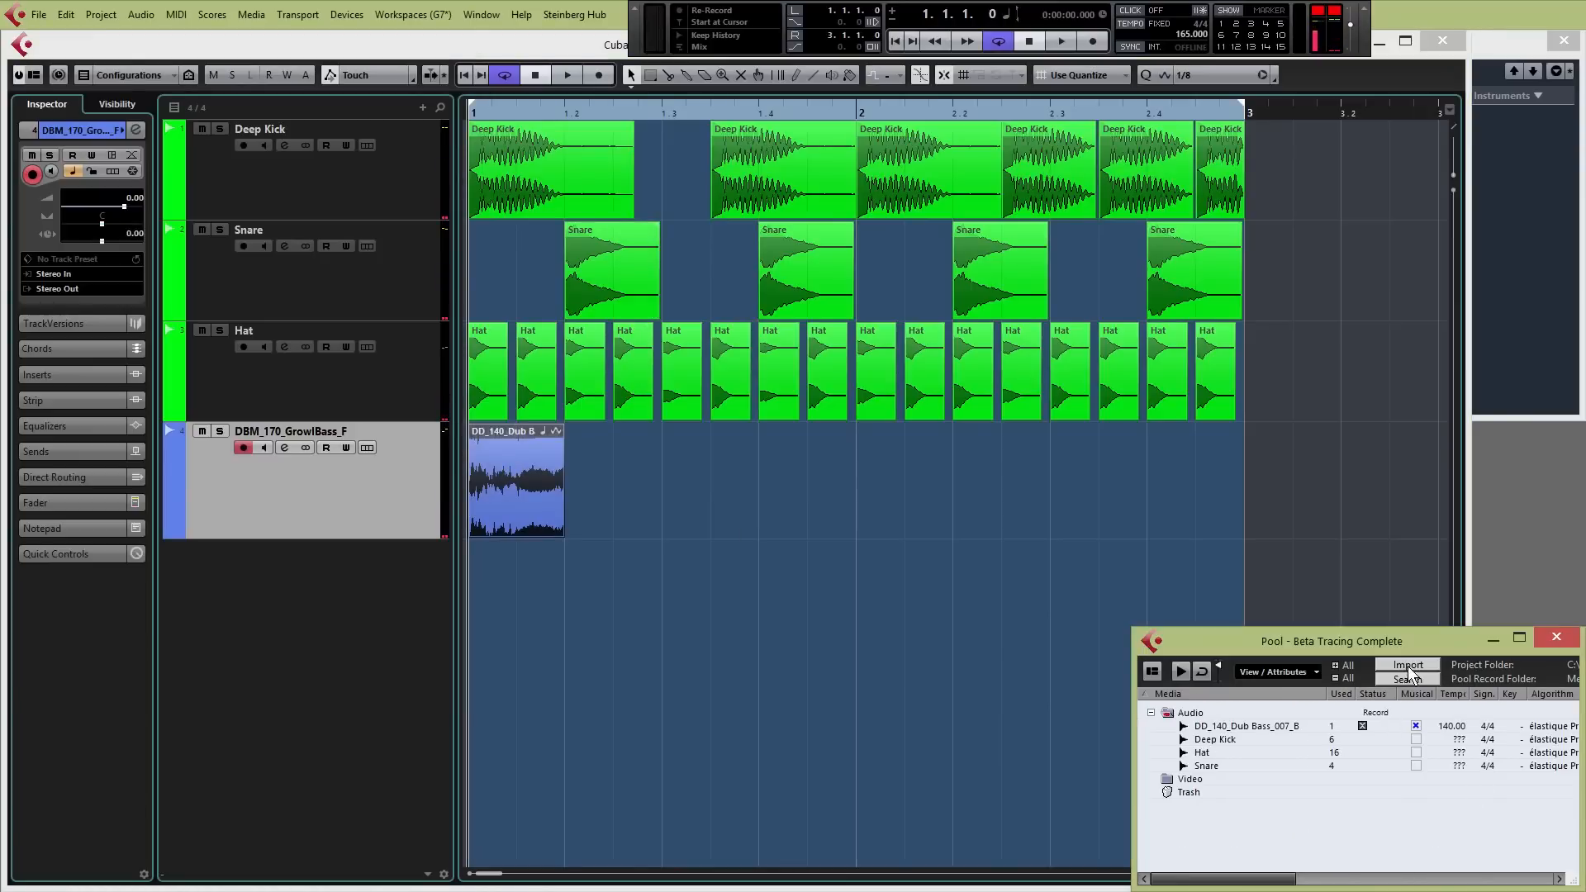
Step: Audition more loops including 039_B, then import DD_140_Dub Bass_062_F onto a new track
{"action": "left_click", "coordinate": [1404, 666]}
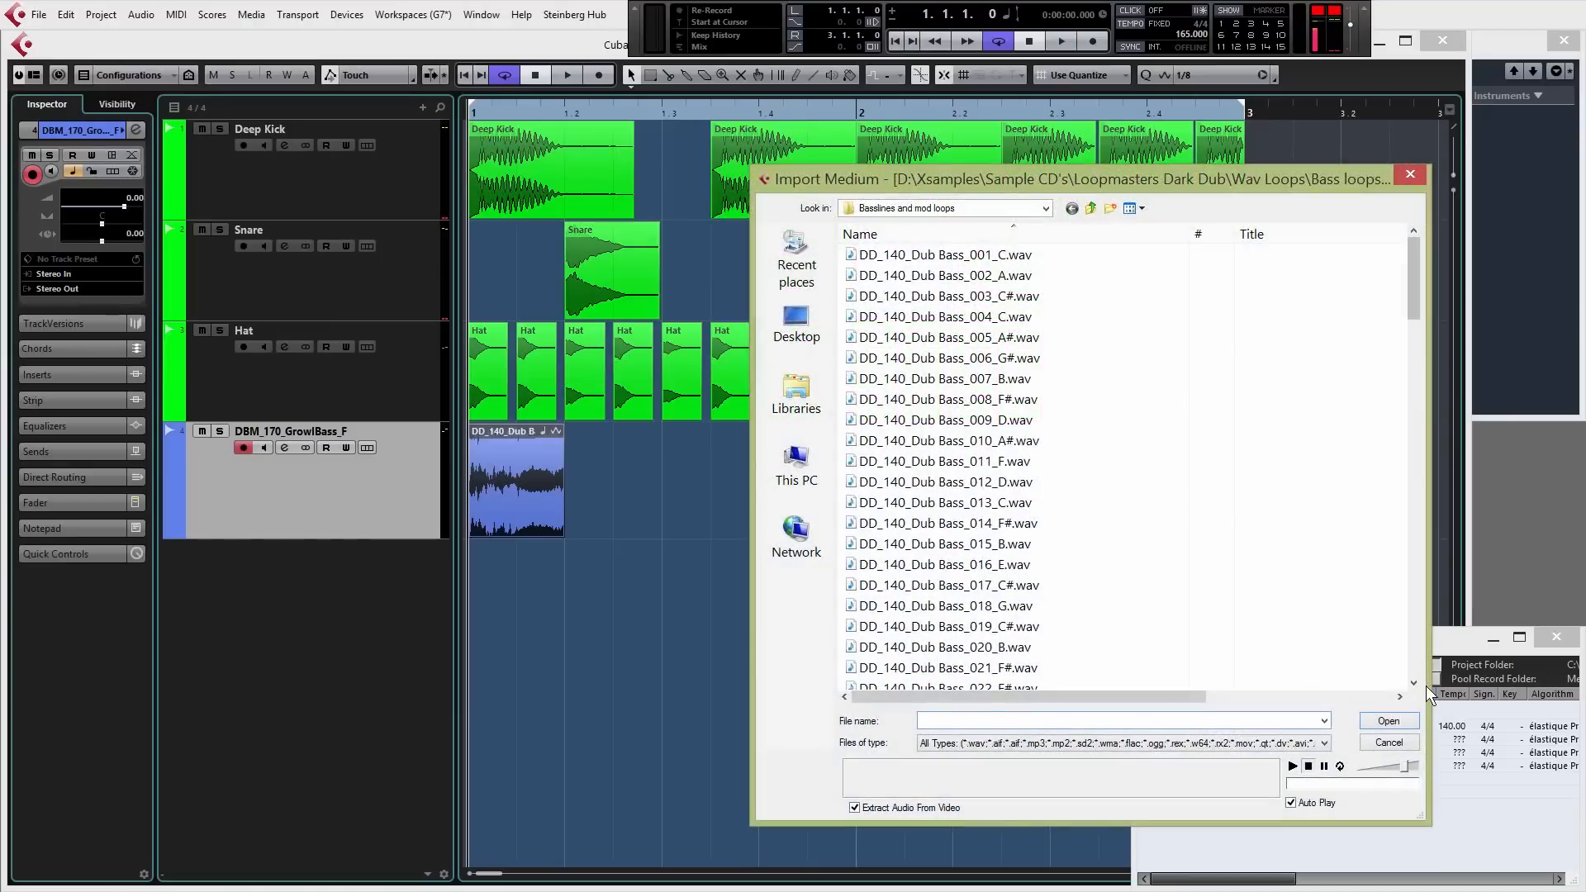
{"action": "left_click", "coordinate": [943, 604]}
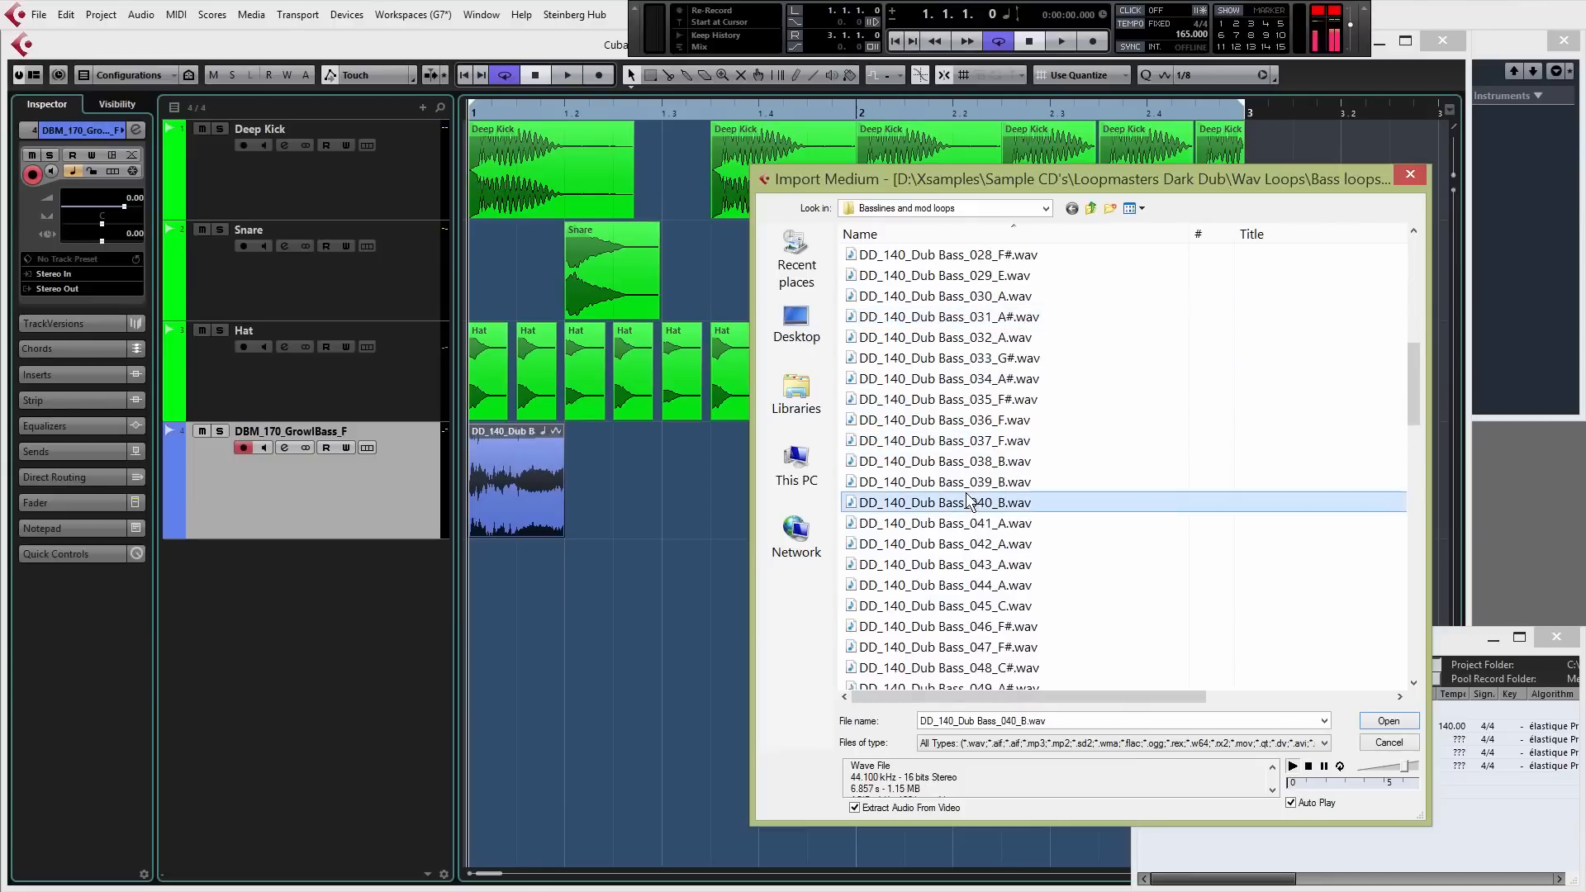
{"action": "left_click", "coordinate": [943, 357]}
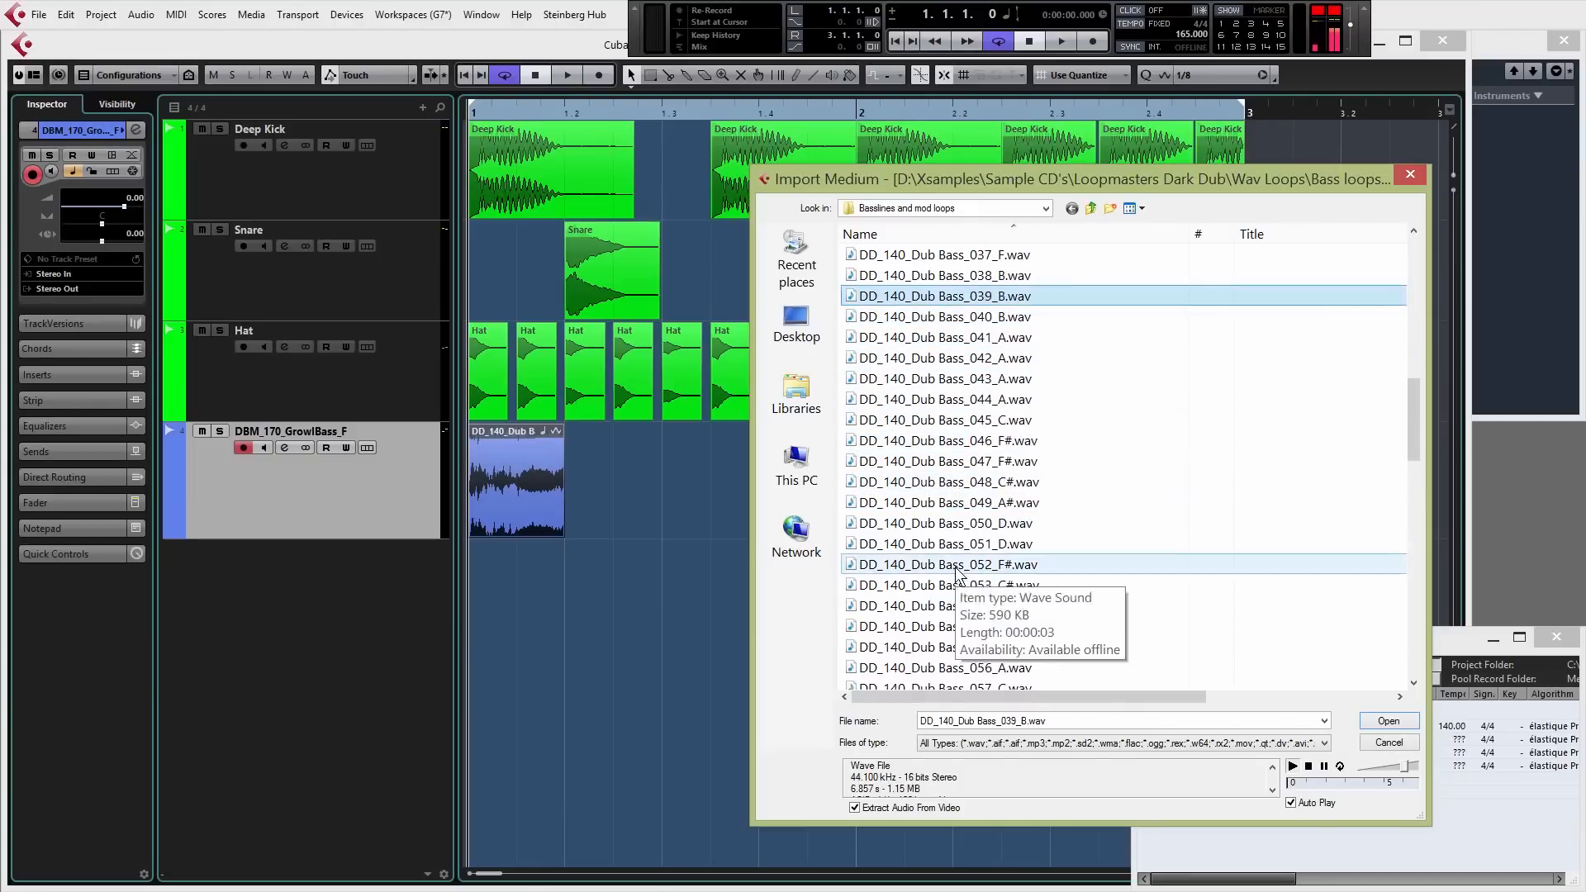
{"action": "left_click", "coordinate": [944, 604]}
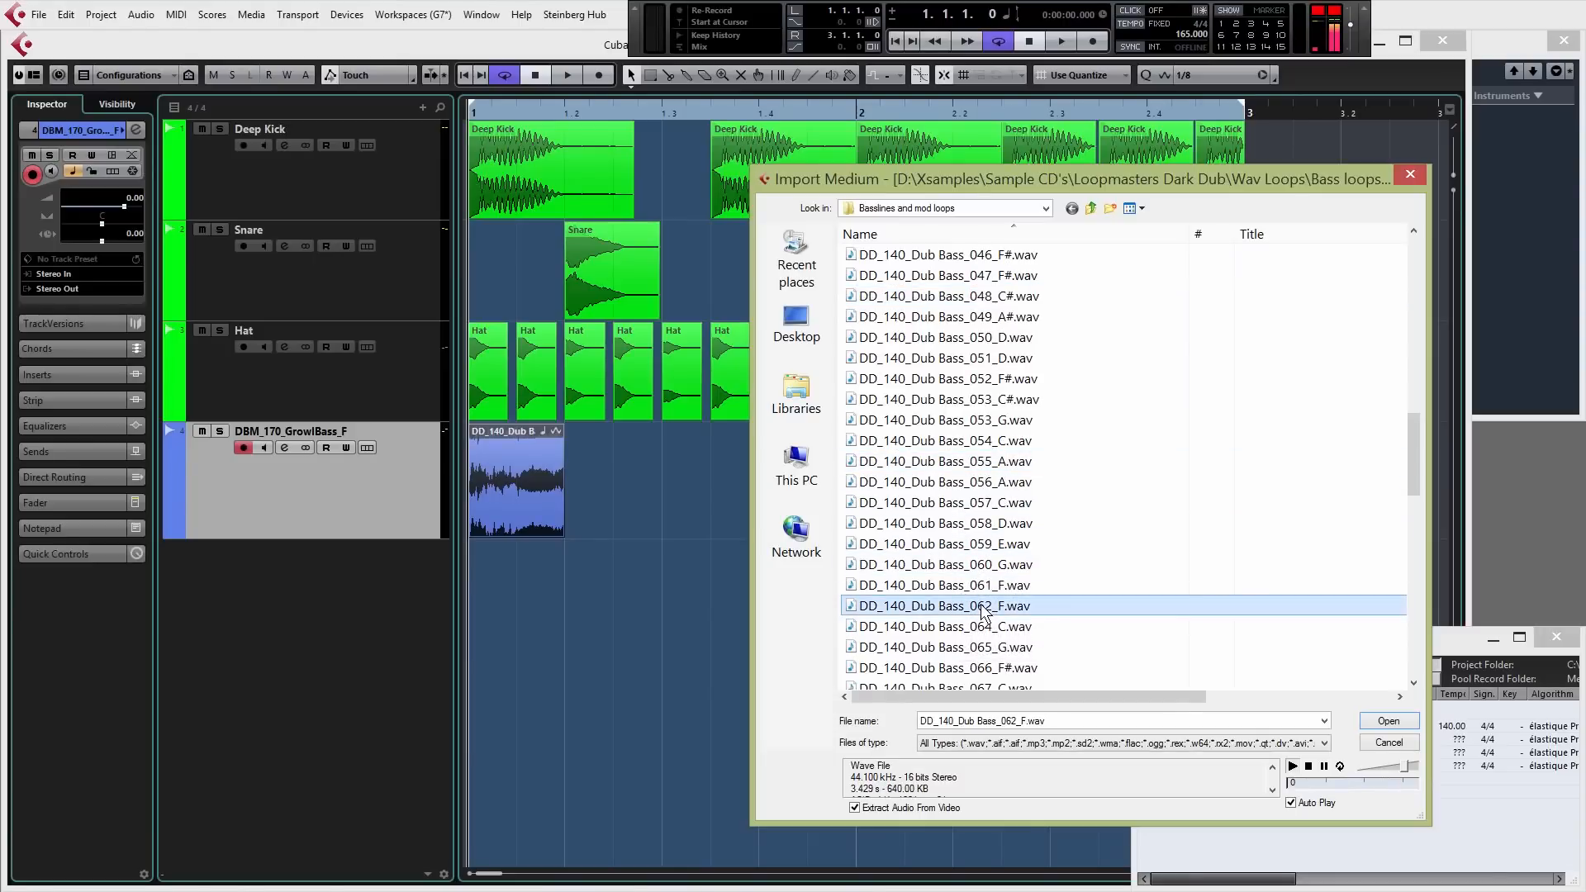
{"action": "left_click", "coordinate": [1386, 721]}
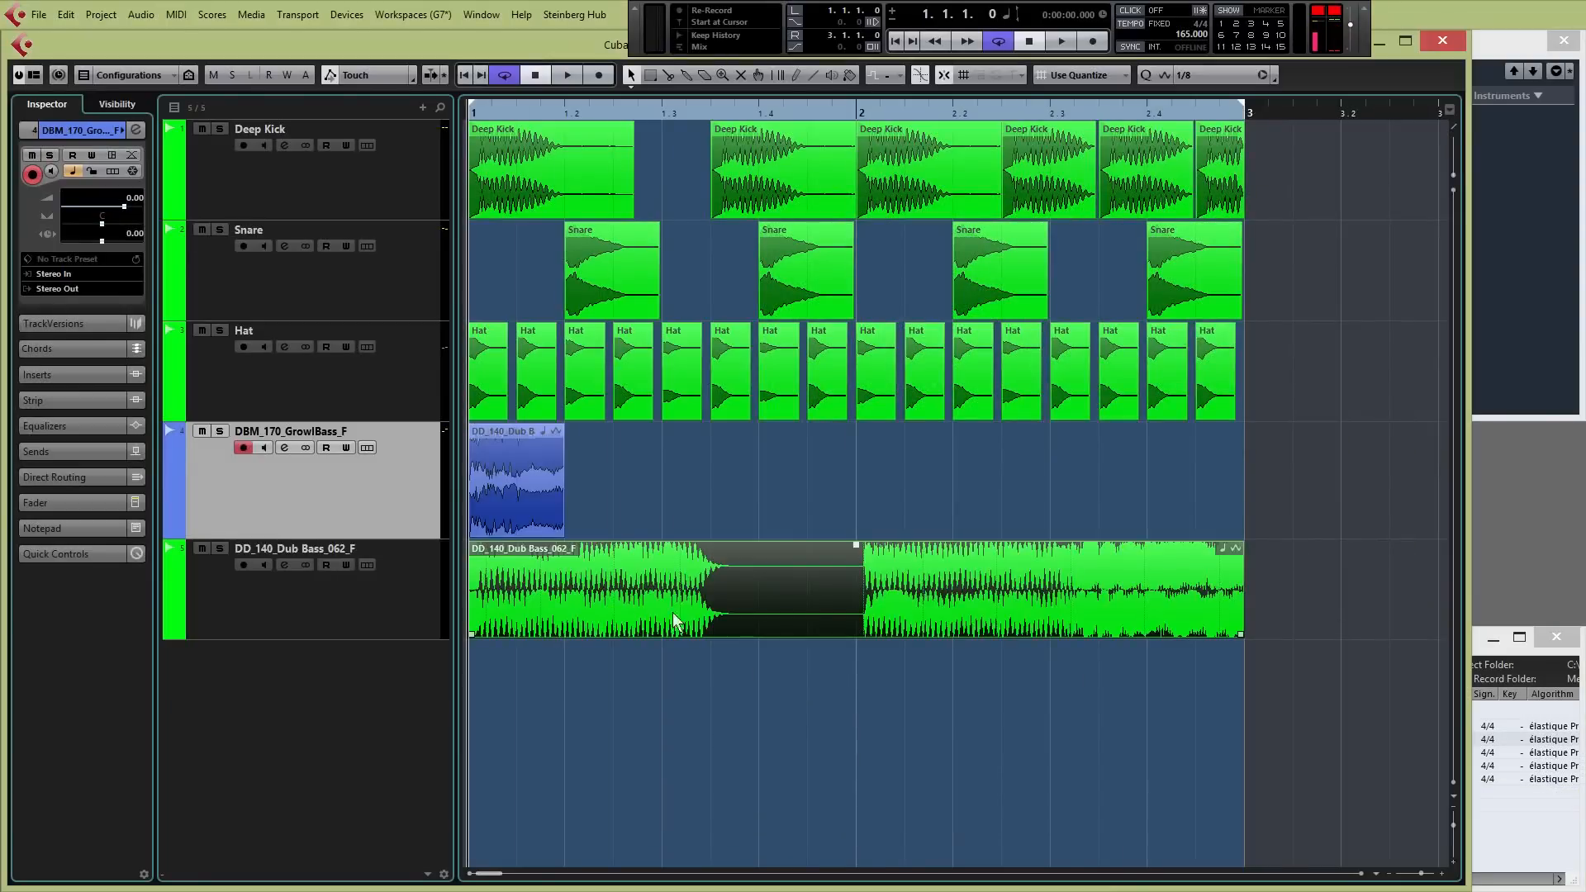
{"action": "mouse_move", "coordinate": [1240, 634]}
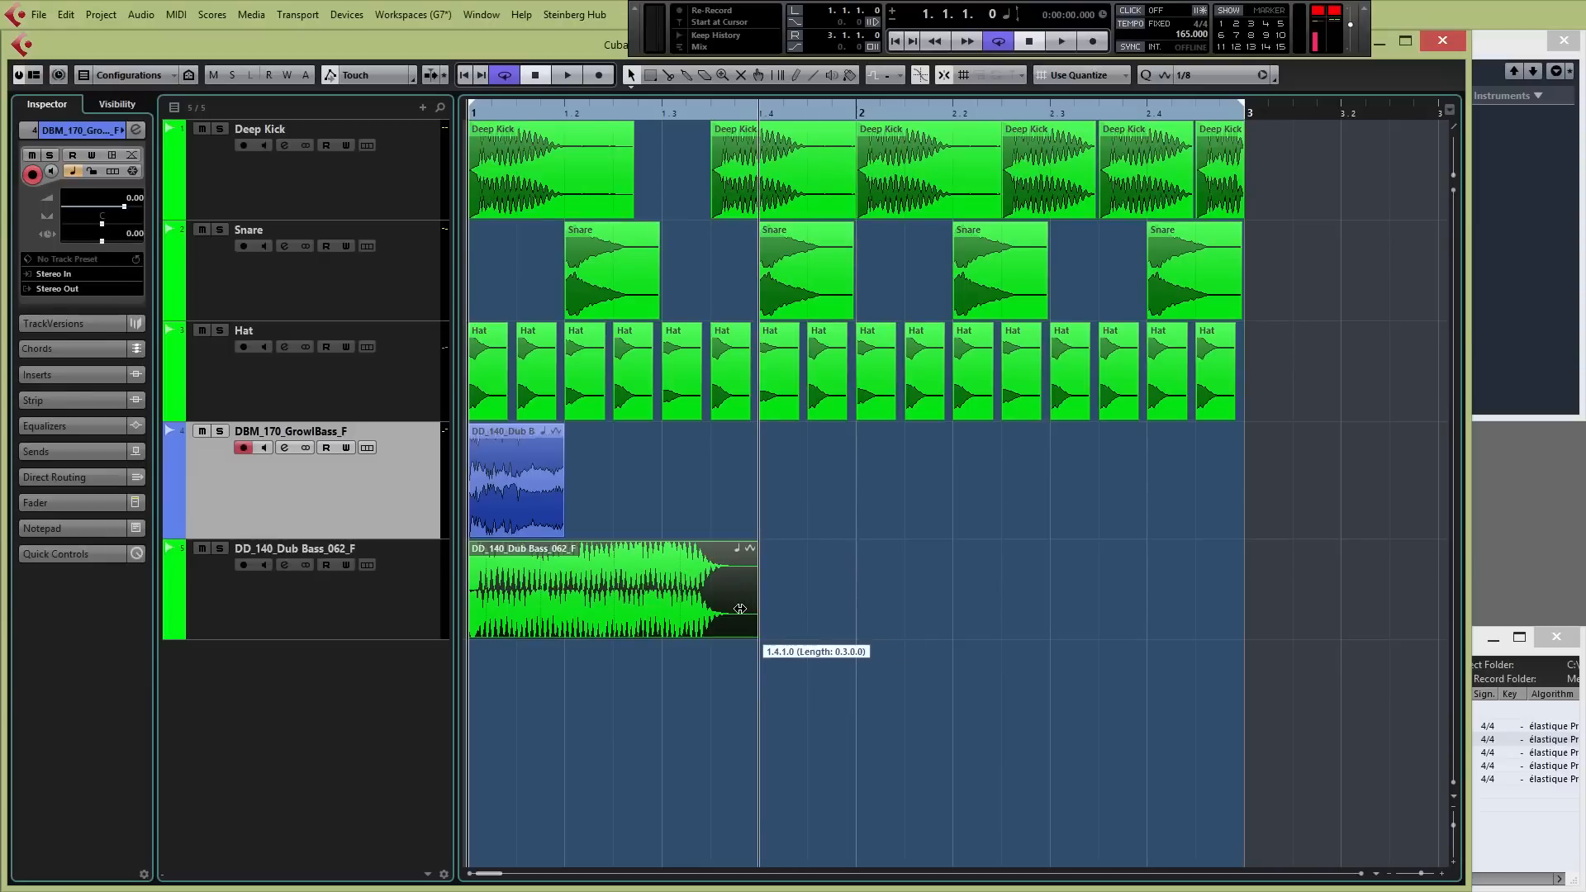
Step: Trim the 062_F event to three beats and move it to start at bar 1 beat 3
{"action": "left_click_drag", "start_coordinate": [611, 592], "coordinate": [758, 591]}
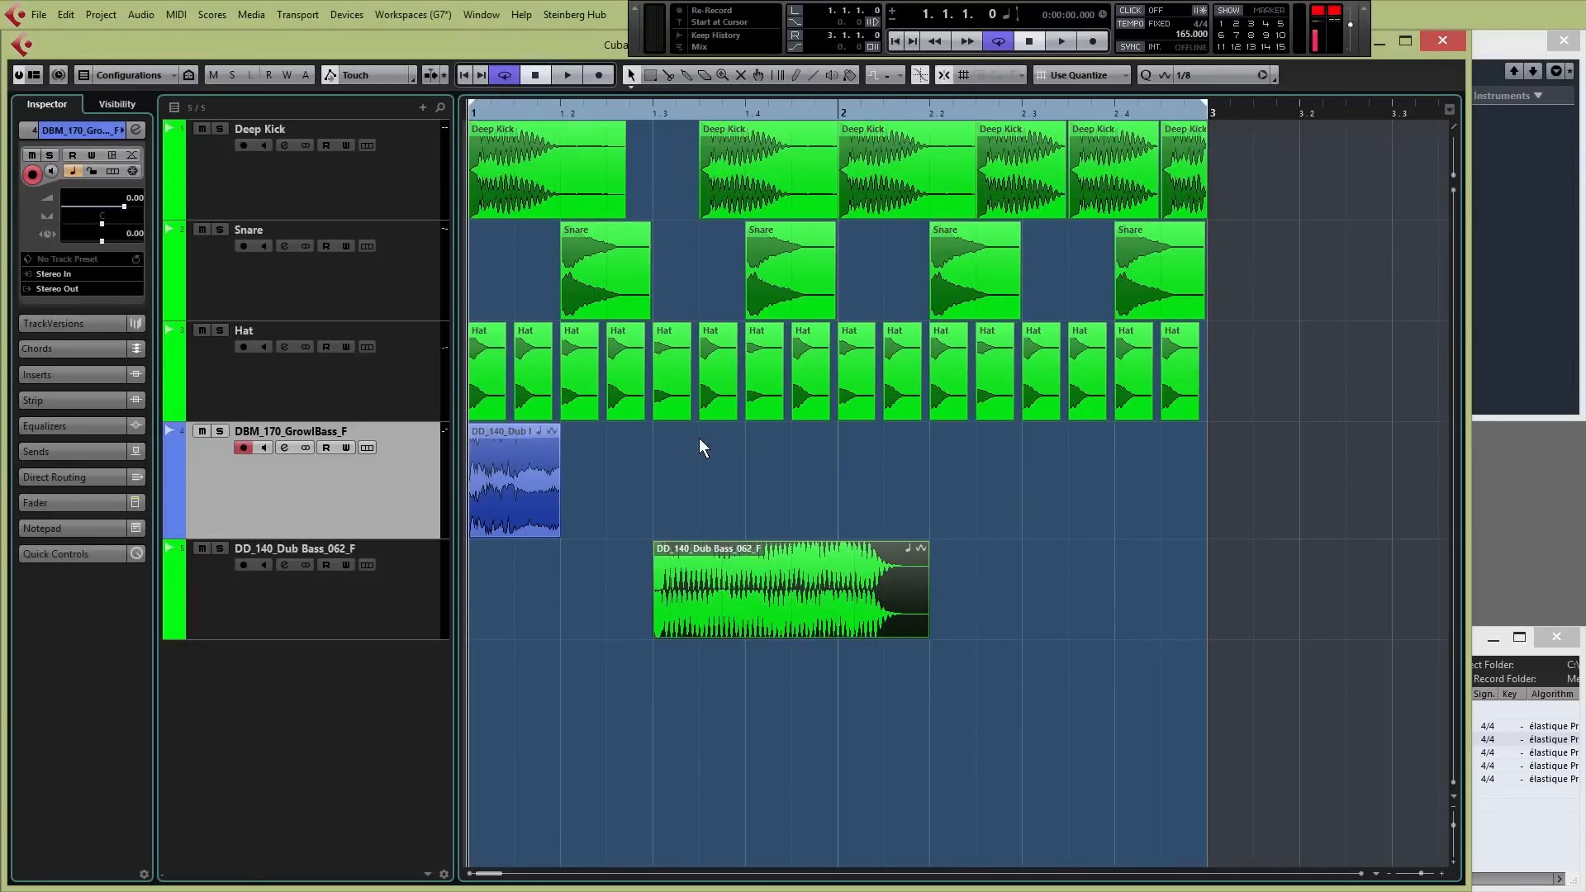
{"action": "left_click", "coordinate": [566, 75]}
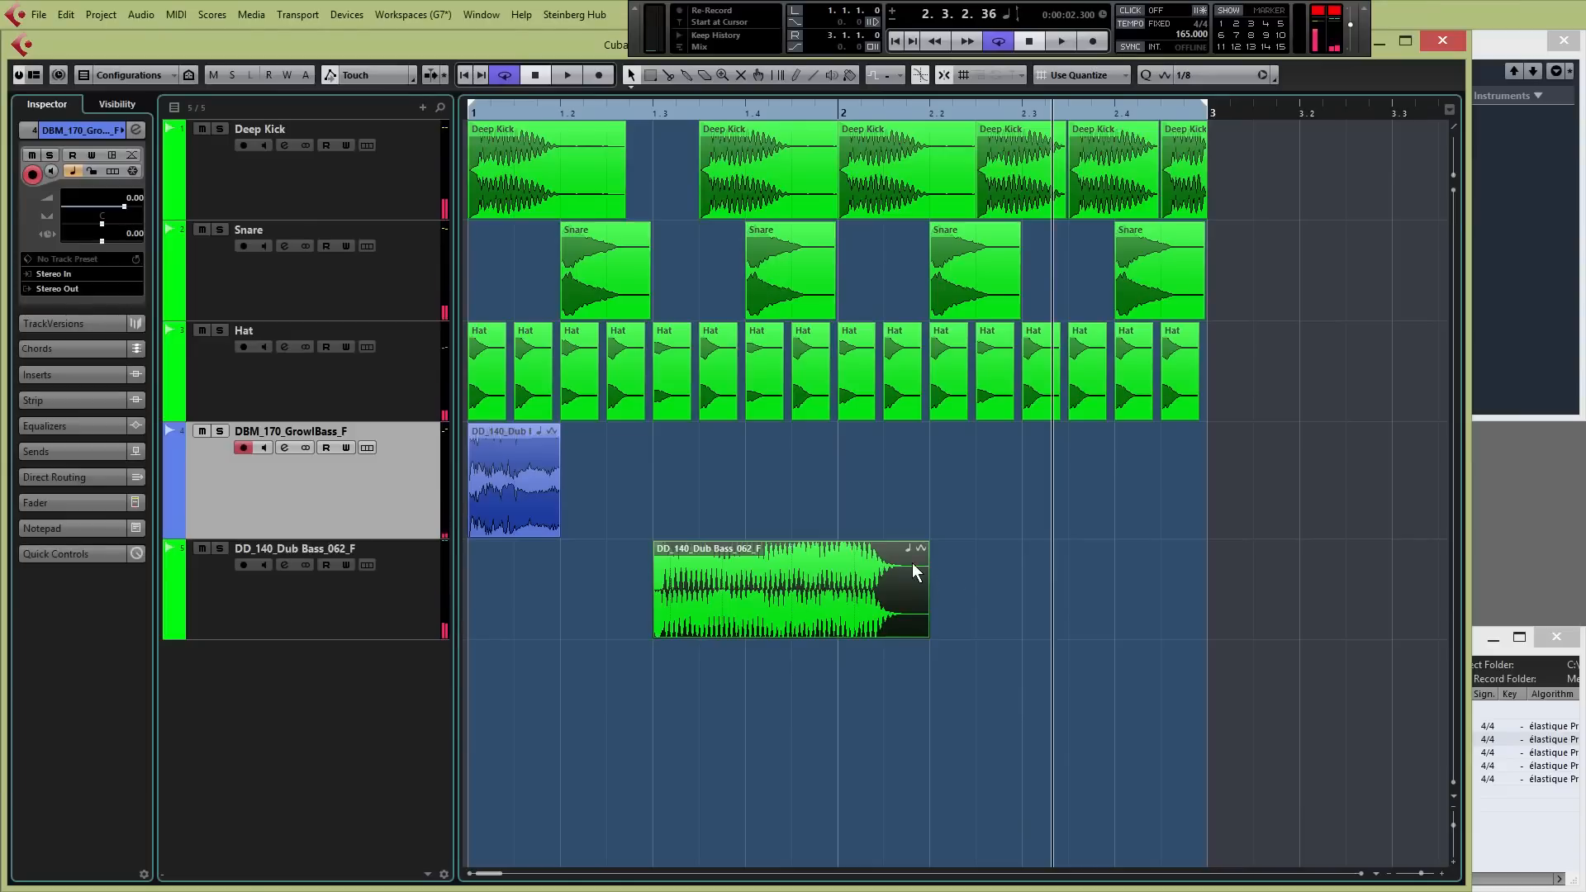
{"action": "mouse_move", "coordinate": [906, 534]}
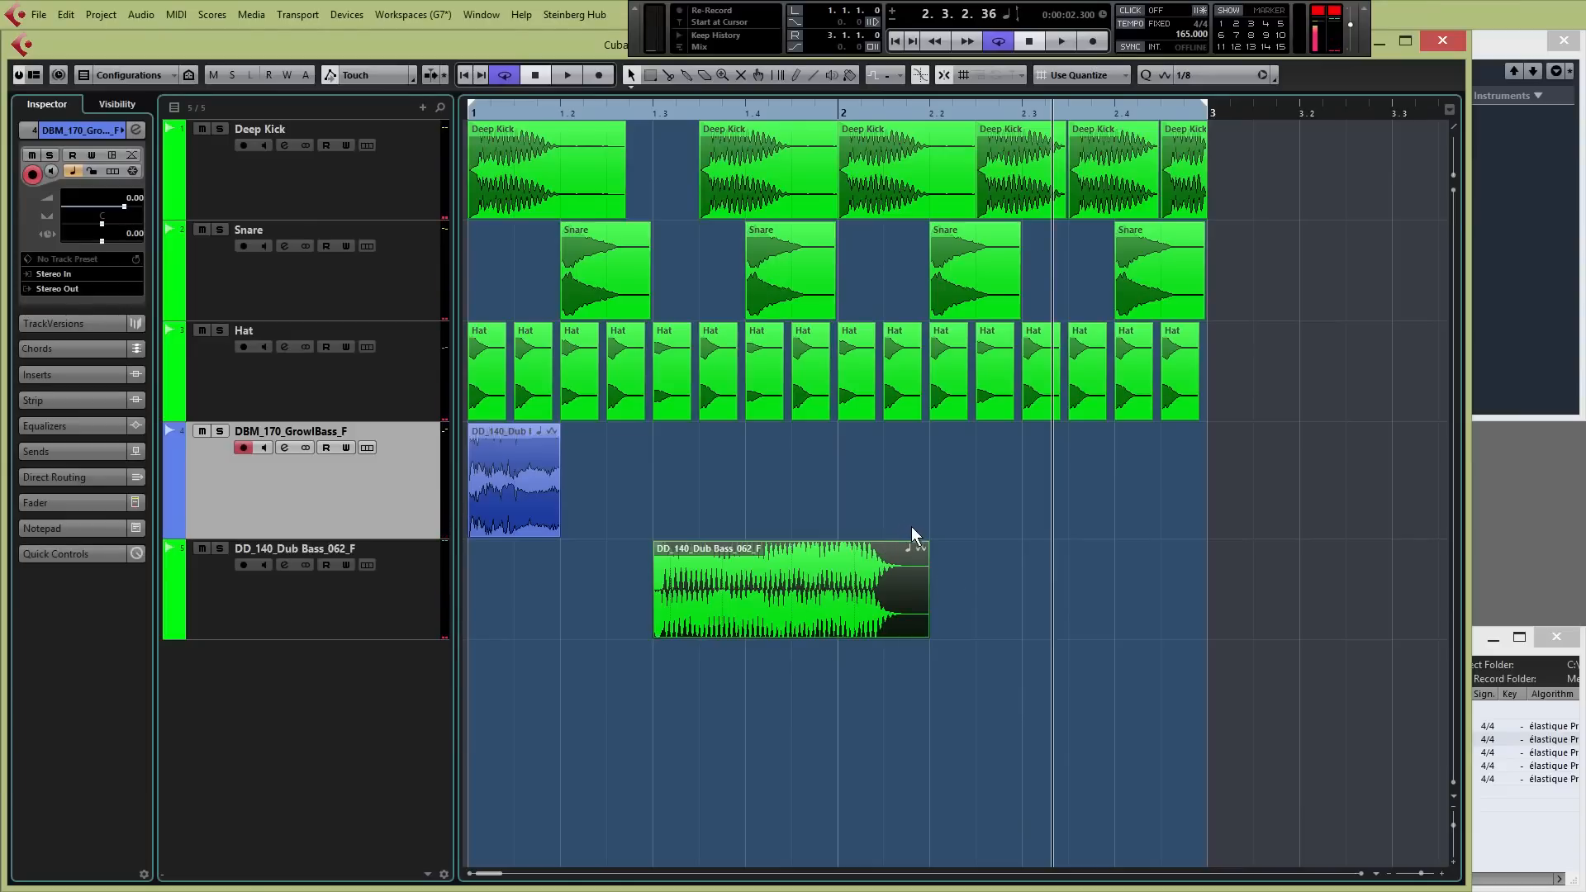
{"action": "left_click", "coordinate": [1061, 42]}
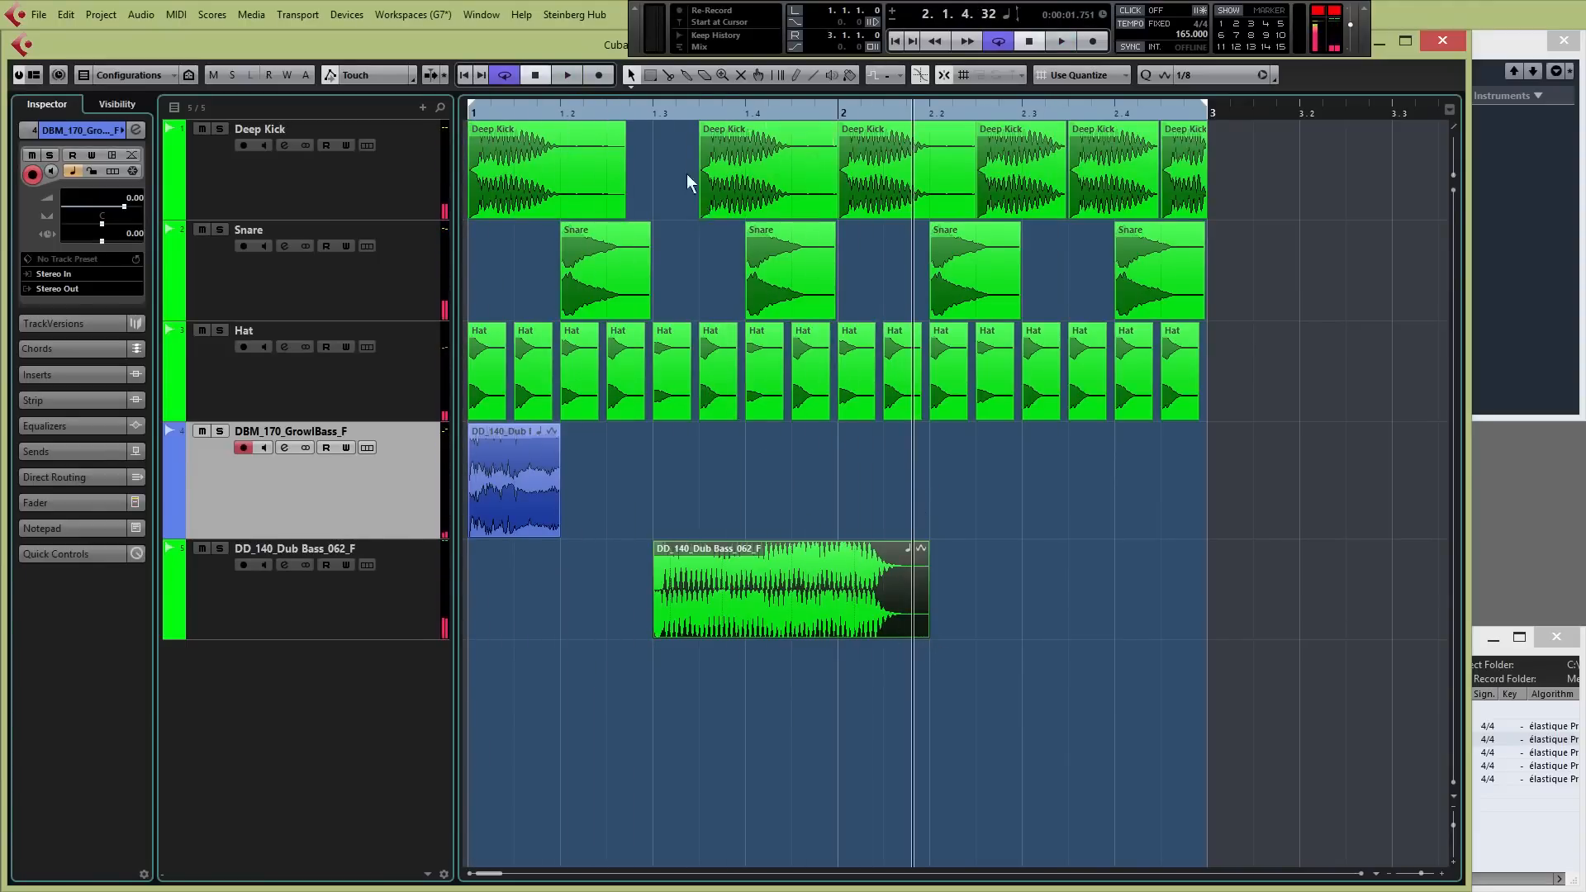
{"action": "mouse_move", "coordinate": [630, 75]}
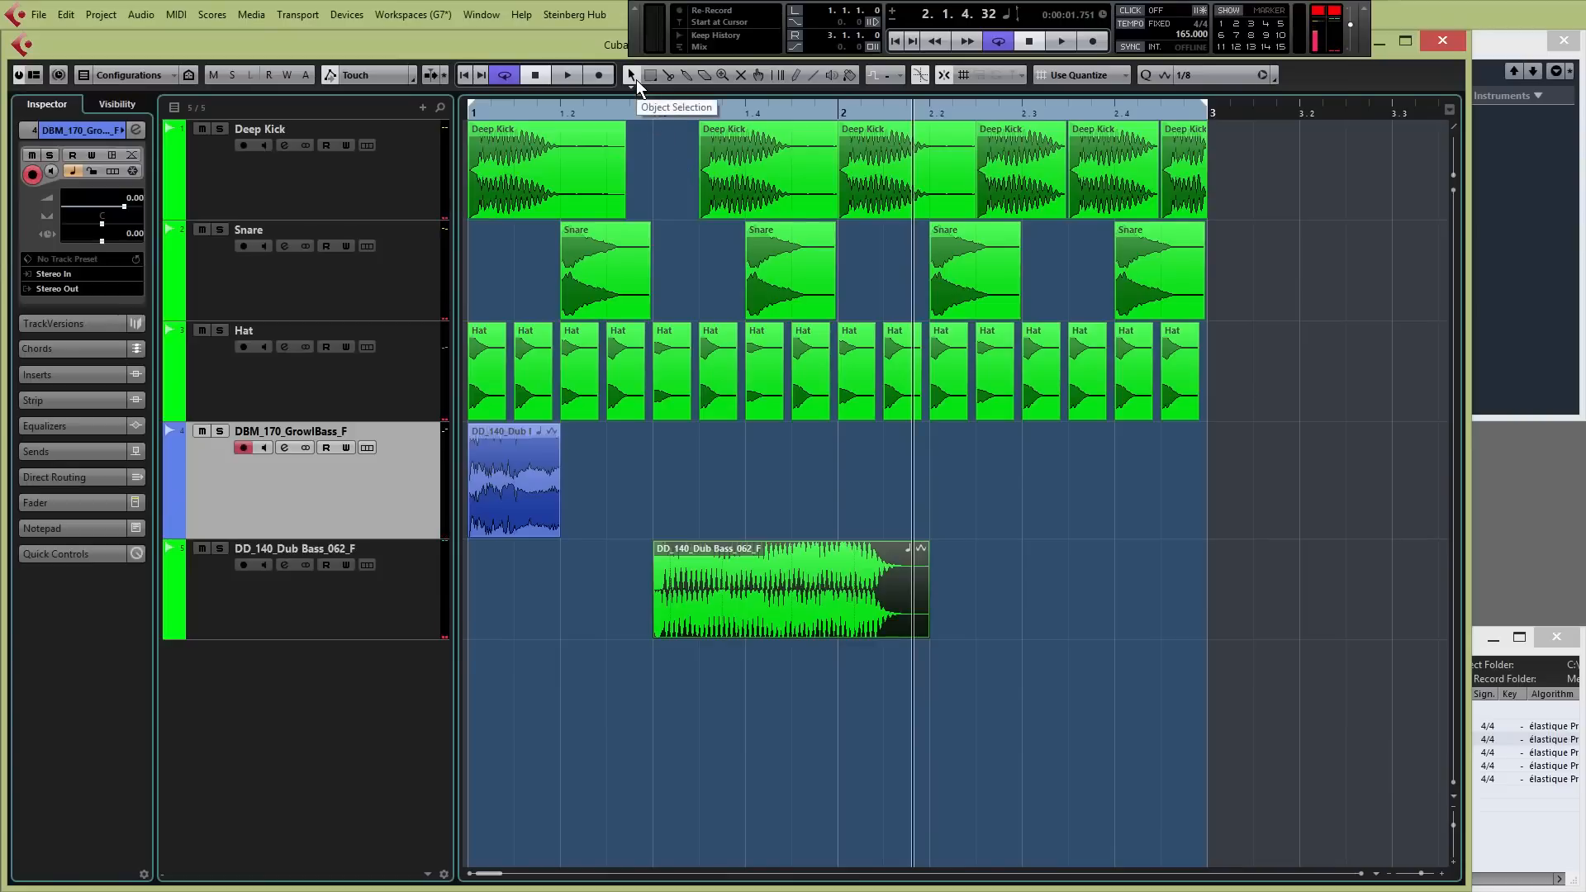
Step: Enable Sizing Applies Time Stretch and stretch the 062_F event shorter to end just after bar 2, then play it
{"action": "left_click", "coordinate": [629, 74]}
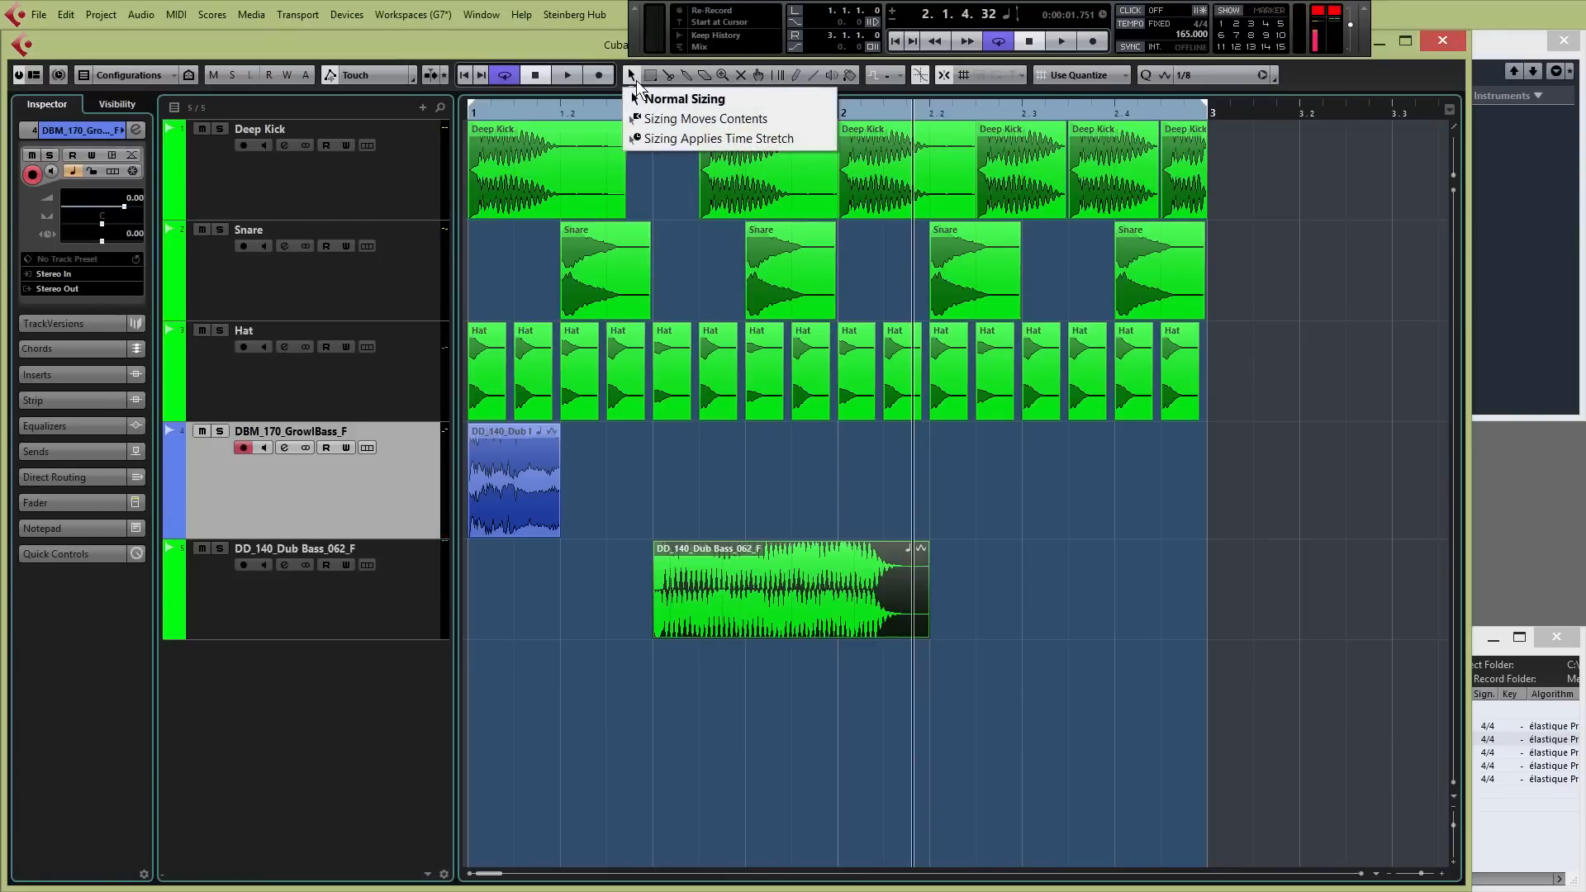
{"action": "mouse_move", "coordinate": [718, 139]}
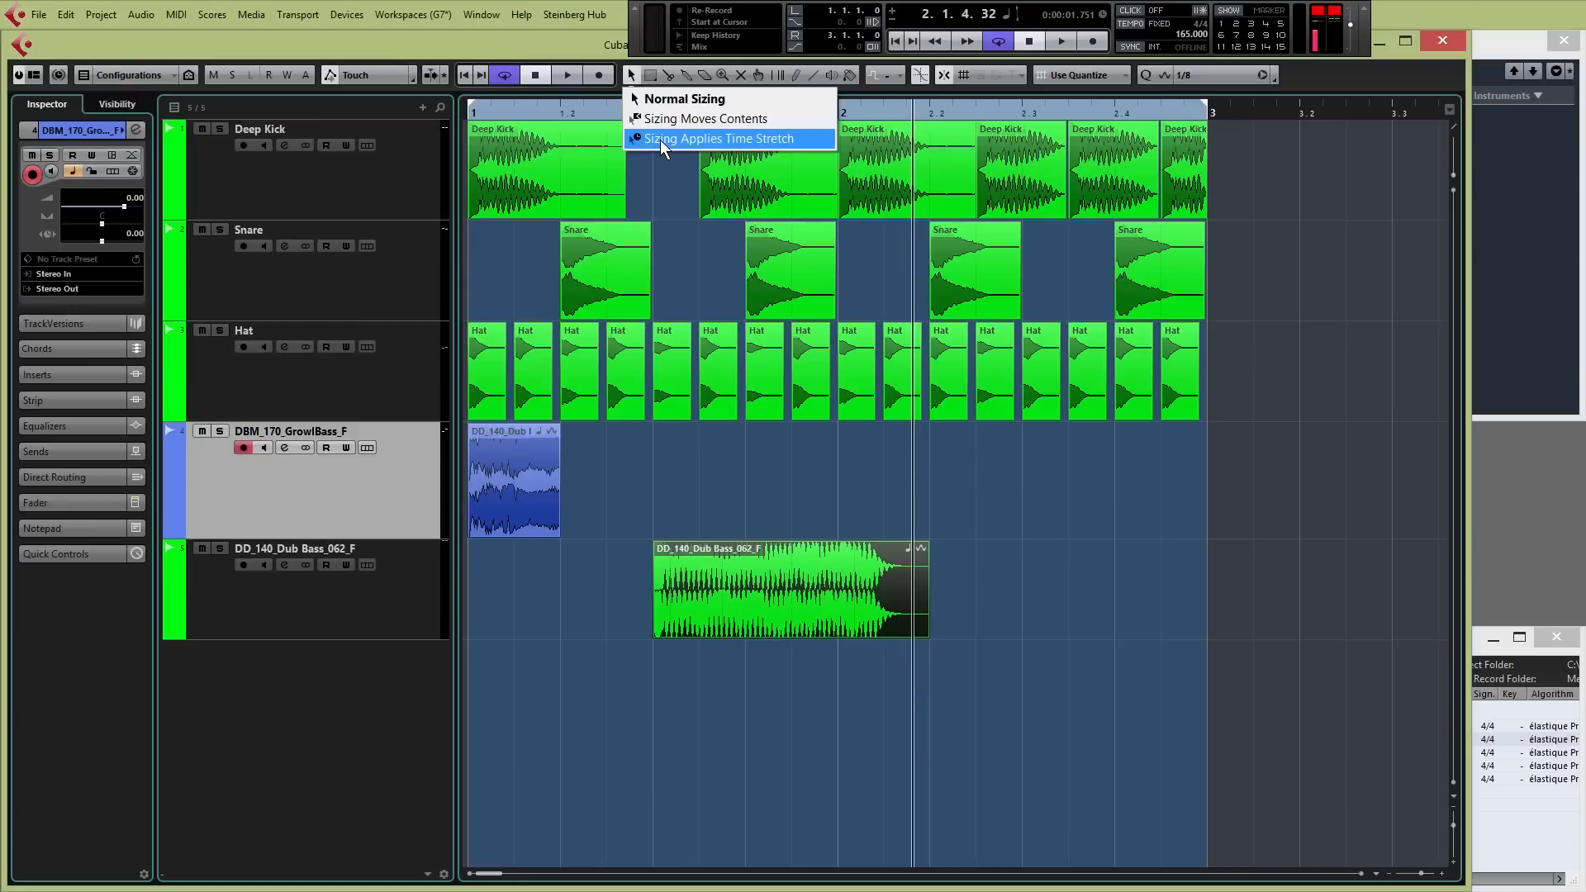
{"action": "left_click", "coordinate": [719, 139]}
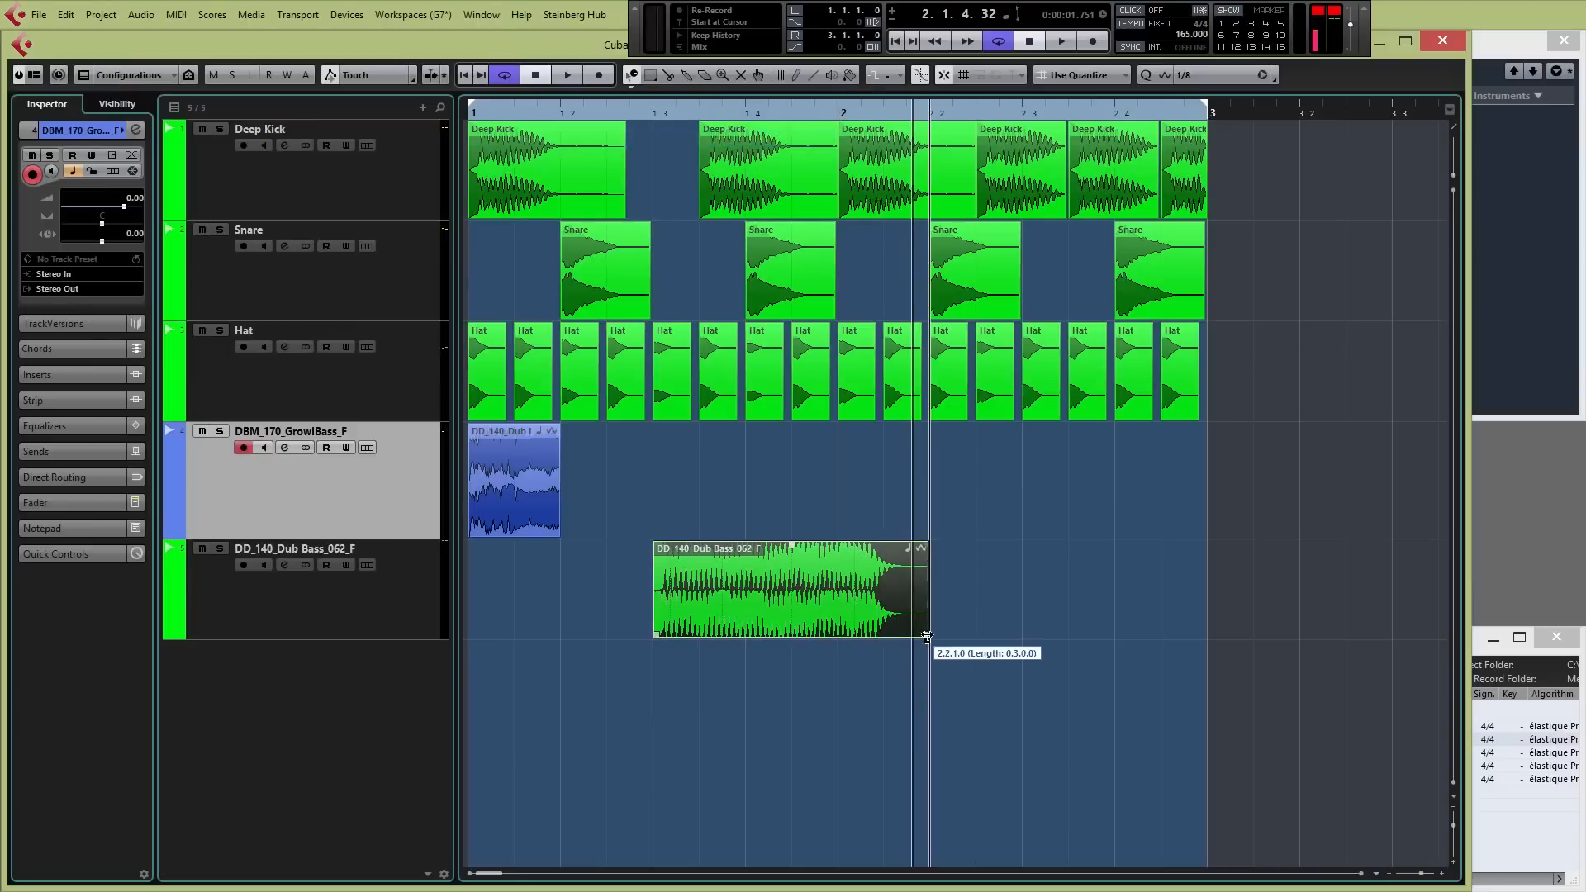
{"action": "left_click_drag", "start_coordinate": [923, 634], "coordinate": [882, 634]}
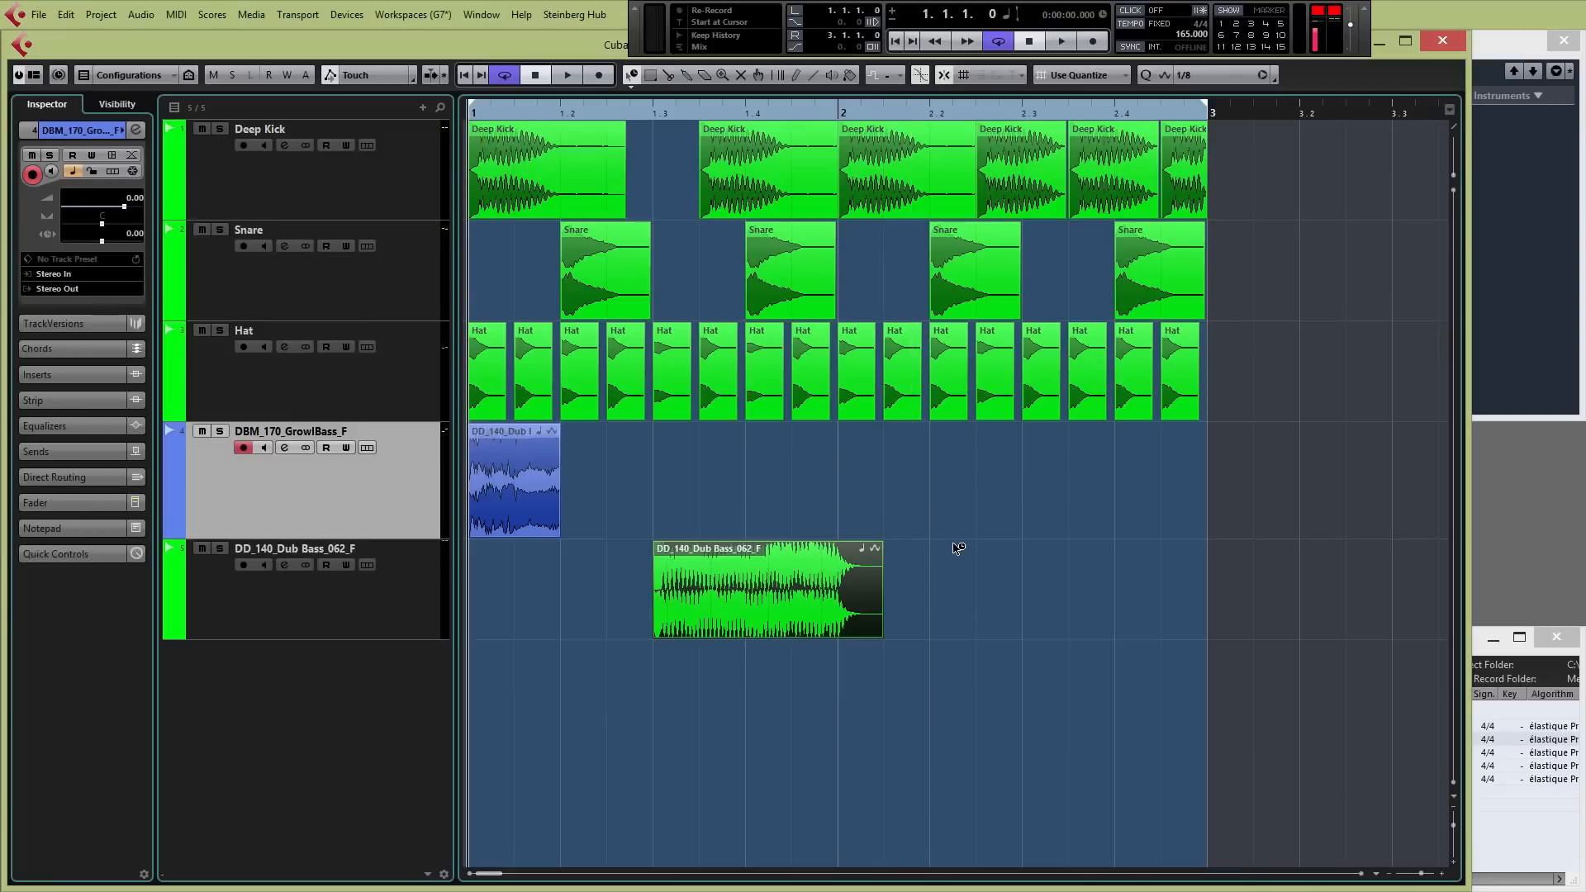
{"action": "left_click", "coordinate": [1060, 40]}
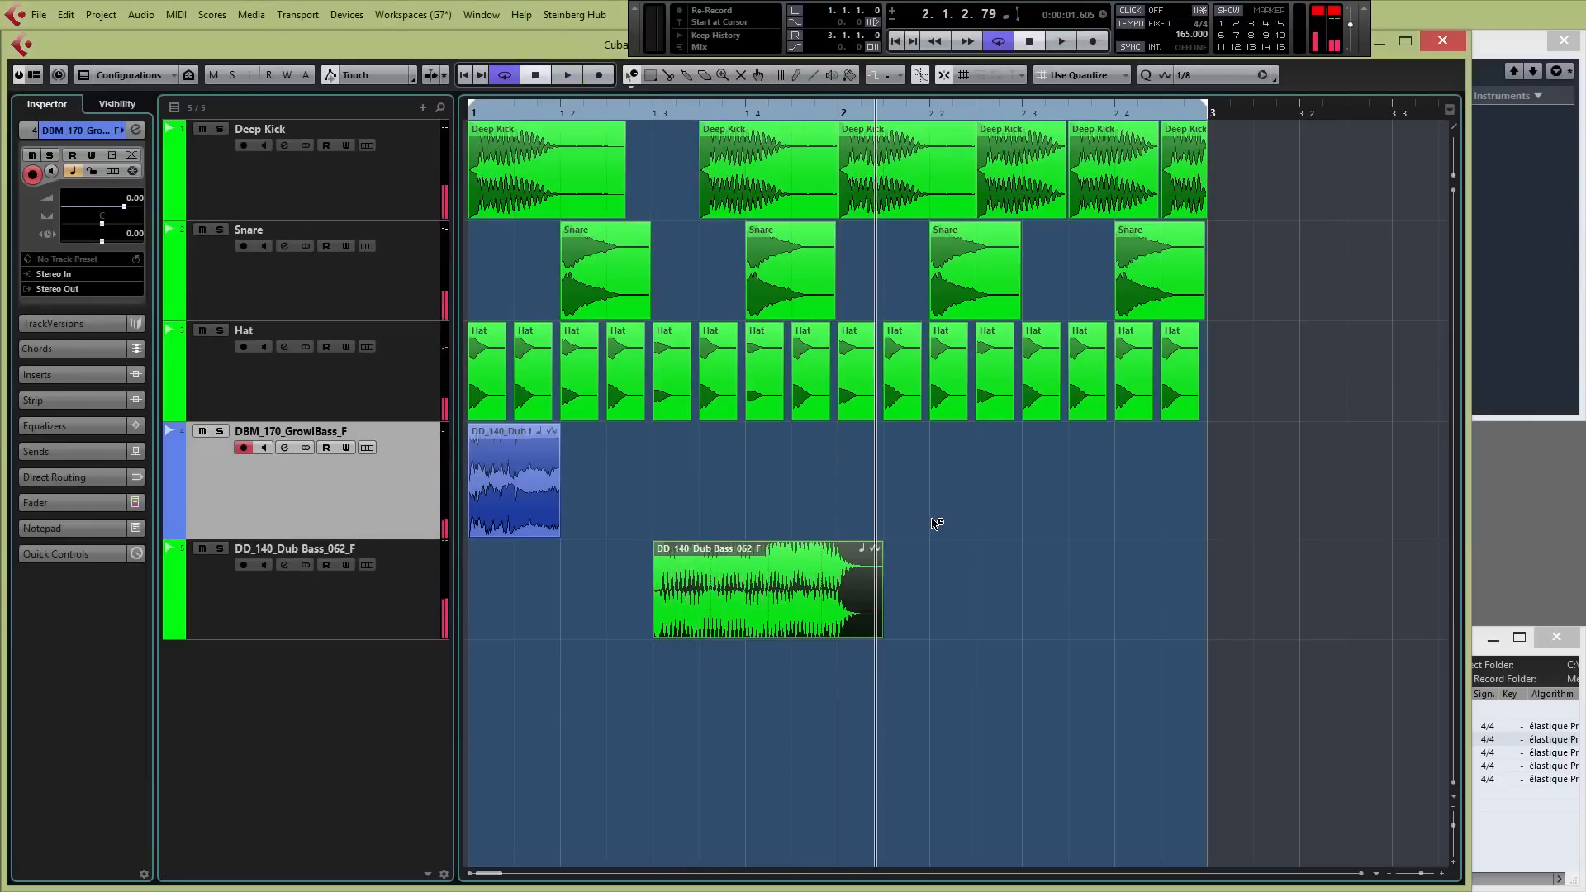
{"action": "mouse_move", "coordinate": [1434, 748]}
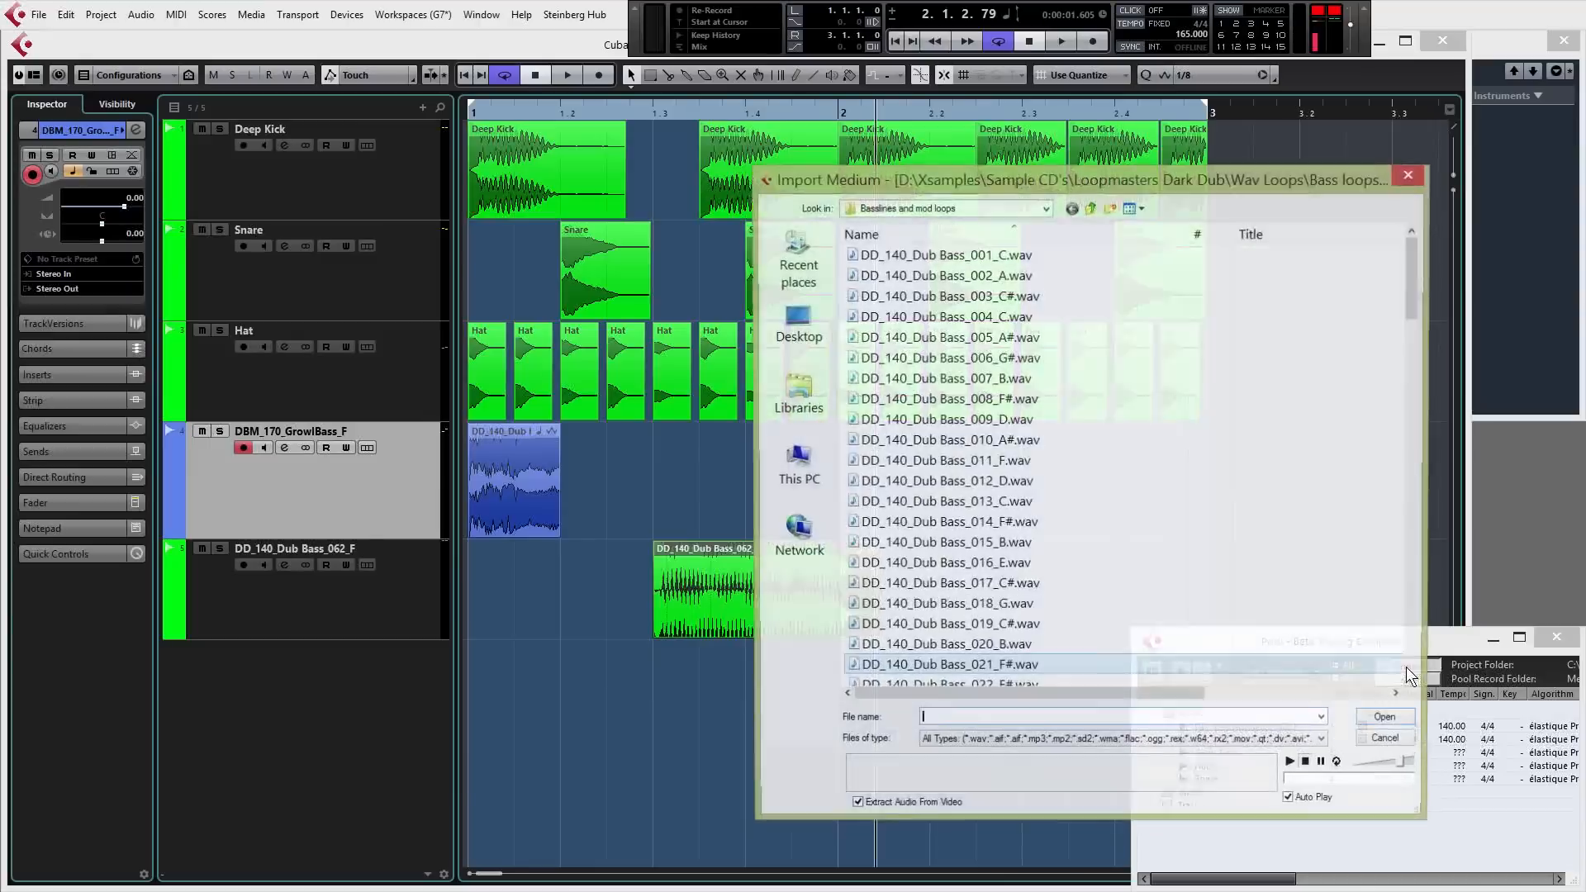
Step: Audition and import further dub bass loops including 014_F#, then select the 014_F# tail split at 2.4
{"action": "left_click", "coordinate": [943, 357]}
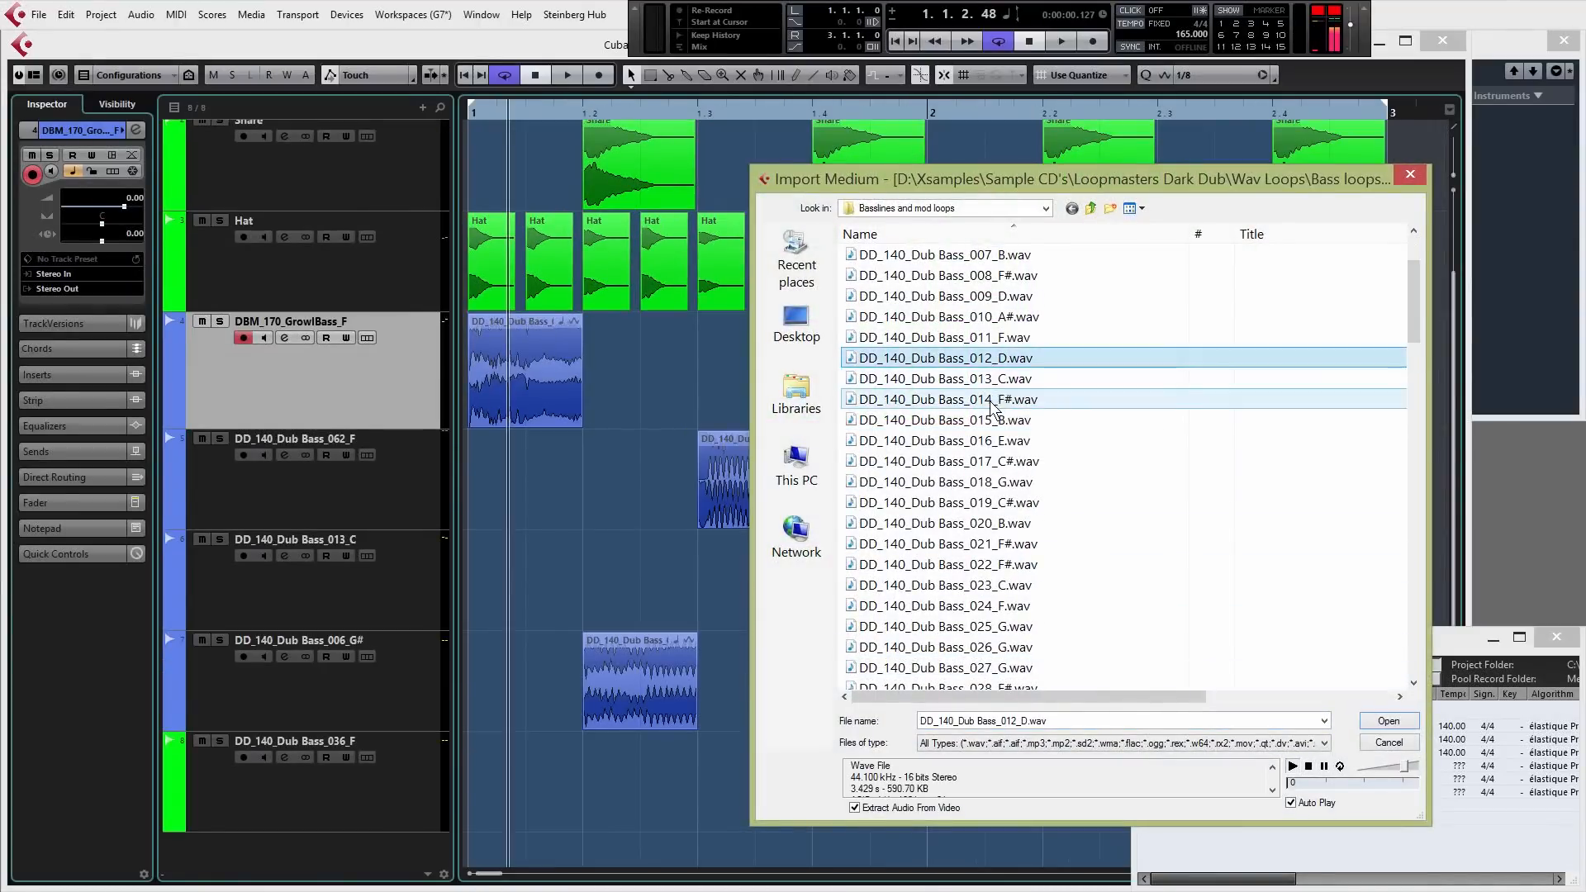
{"action": "left_click", "coordinate": [945, 398]}
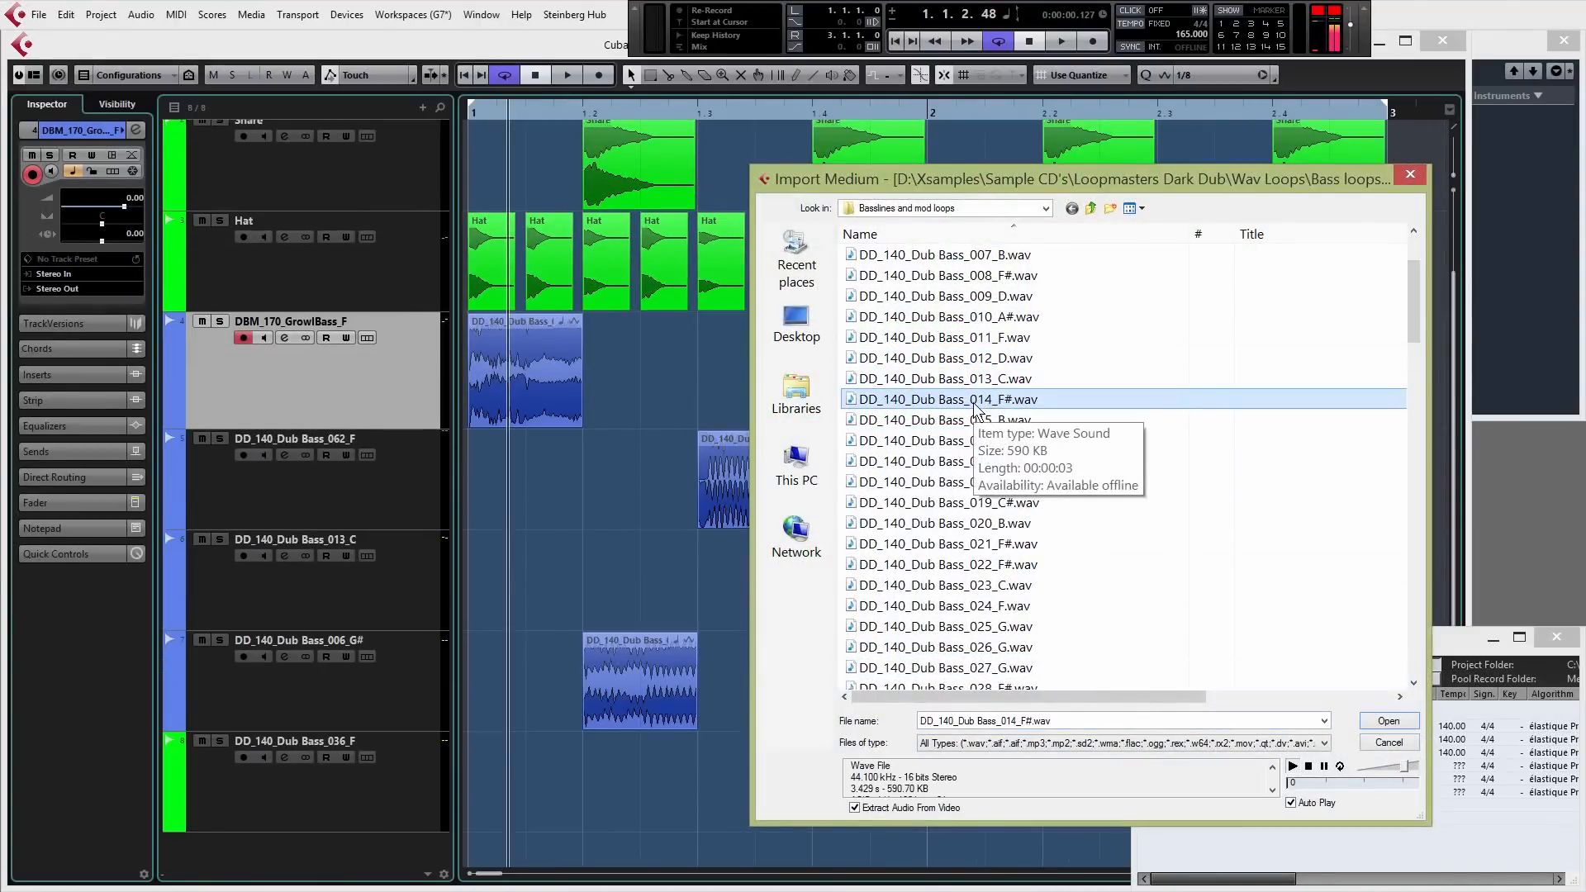
{"action": "left_click", "coordinate": [943, 317]}
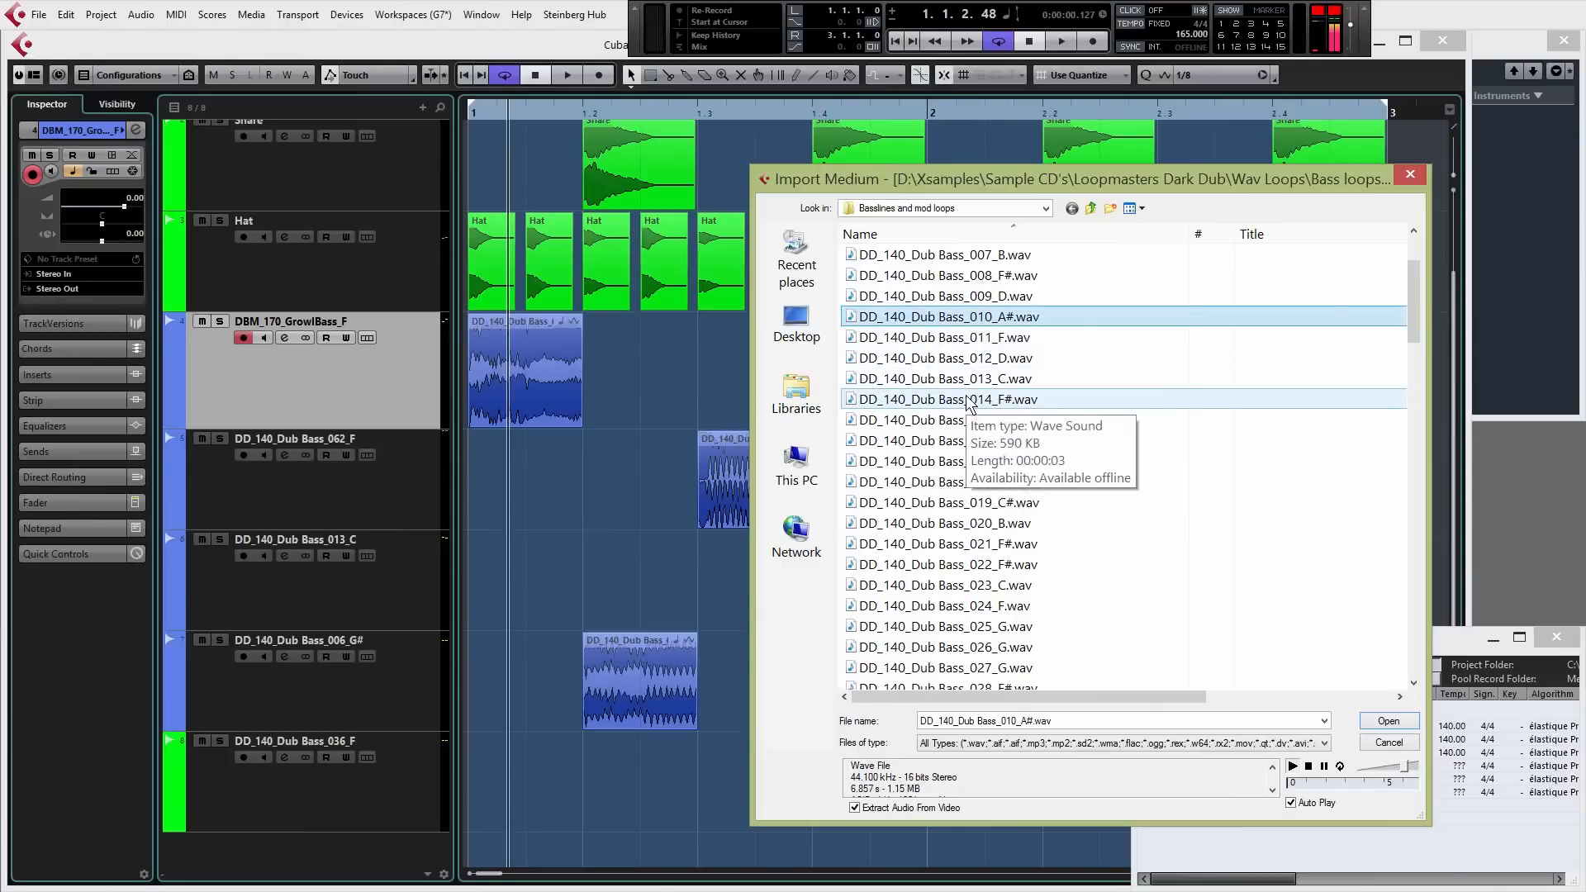
{"action": "left_click", "coordinate": [1386, 720]}
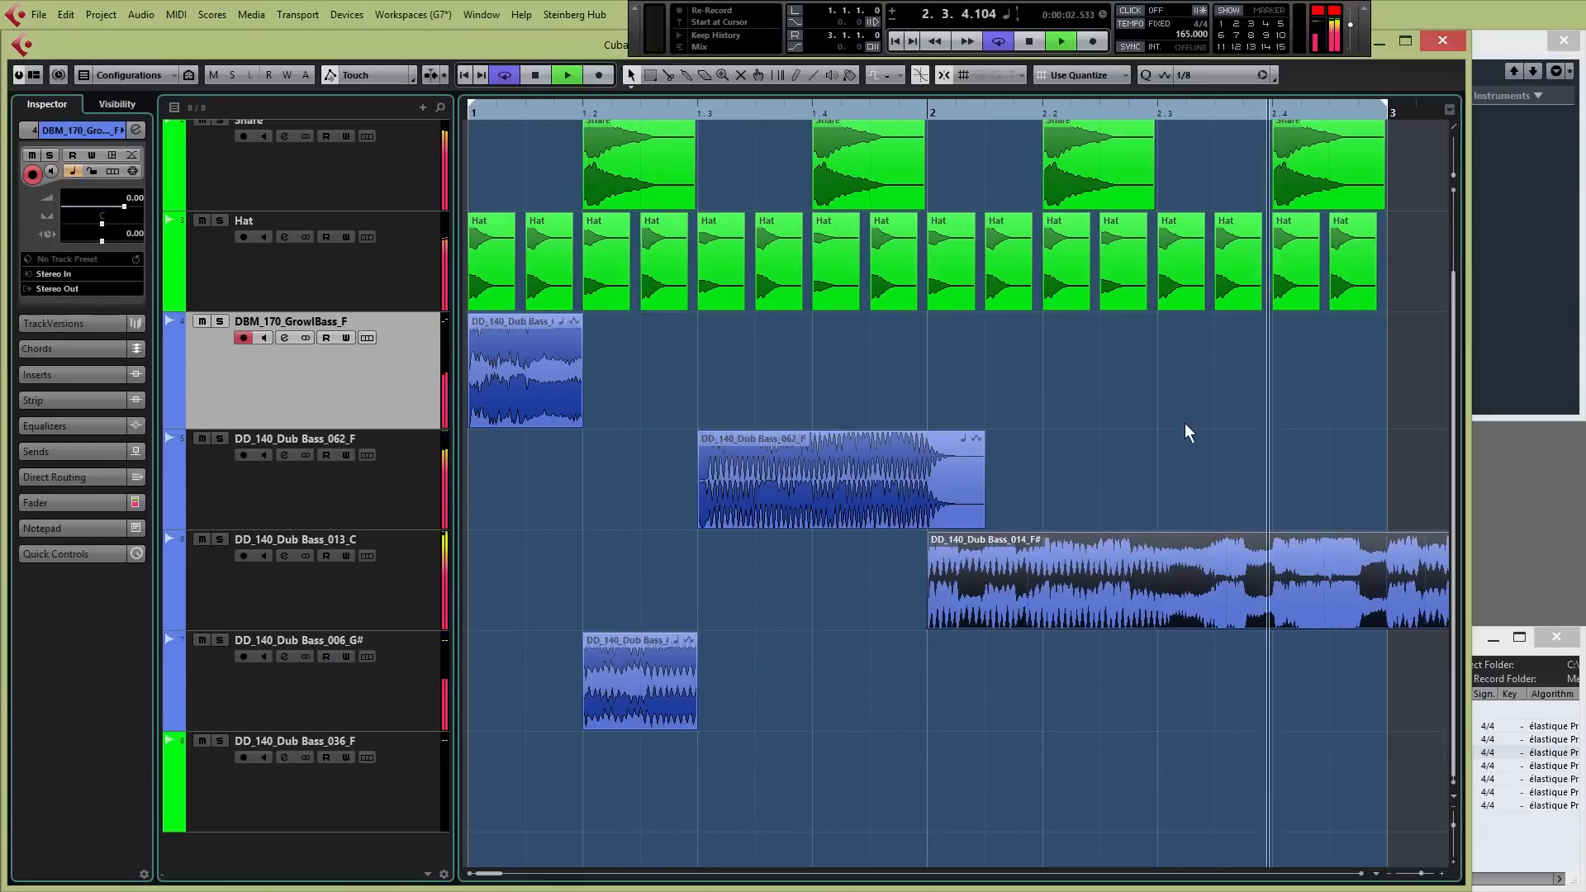
{"action": "left_click", "coordinate": [1029, 39]}
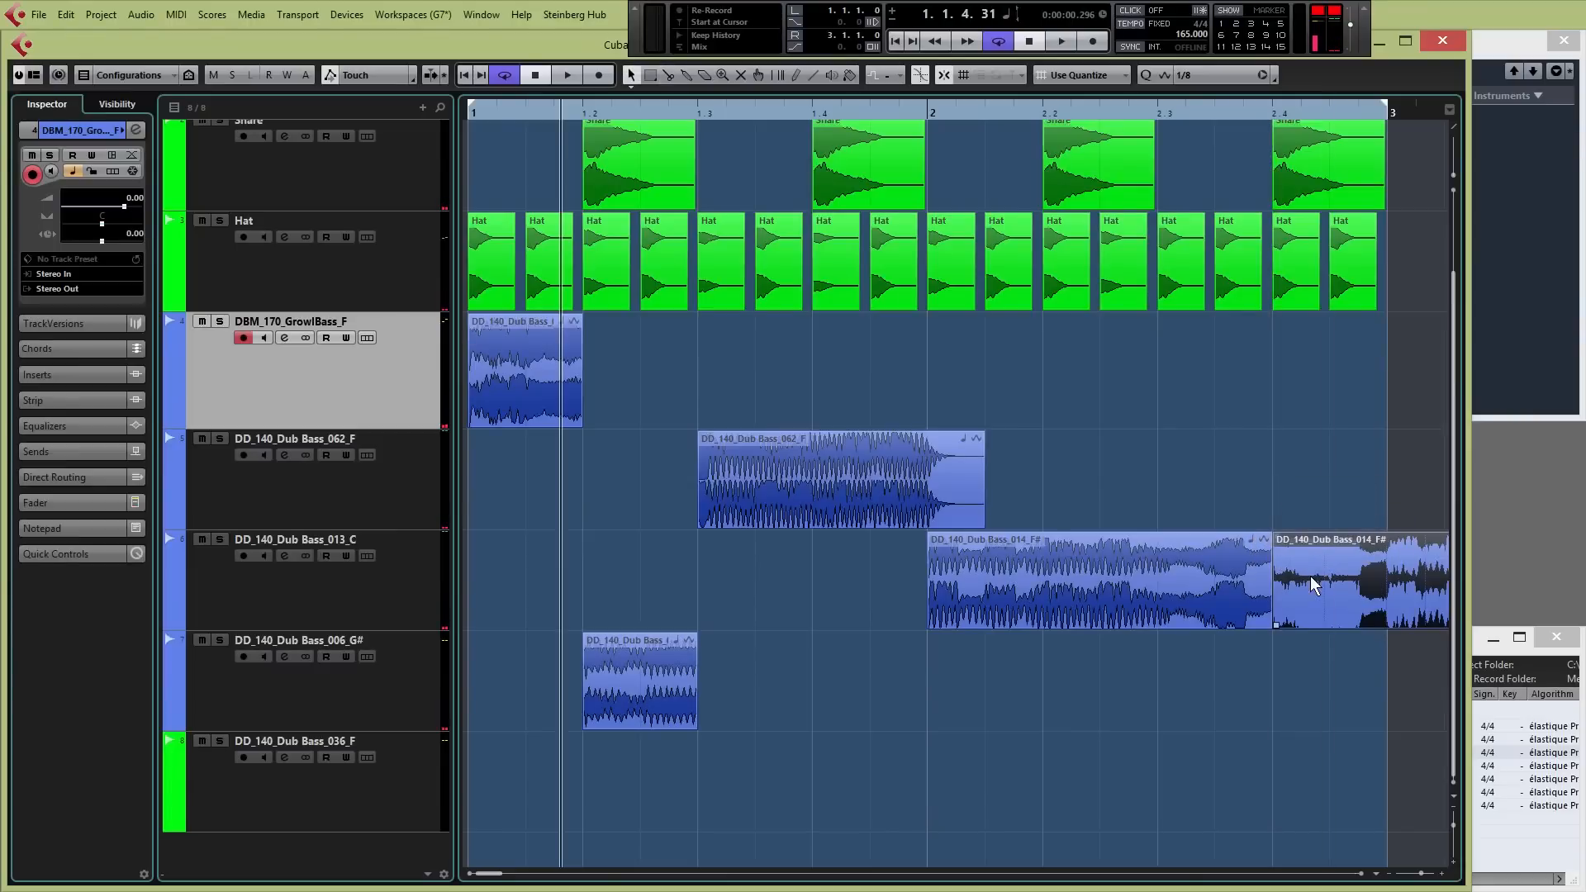
{"action": "left_click", "coordinate": [1330, 581]}
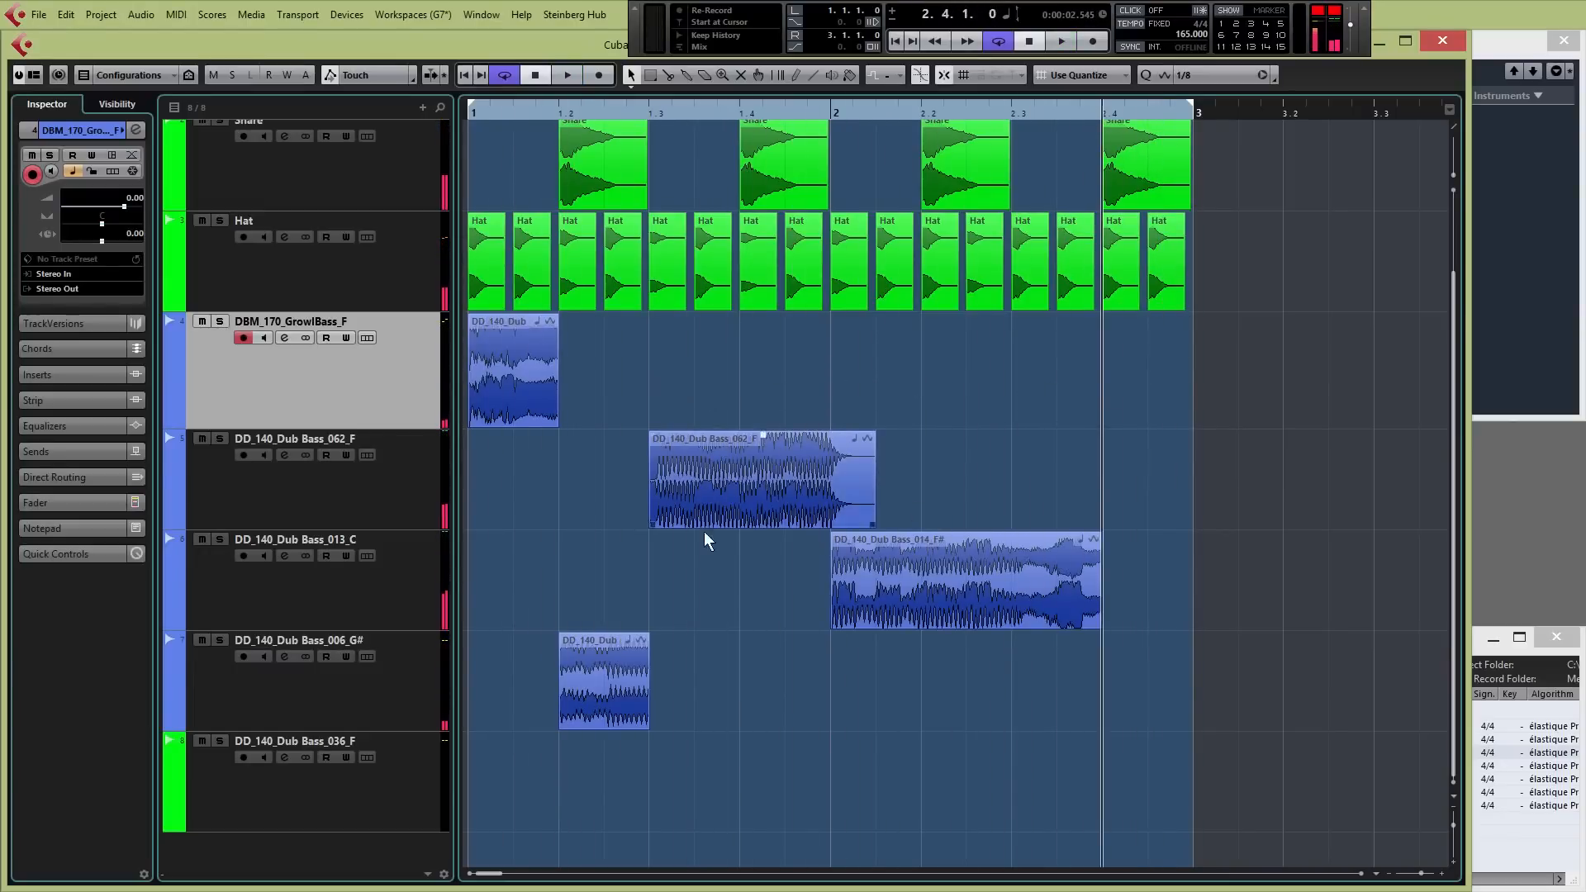
{"action": "mouse_move", "coordinate": [1137, 385]}
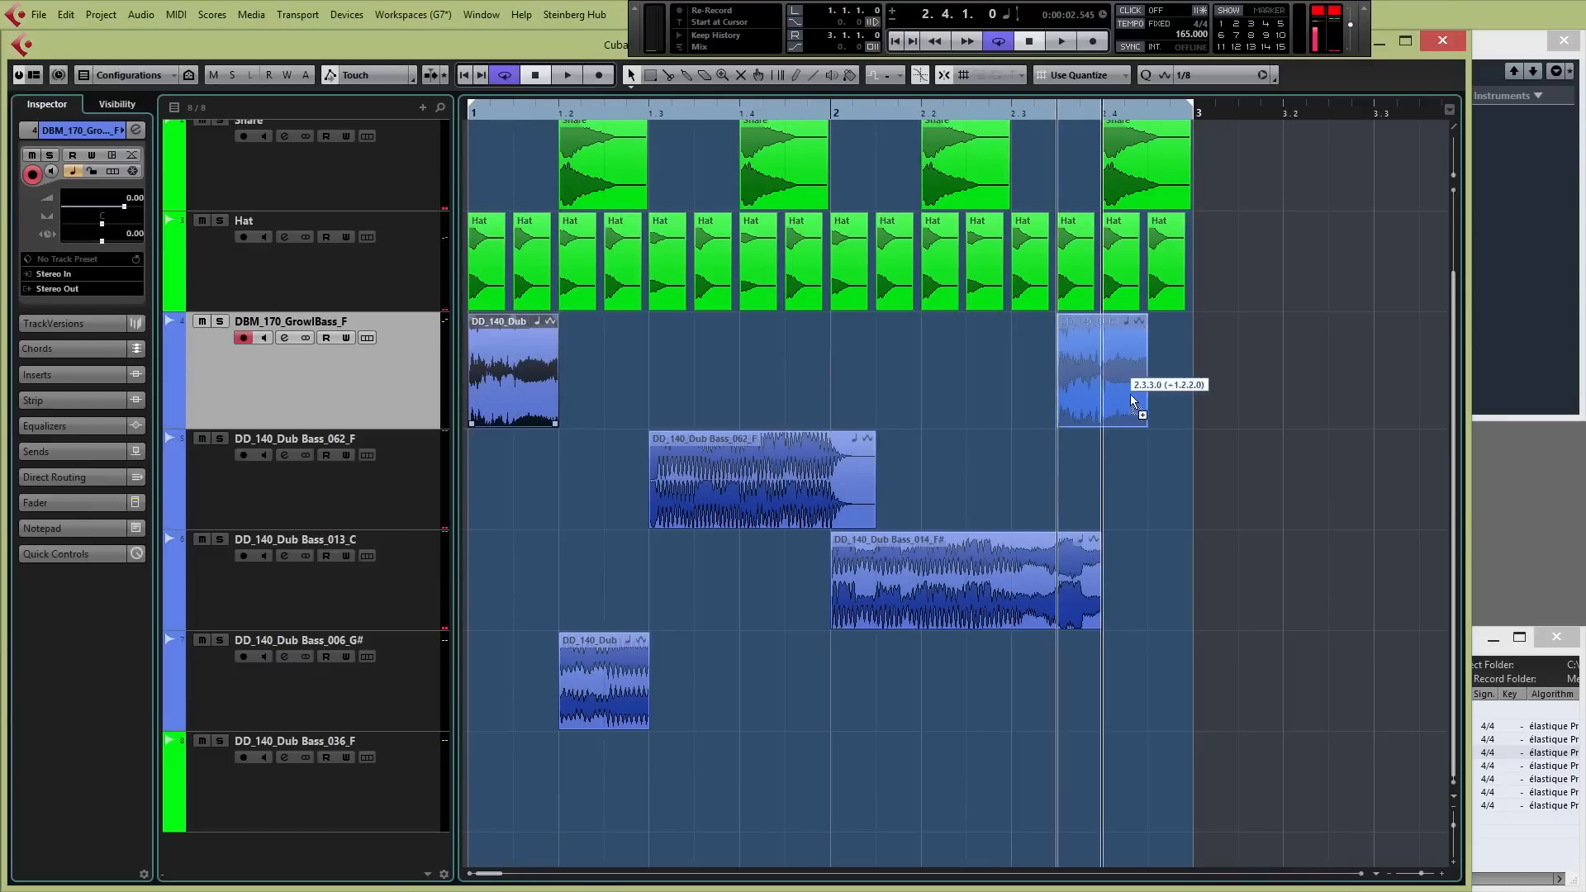
Step: Alt-drag a copy of the first growl bass slice to bar 2 beat 4
{"action": "left_click_drag", "start_coordinate": [1102, 375], "coordinate": [1148, 385]}
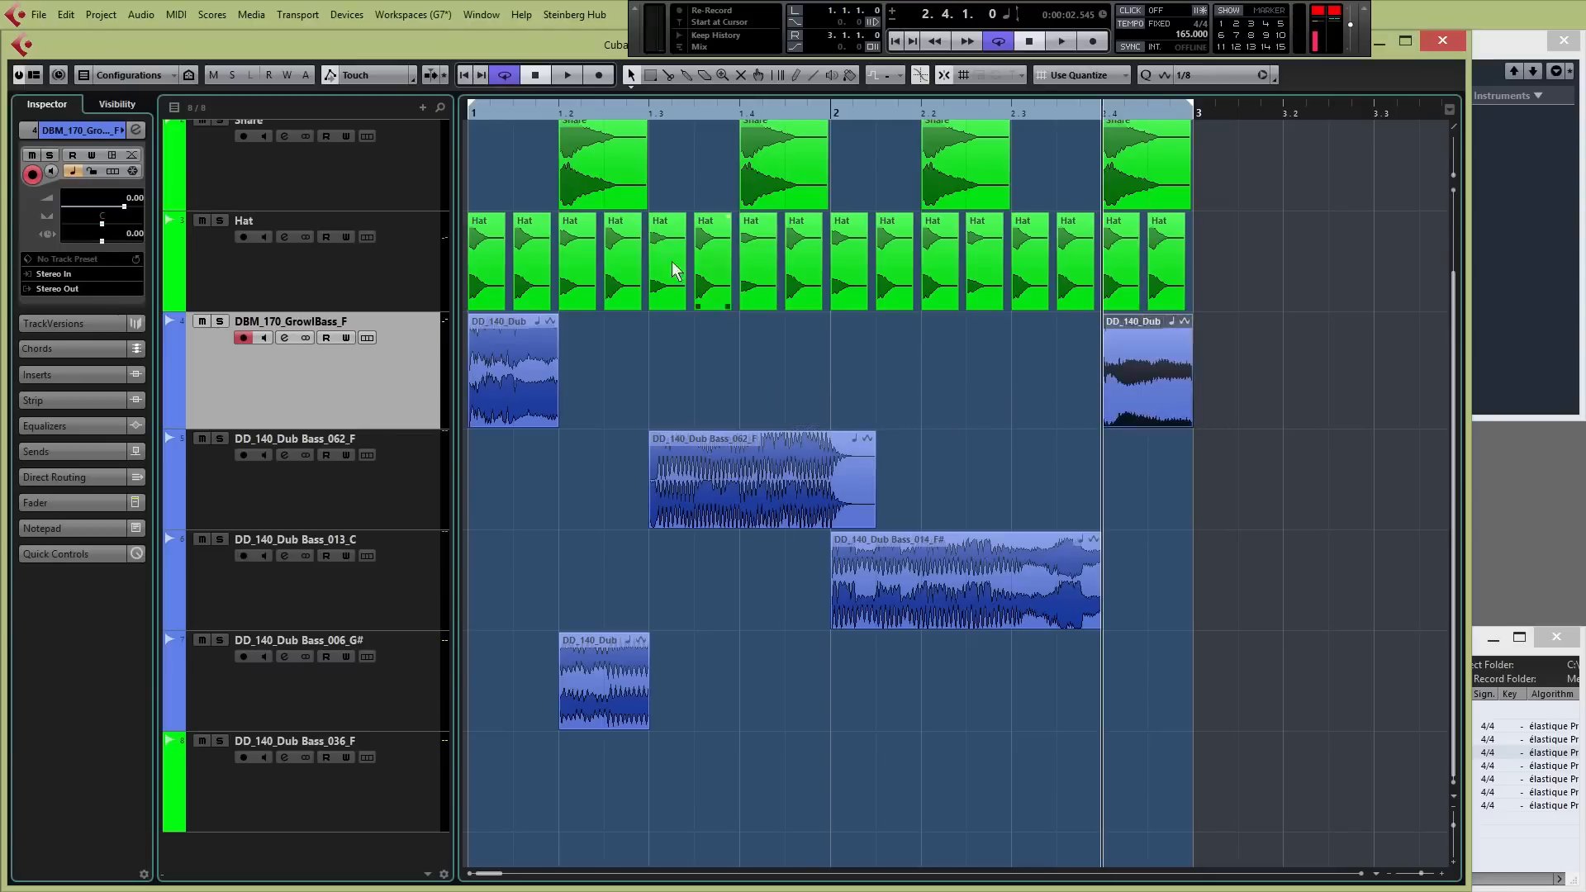
{"action": "left_click", "coordinate": [567, 74]}
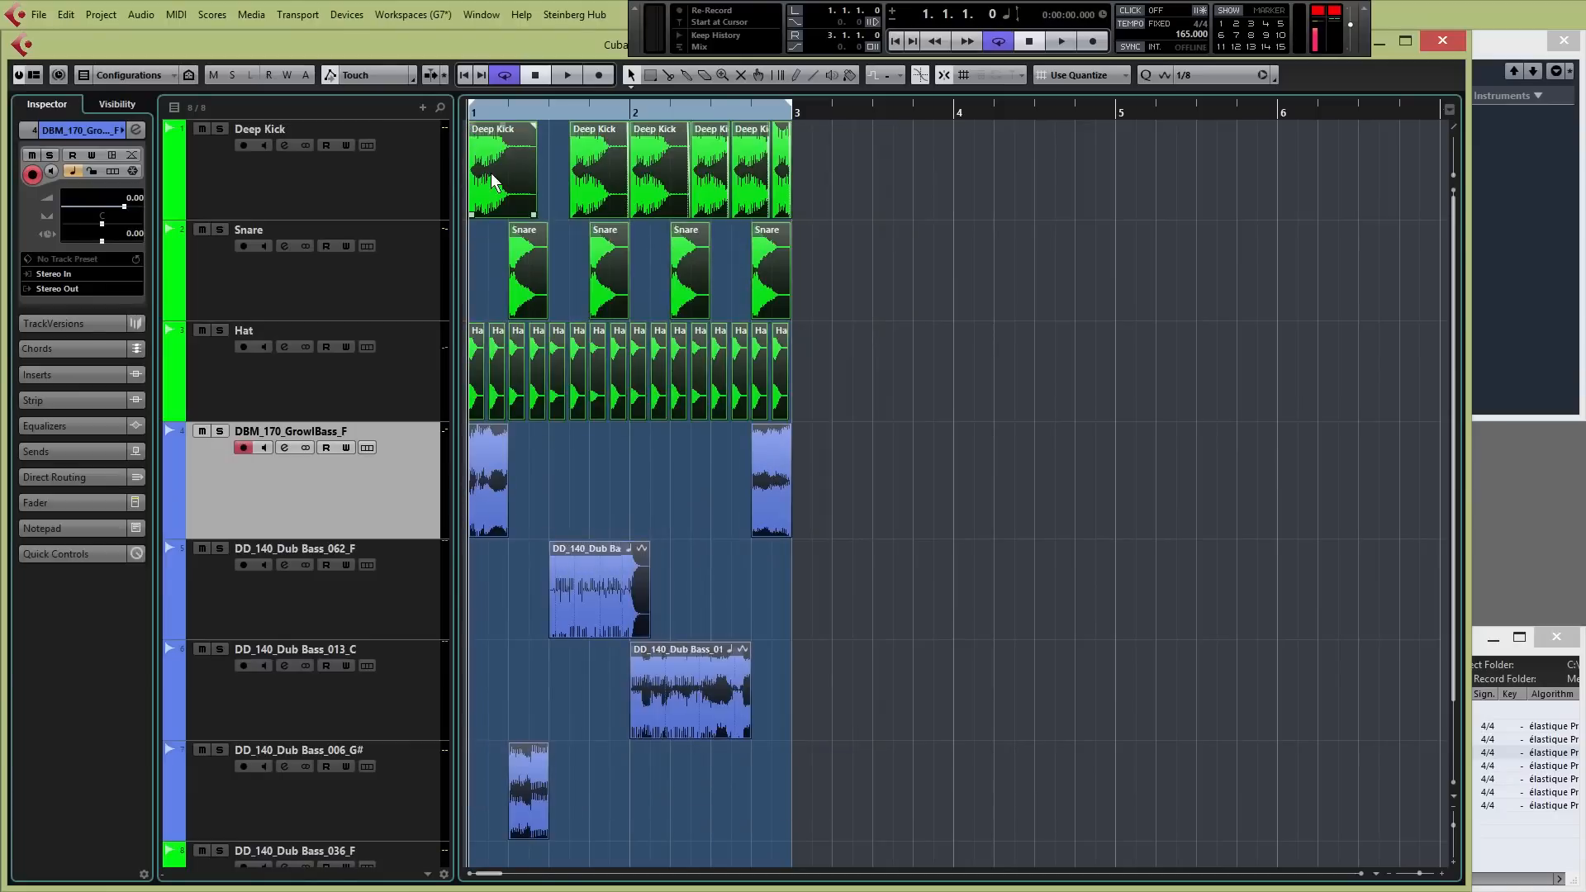
{"action": "mouse_move", "coordinate": [1204, 81]}
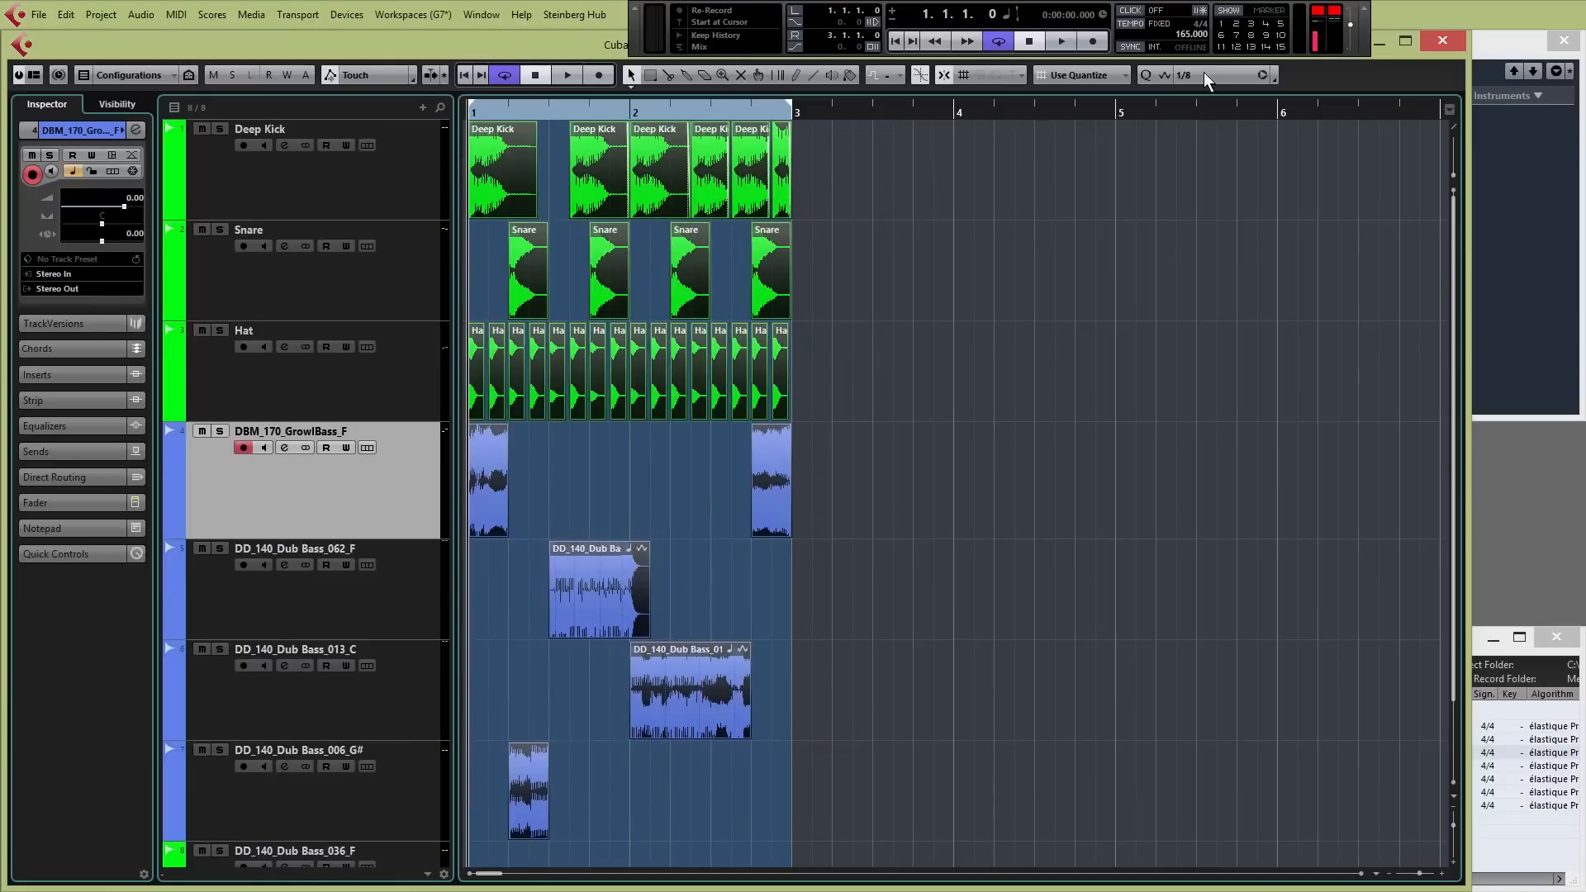
Step: Set the grid to 1/1 and duplicate the bars 1–2 pattern into bars 3–4
{"action": "left_click", "coordinate": [1219, 75]}
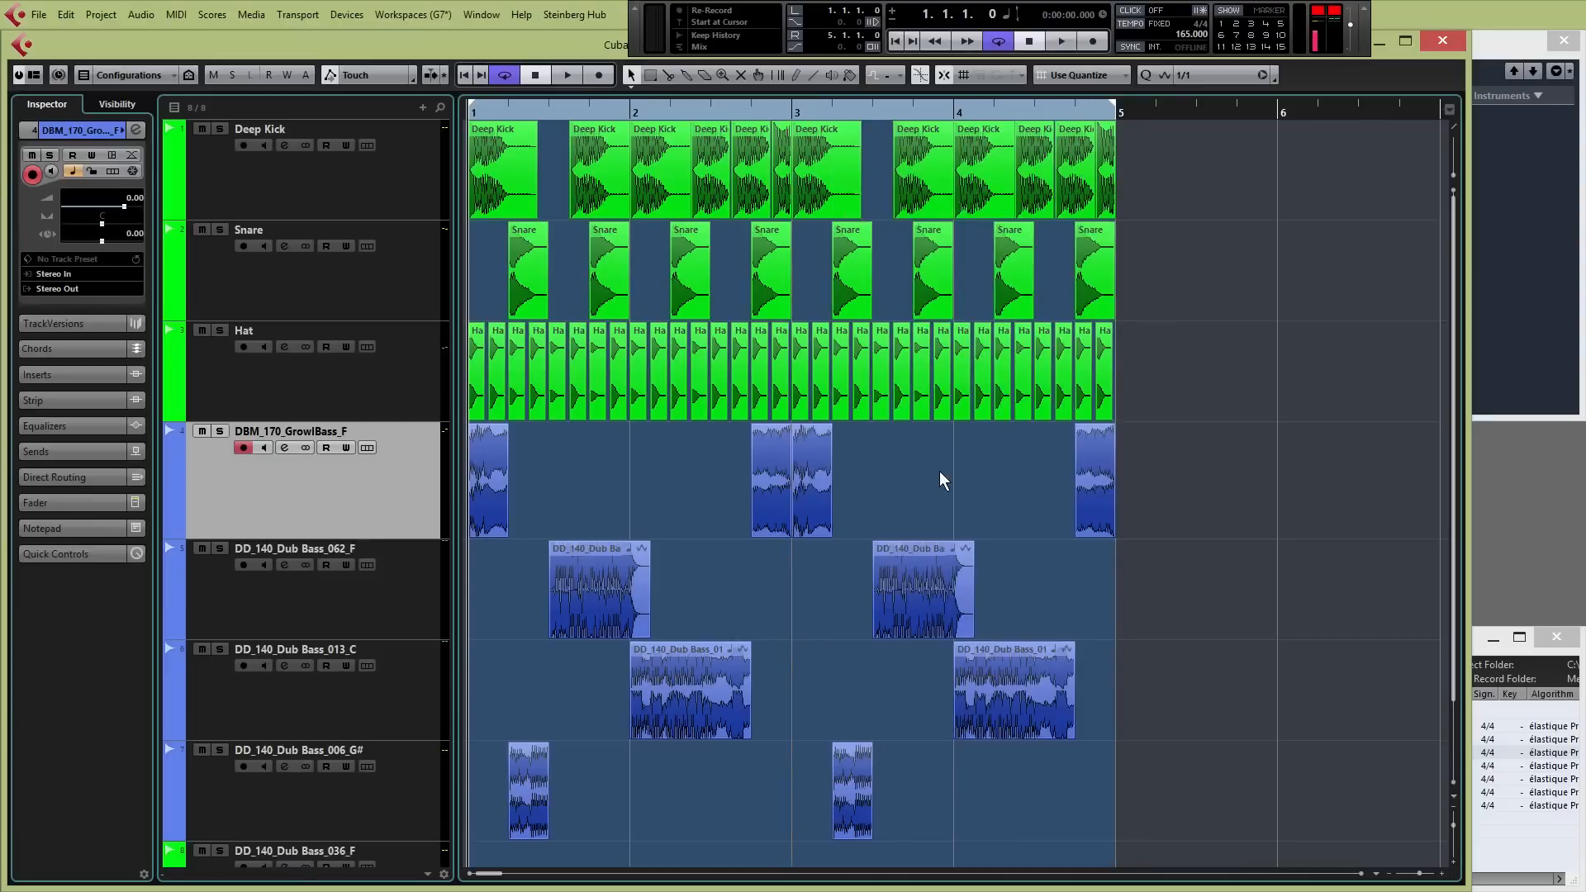
{"action": "scroll", "scroll_direction": "down", "scroll_amount": 3}
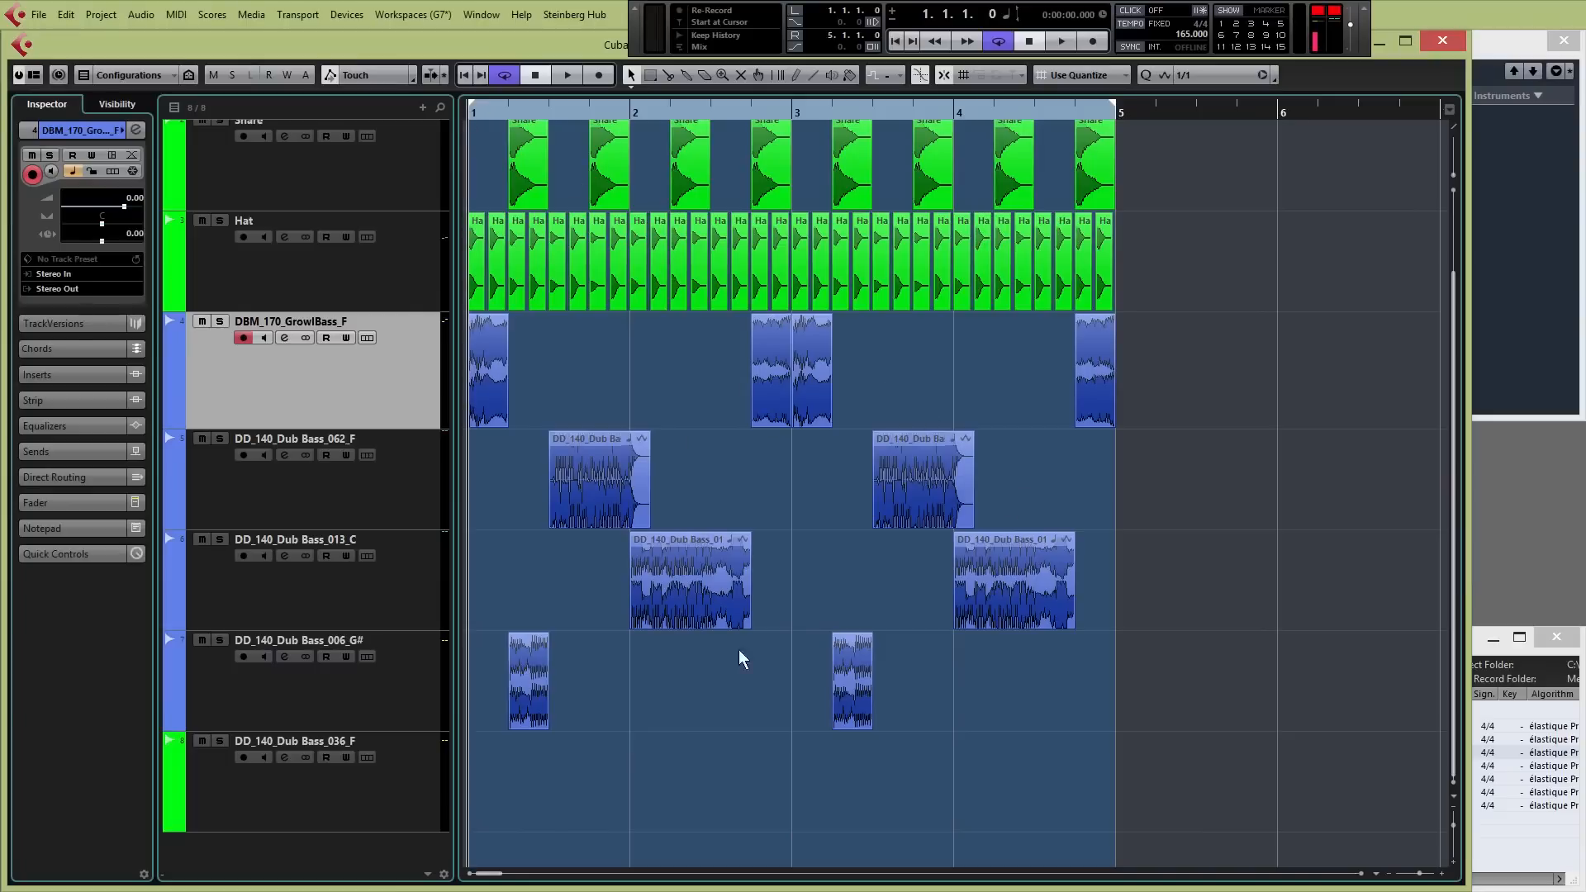
{"action": "mouse_move", "coordinate": [1206, 567]}
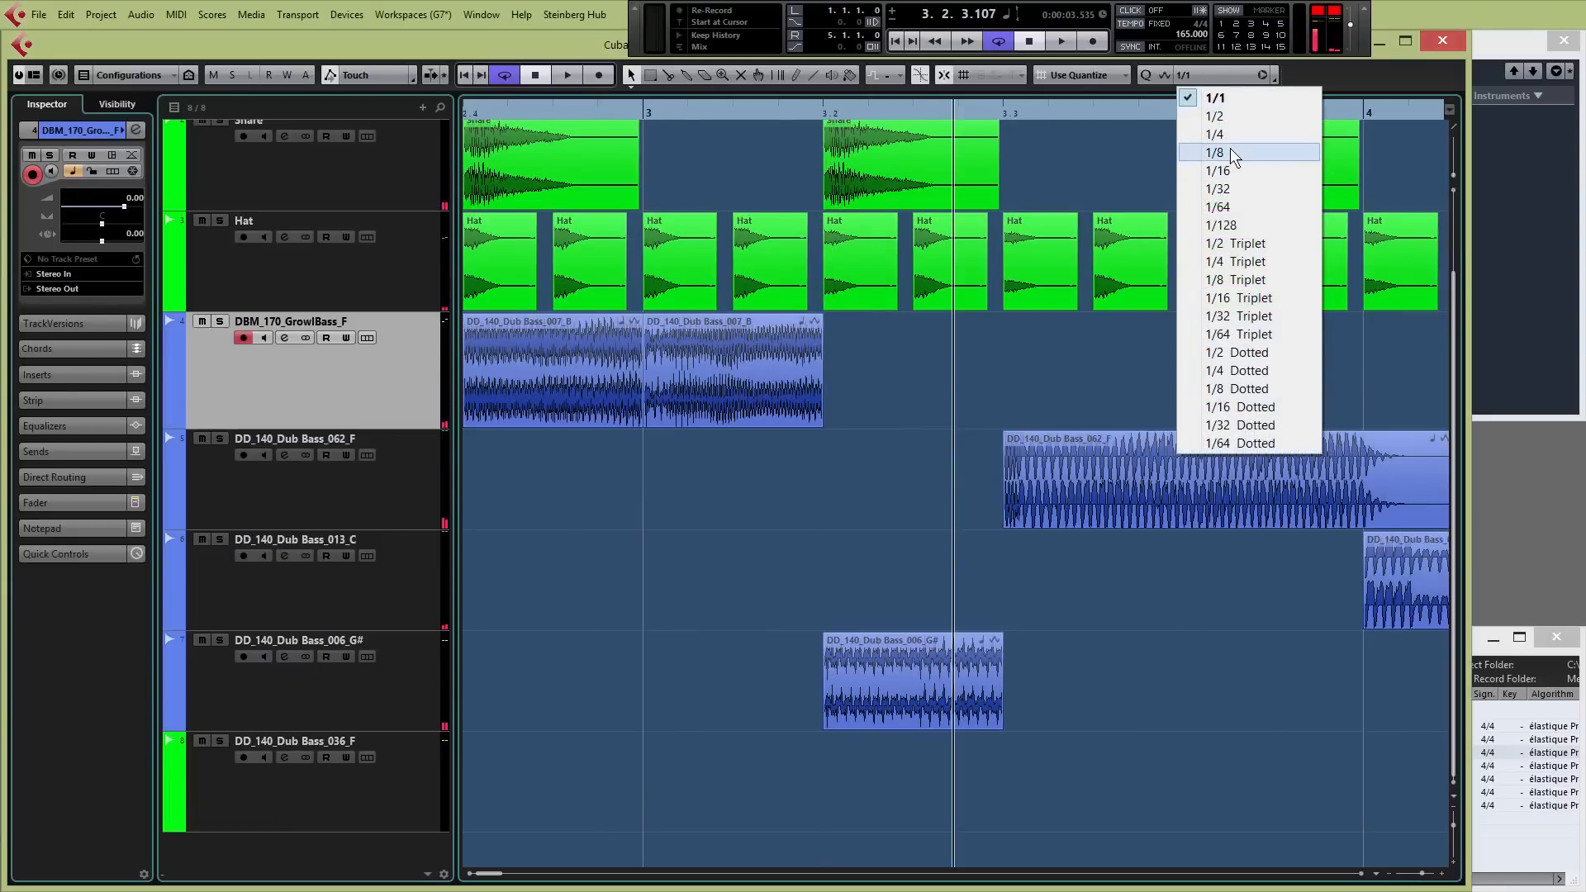
Step: Set the grid to 1/16 and shorten the second 062_F event in bar 3
{"action": "left_click", "coordinate": [1219, 170]}
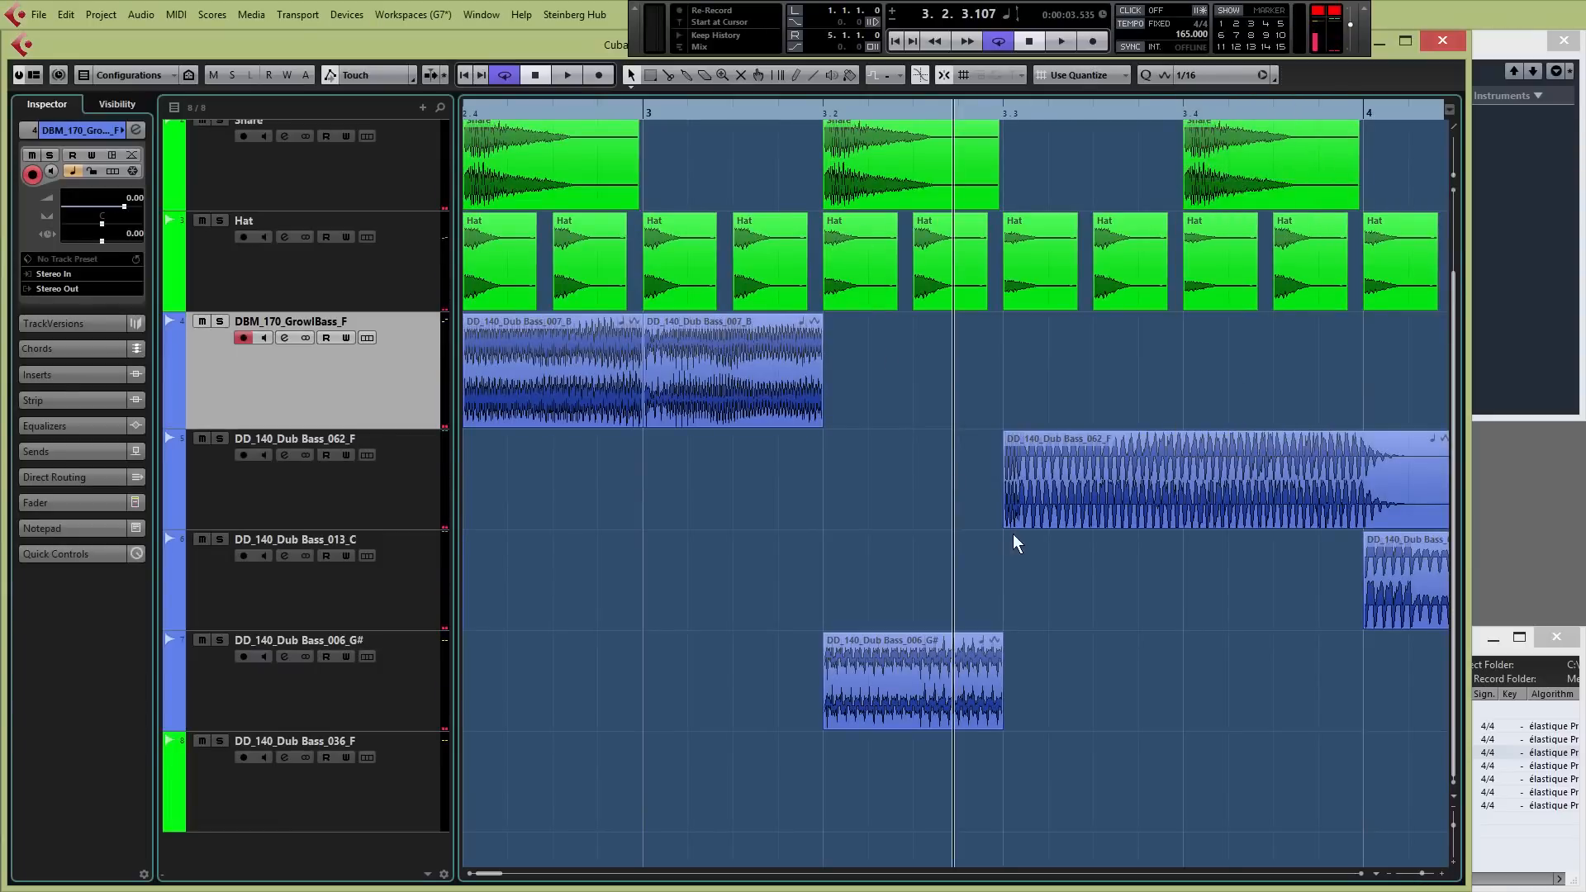
{"action": "left_click_drag", "start_coordinate": [1001, 679], "coordinate": [910, 678]}
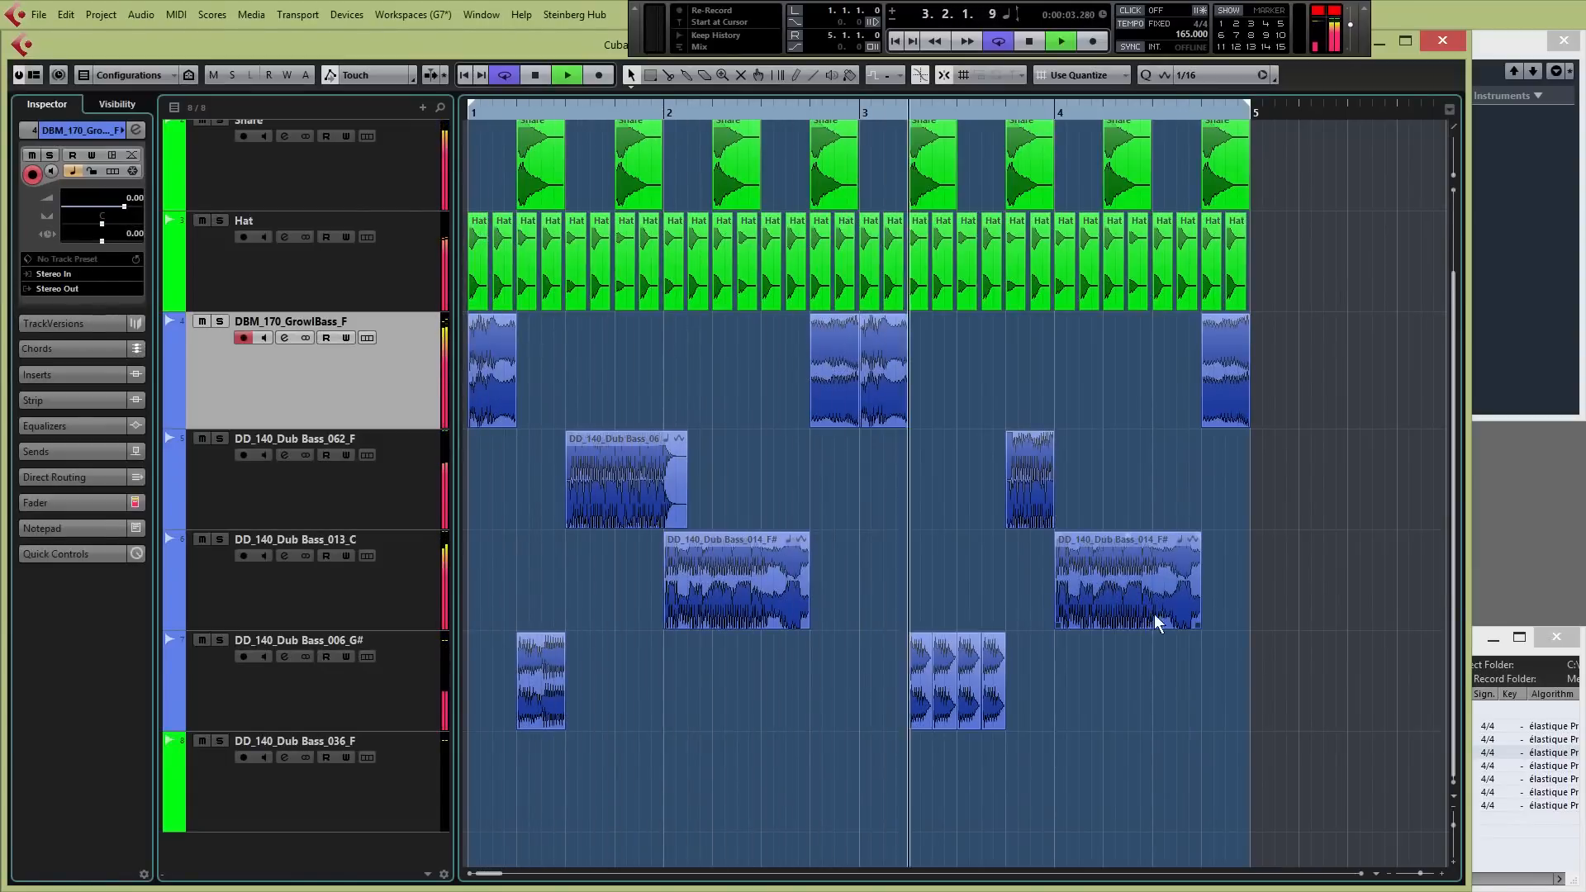
{"action": "left_click", "coordinate": [1057, 40]}
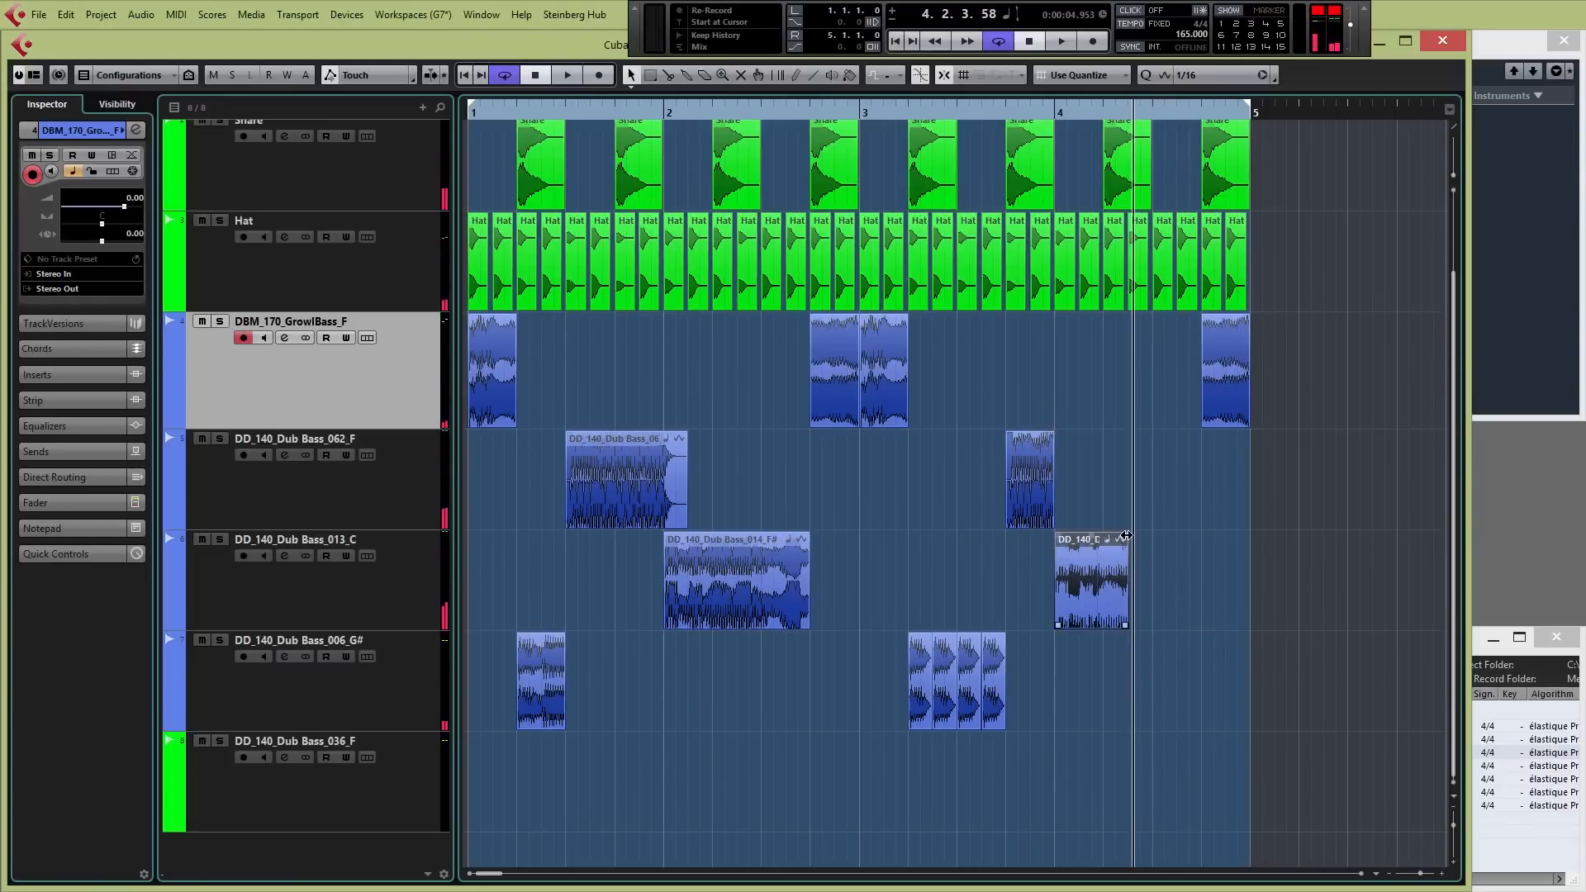
Step: Shorten the bass event at bar 4 and copy a short slice to the end of bar 4
{"action": "left_click_drag", "start_coordinate": [1092, 582], "coordinate": [1163, 582]}
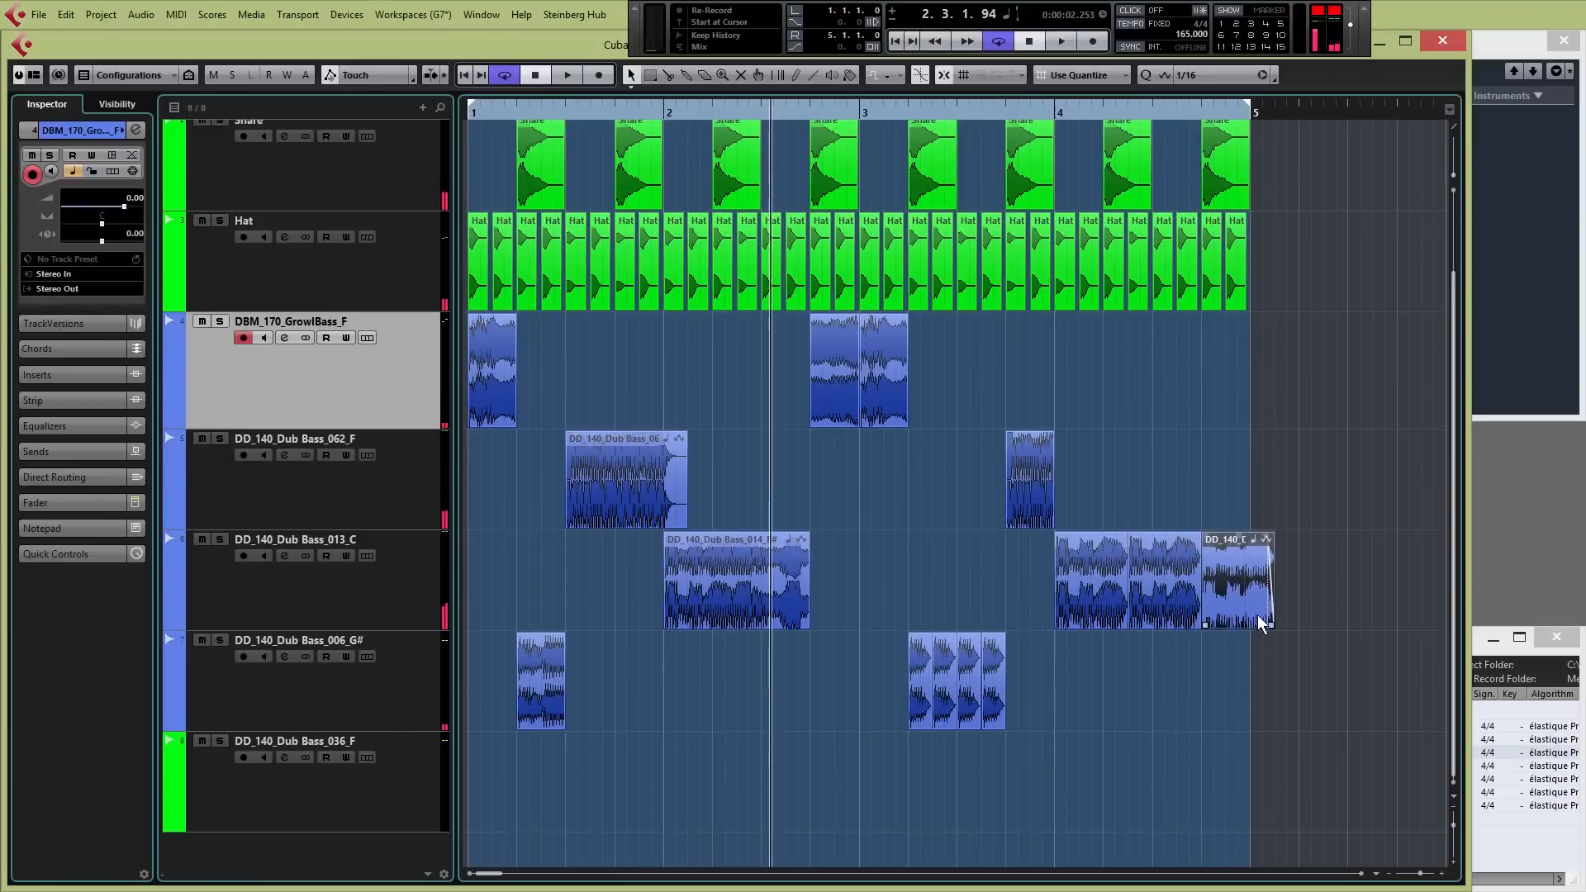
{"action": "left_click_drag", "start_coordinate": [1269, 582], "coordinate": [1247, 581]}
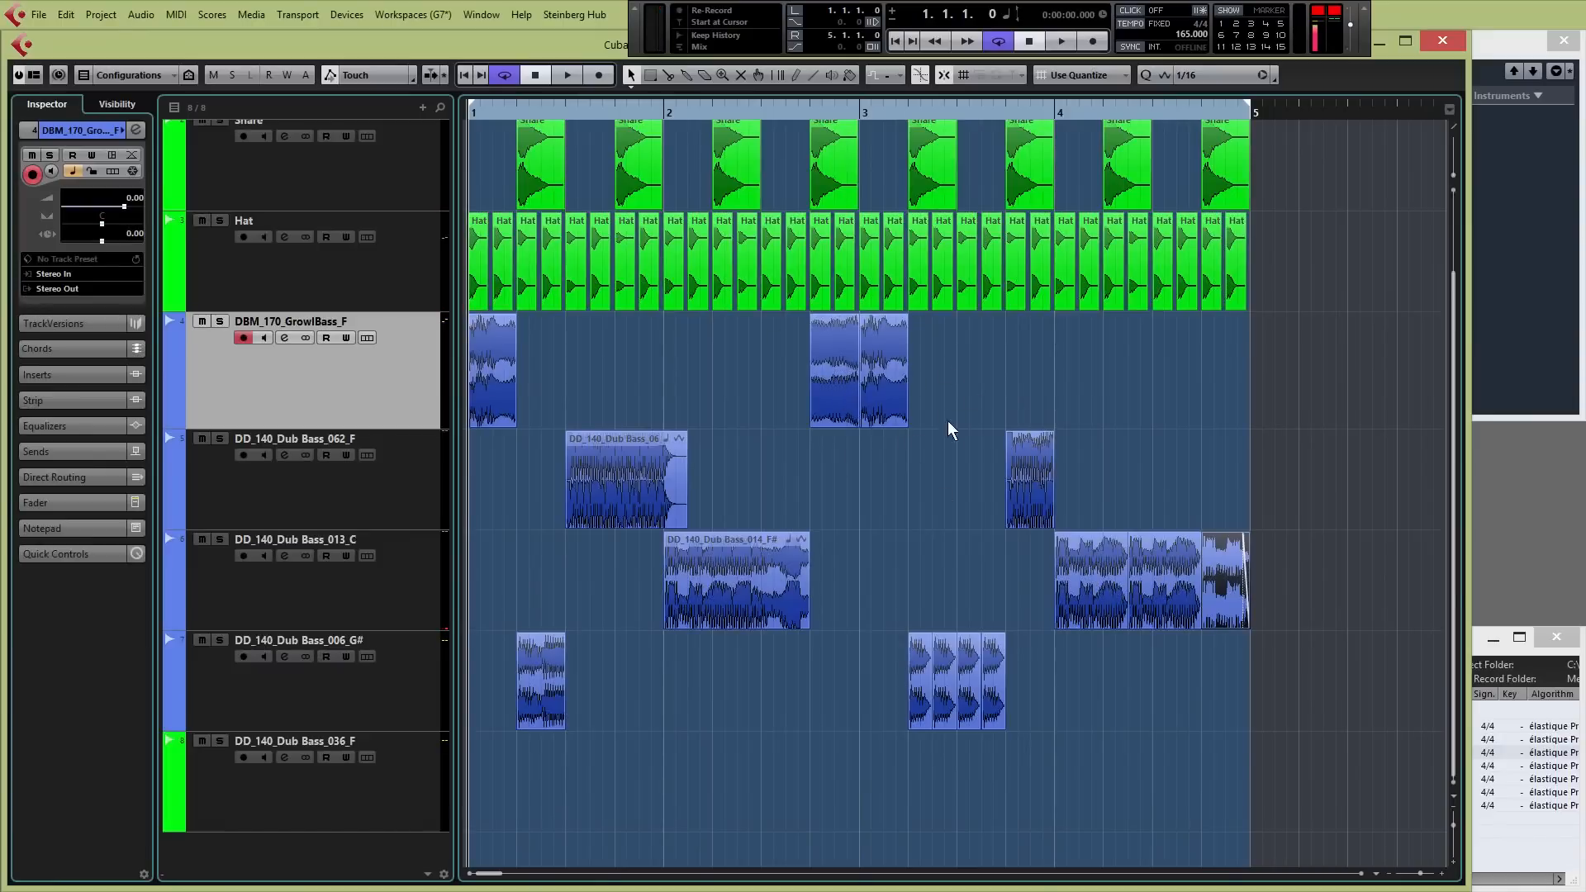
{"action": "mouse_move", "coordinate": [1001, 624]}
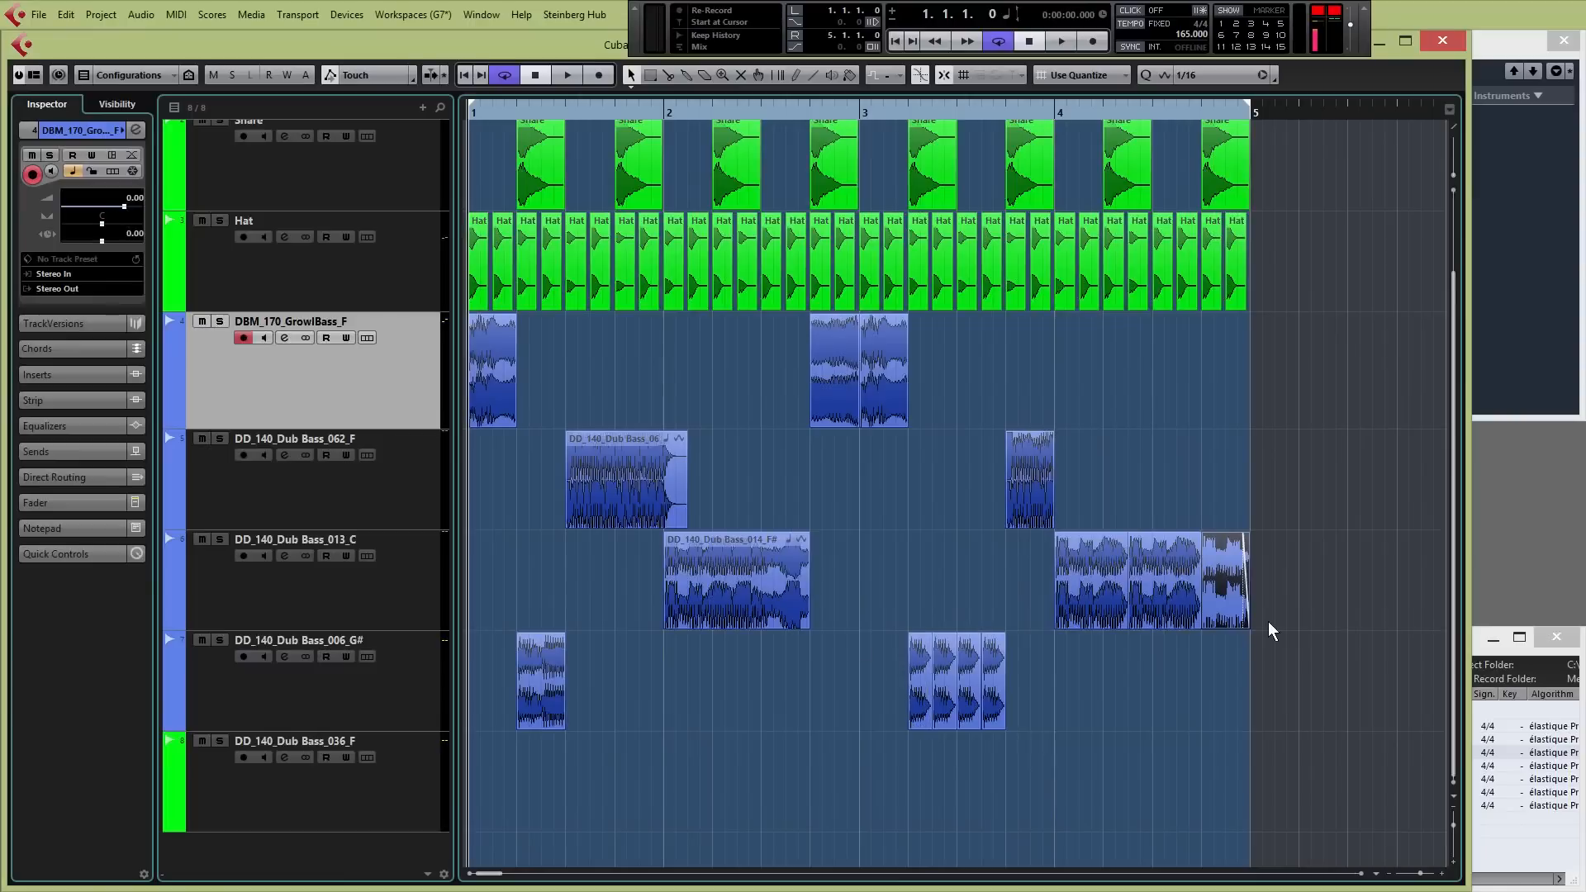
{"action": "mouse_move", "coordinate": [873, 512]}
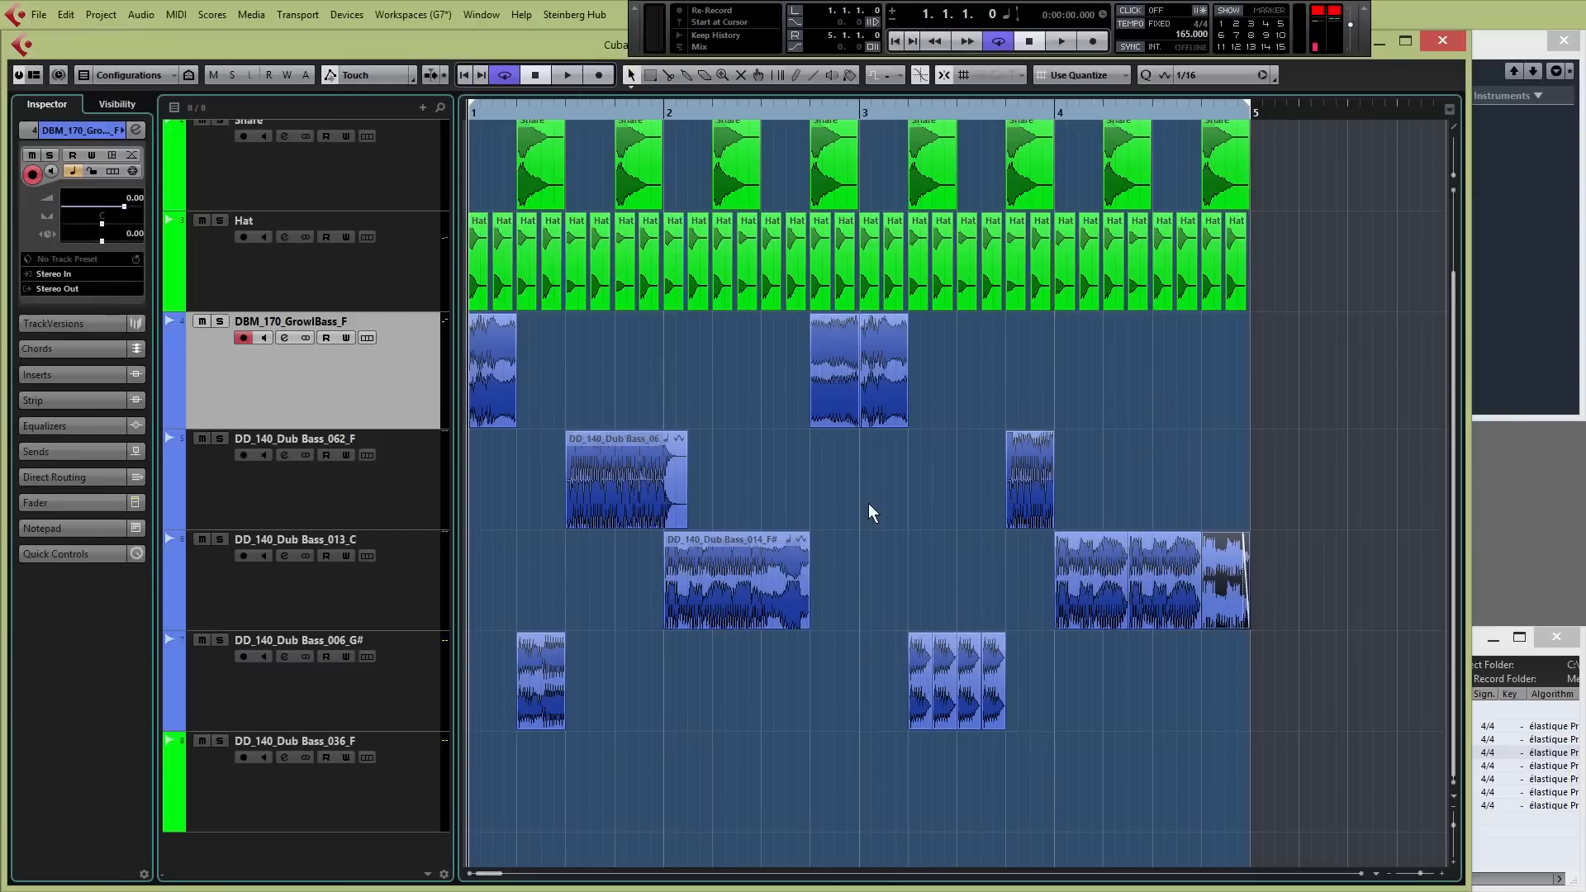